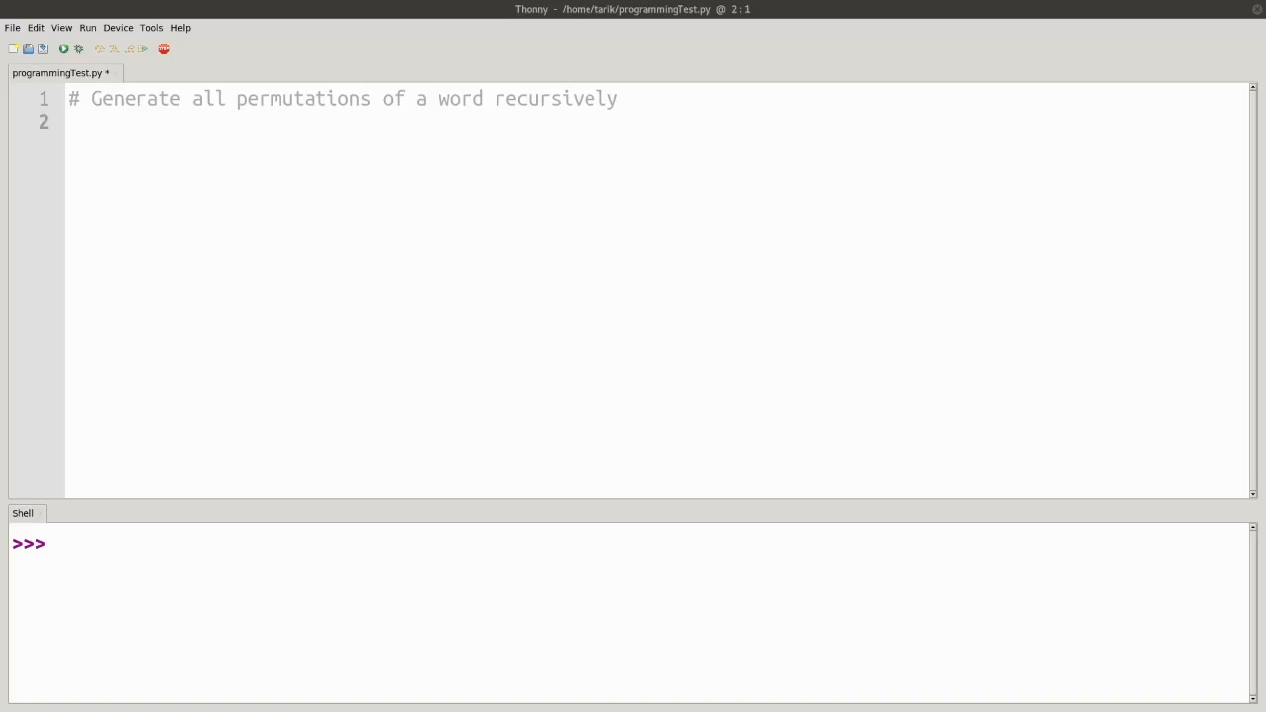
mouse_move(838, 292)
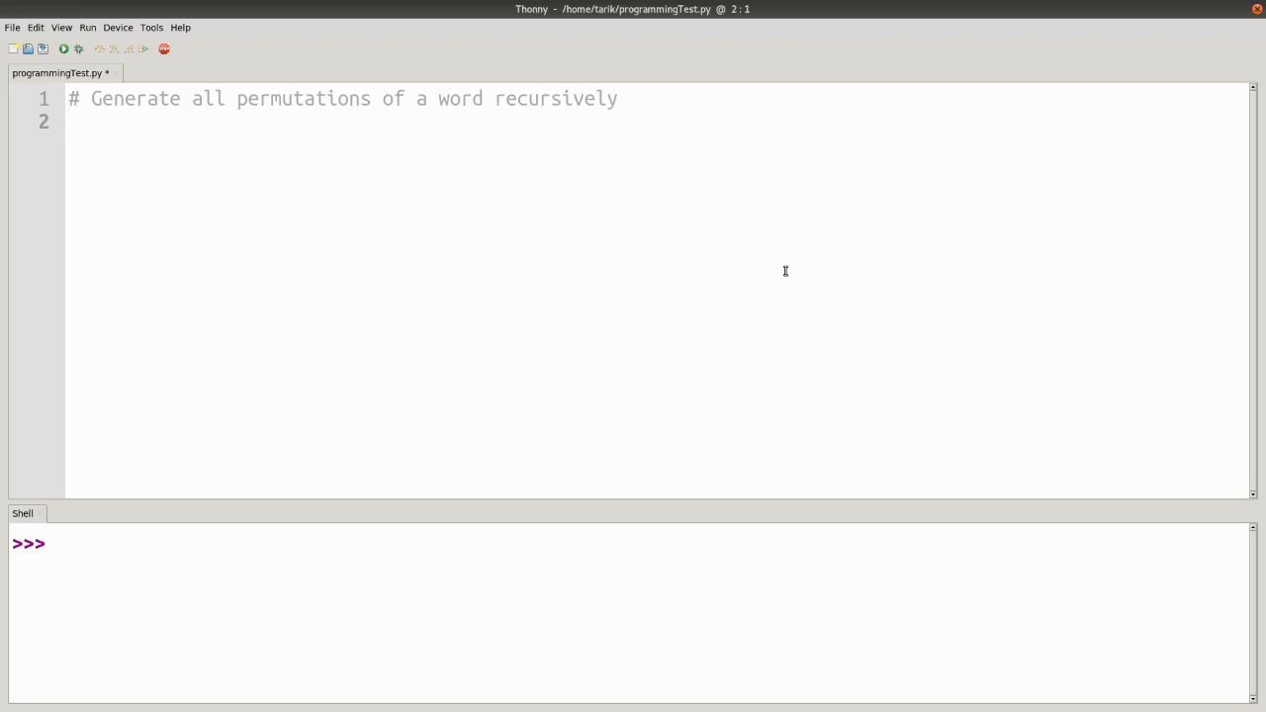
- Type the permutations ABC, ACB, BAC, BCA, CAB, CBA on separate lines under the comment
text(A)
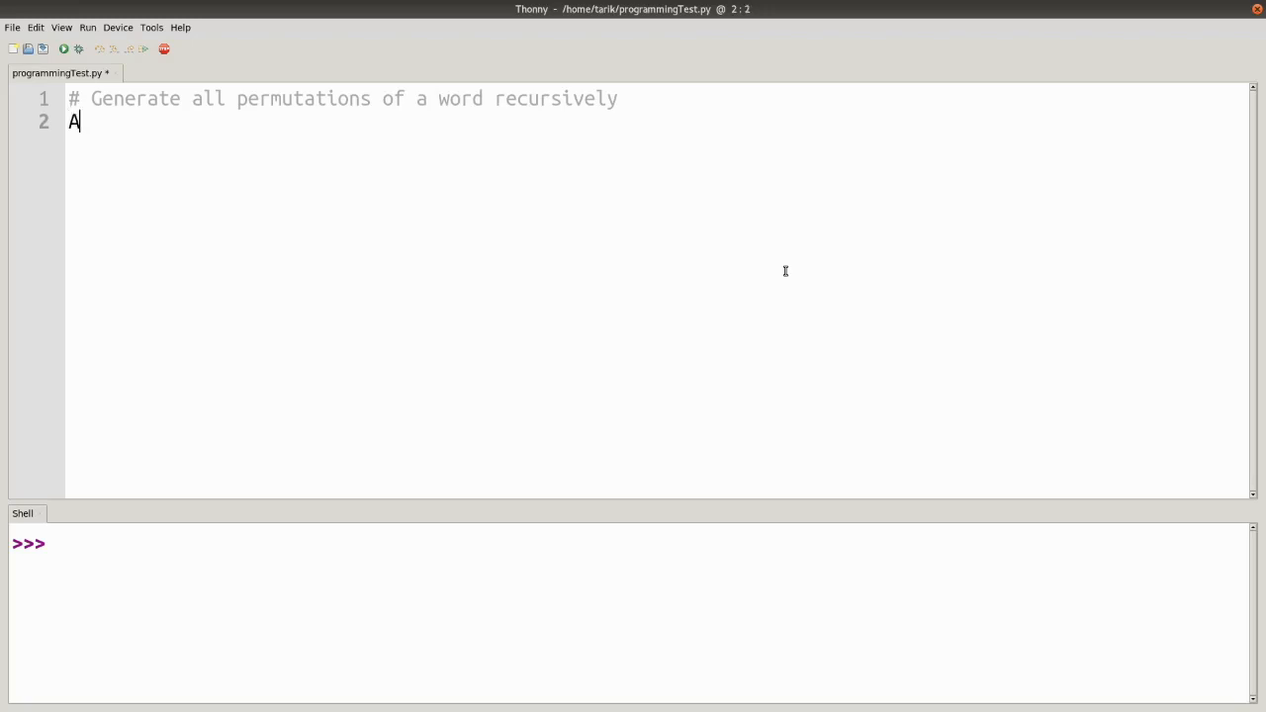
text(BC)
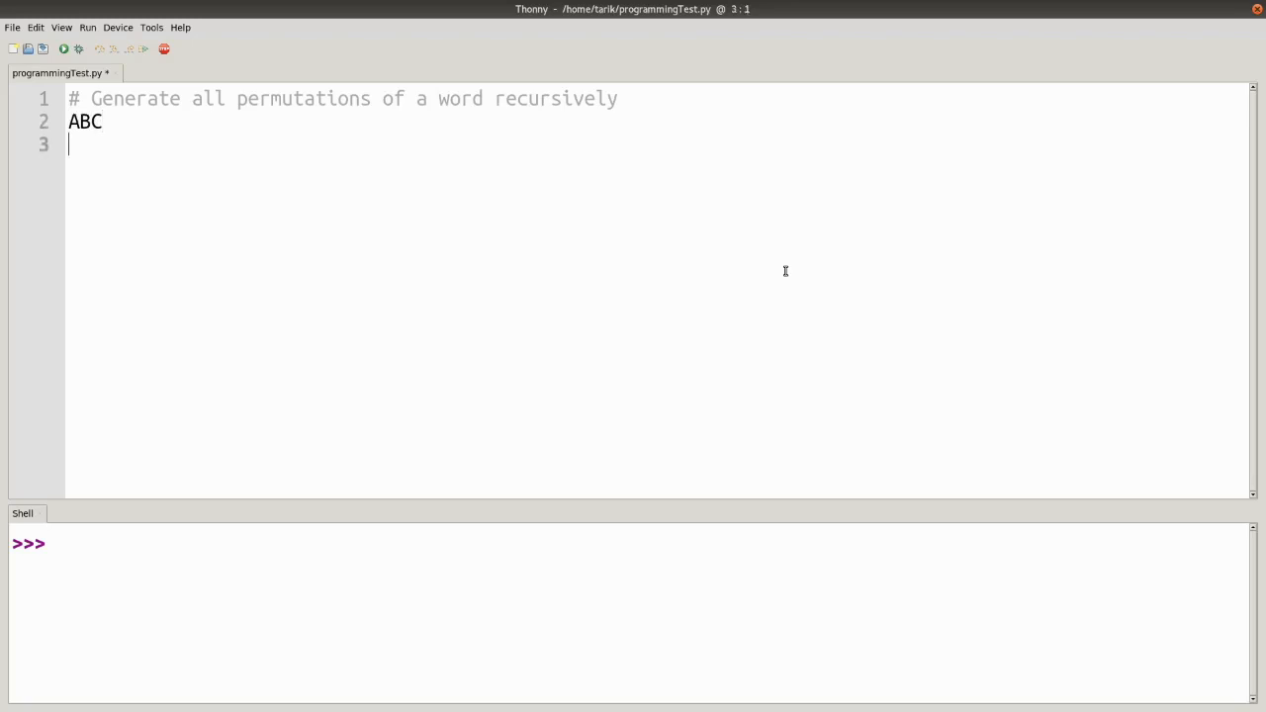
text(ACB)
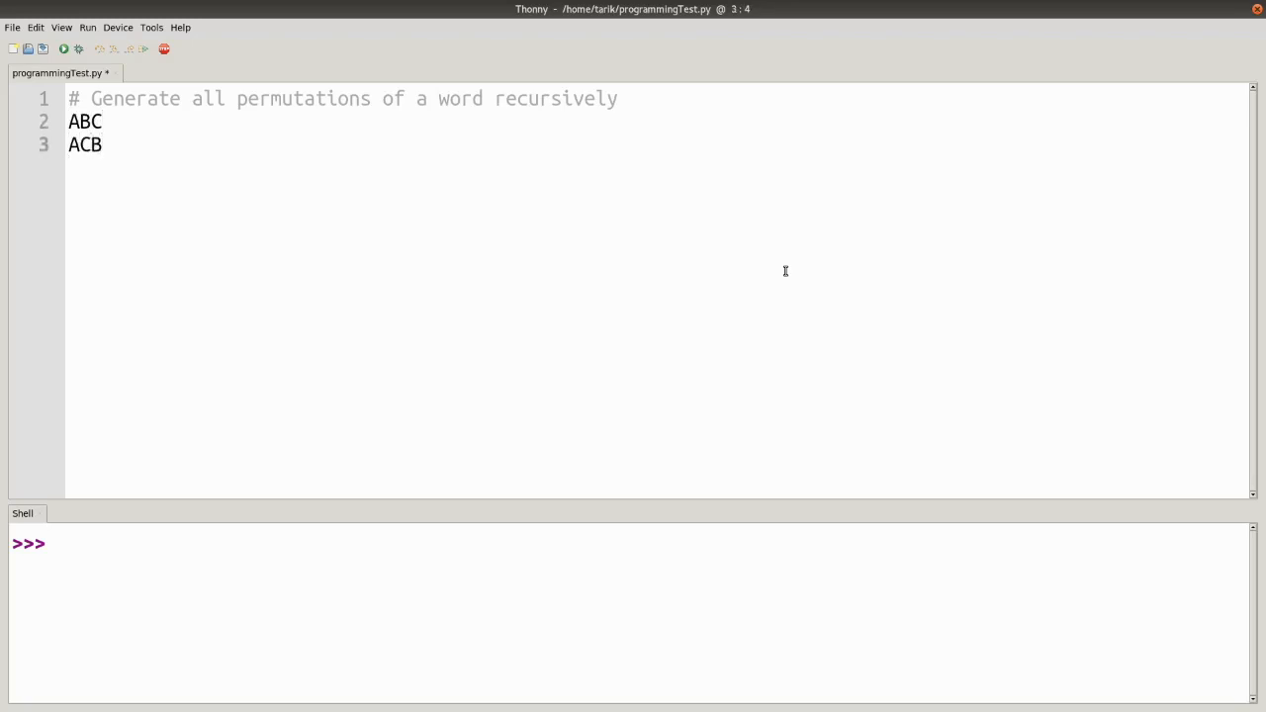
text(BAC)
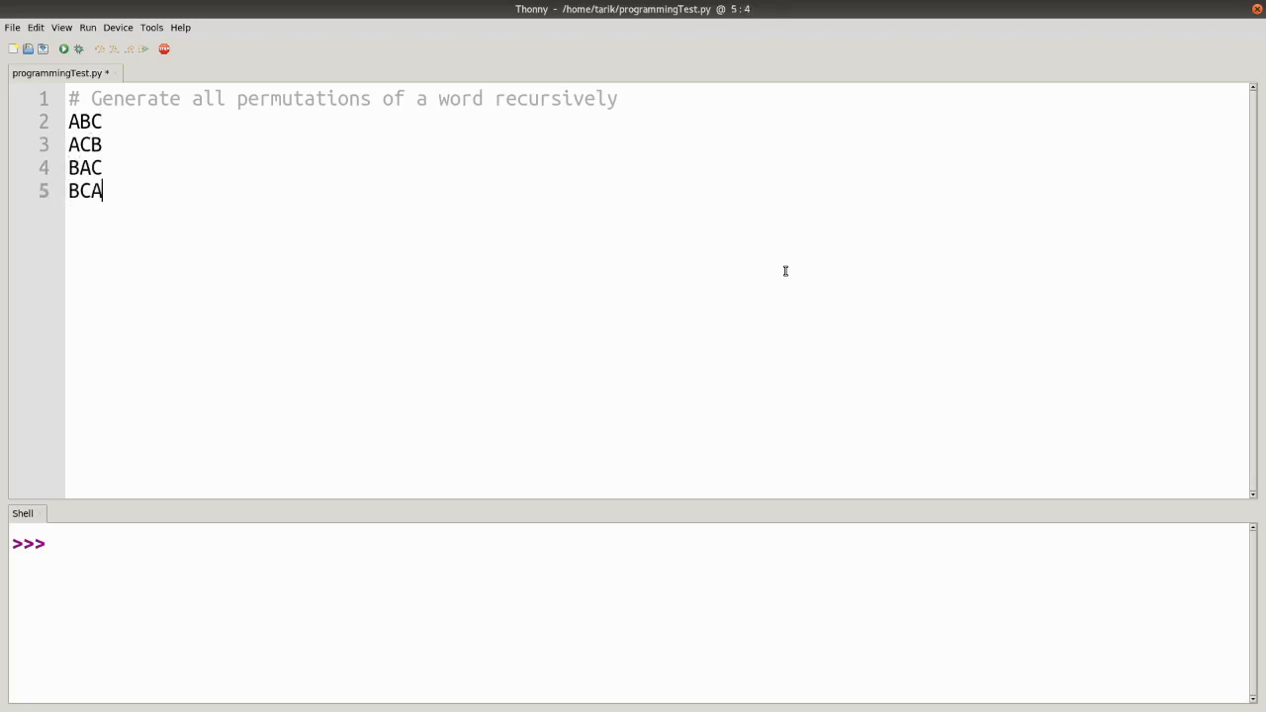
text(CAB)
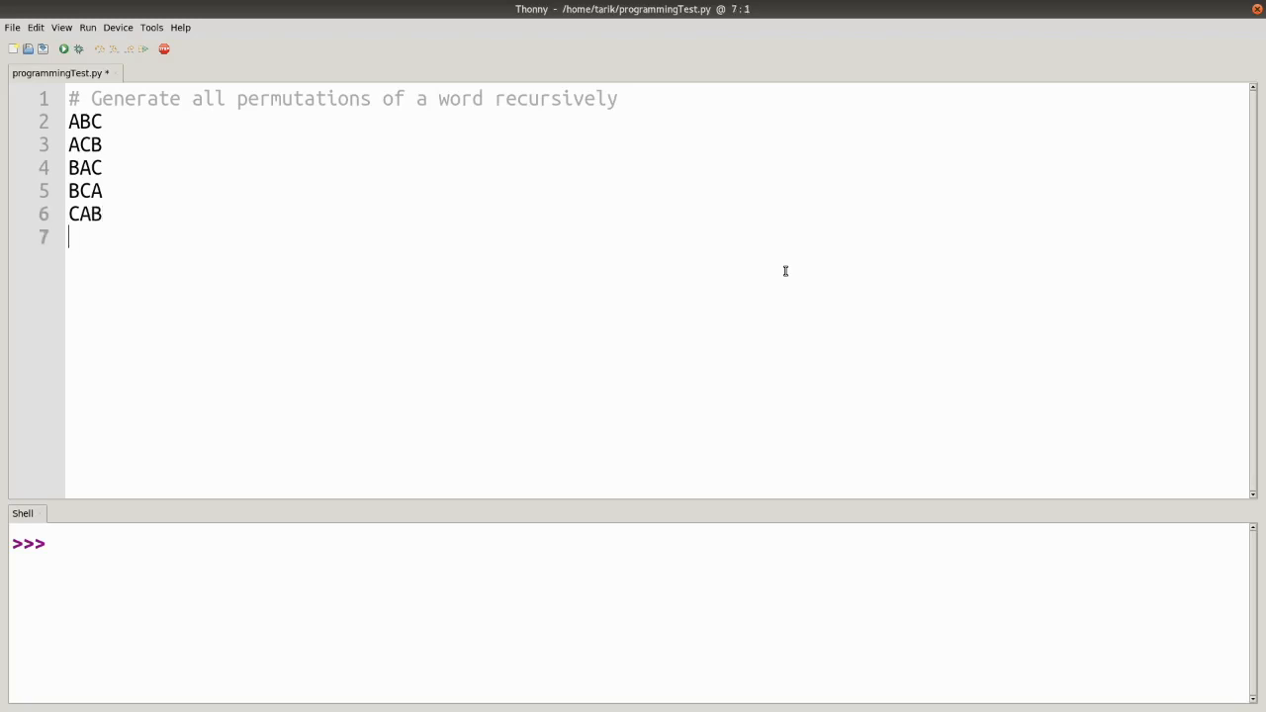
text(CBA)
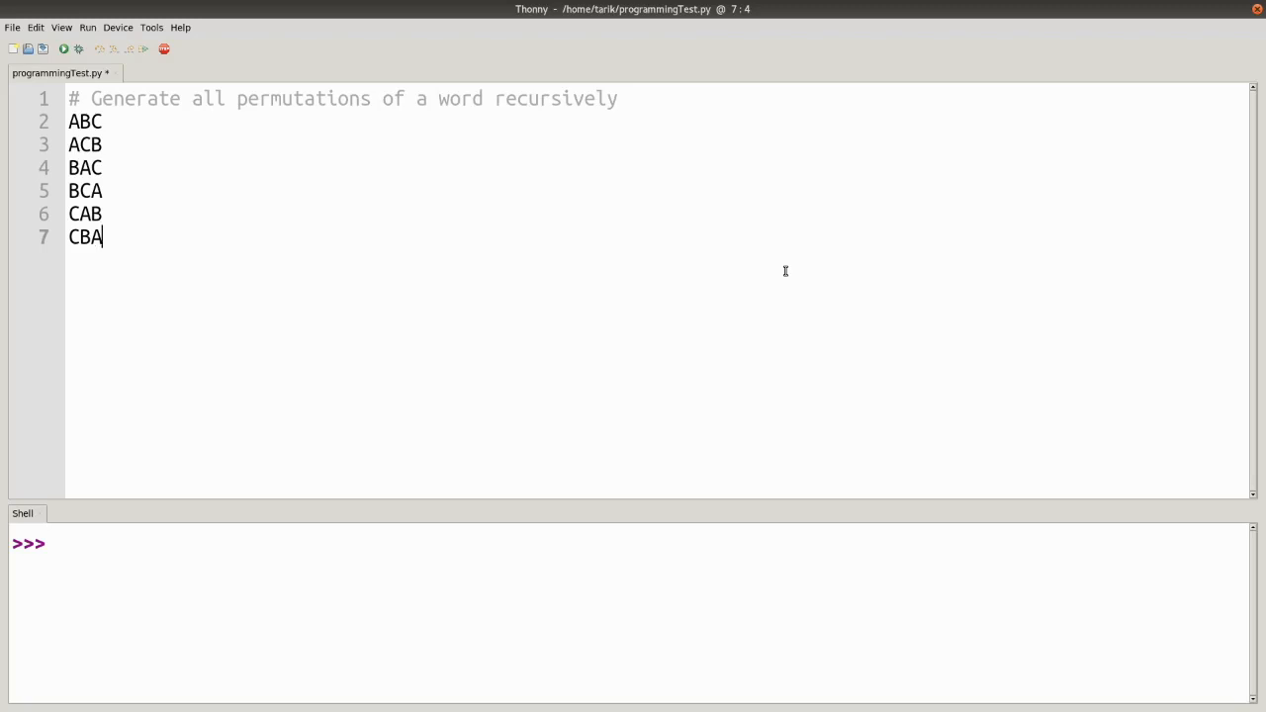
click(102, 167)
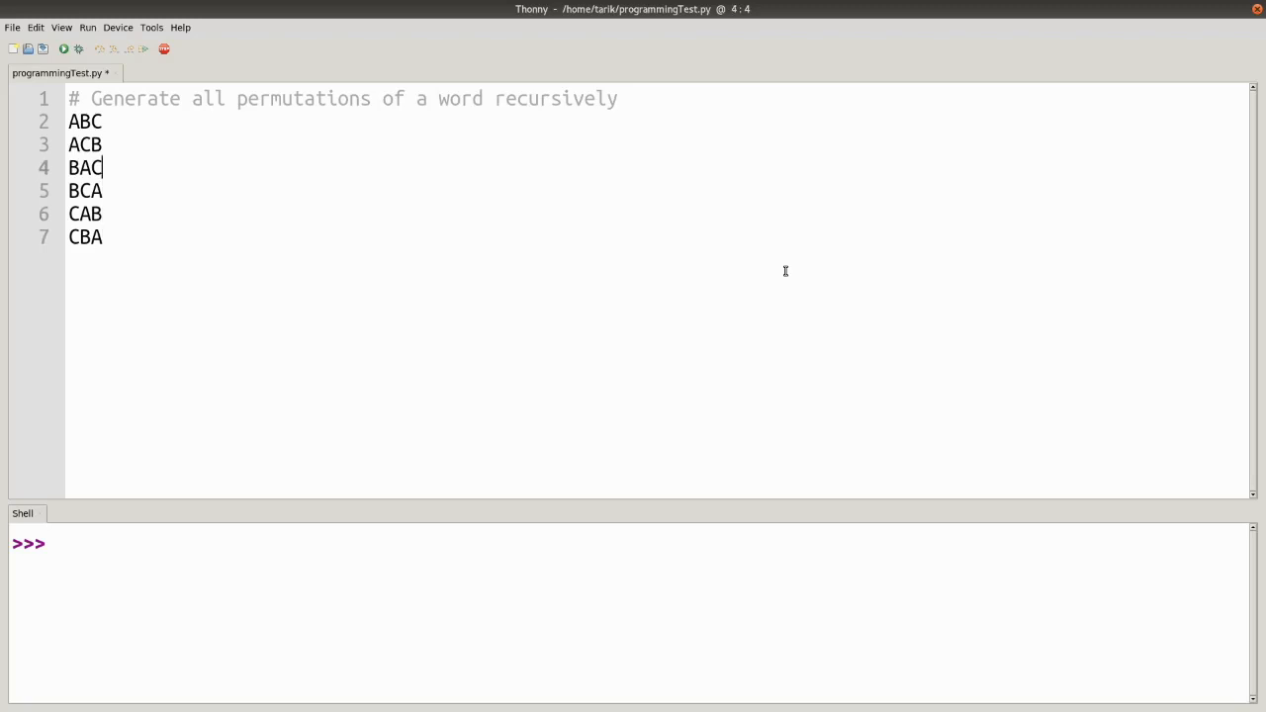
- Replace the permutation list with a def permR(word): header
drag(68, 120, 69, 236)
text(def p)
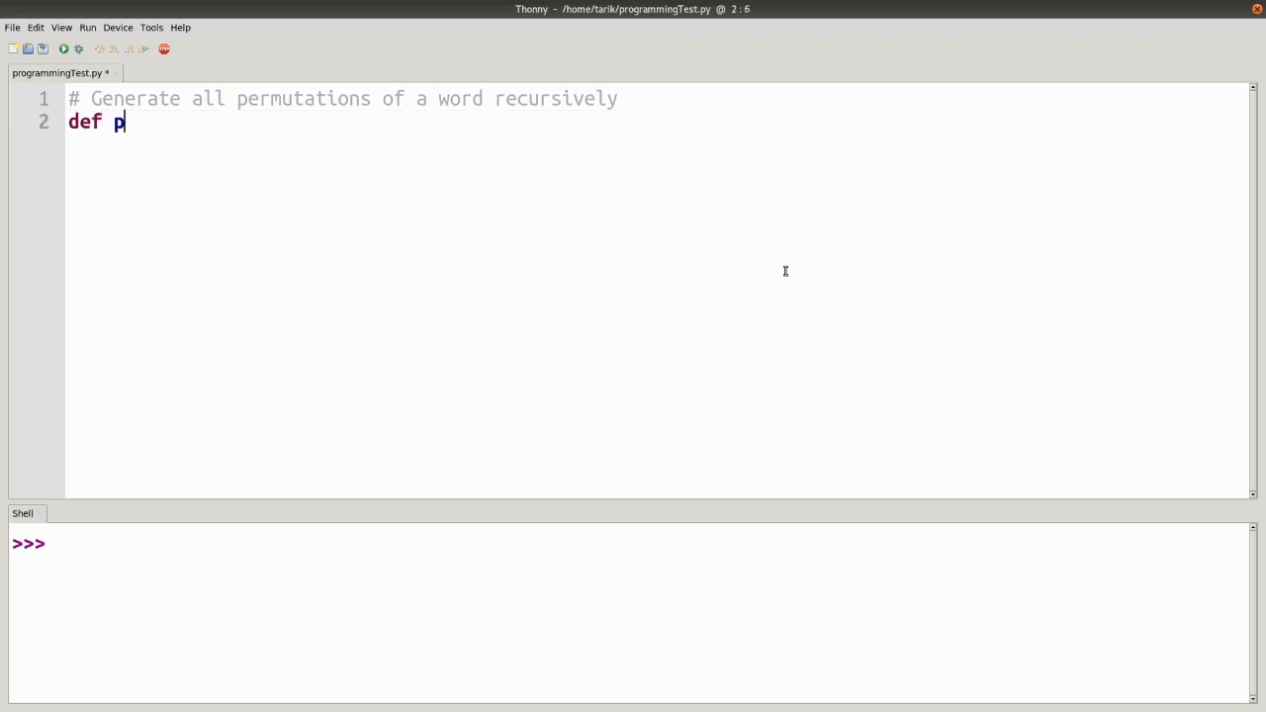
text(ermR()
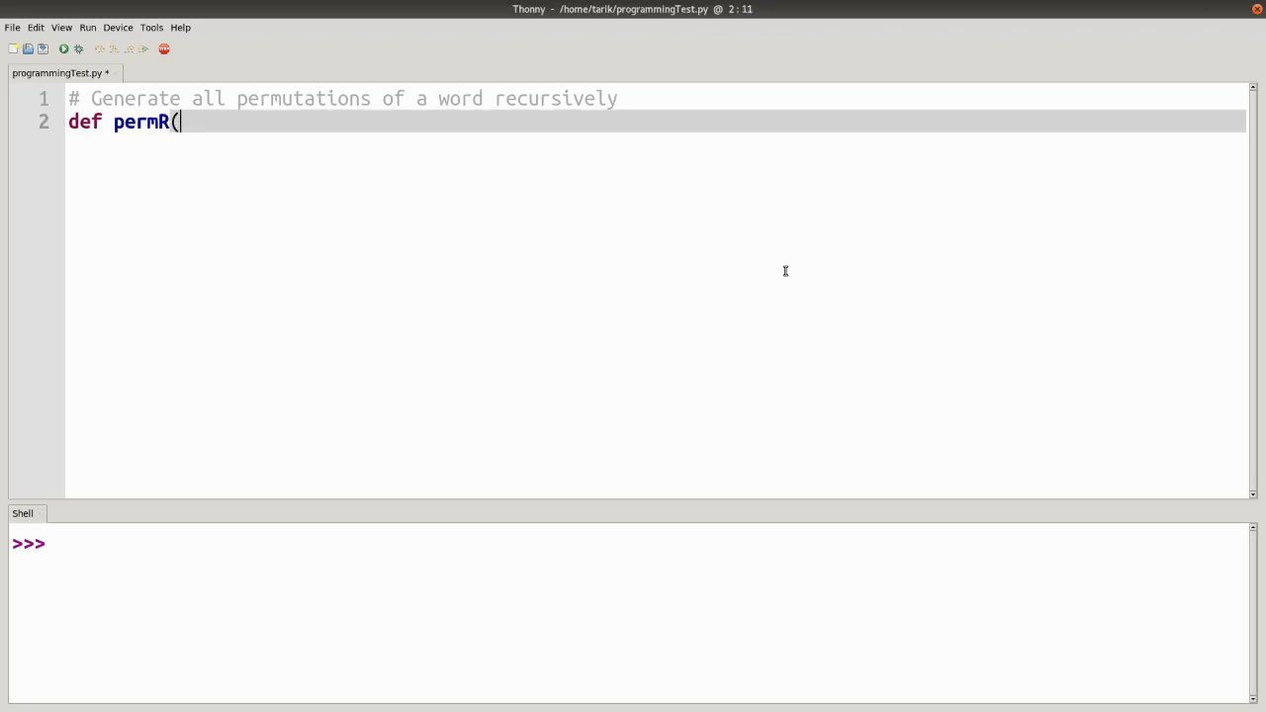
text(word):)
text(pass)
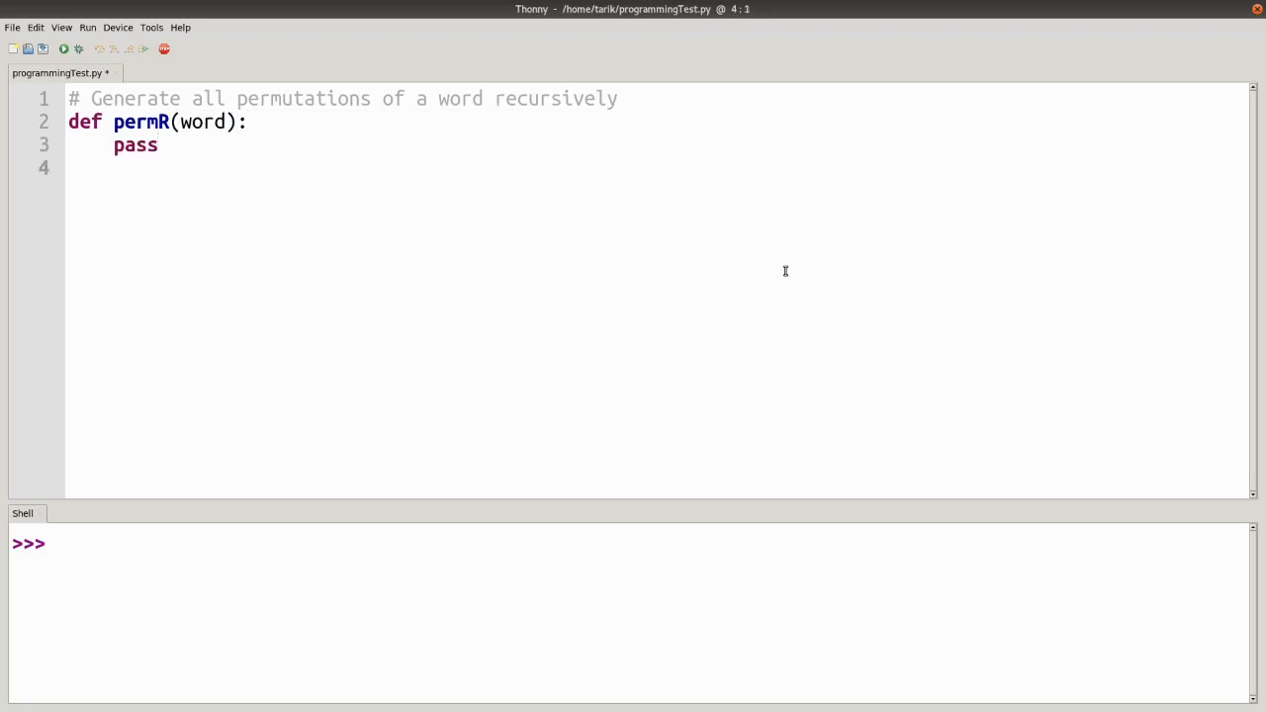
- Call result = permR("abc"), print(result), and make permR return "Hi"
text(perm)
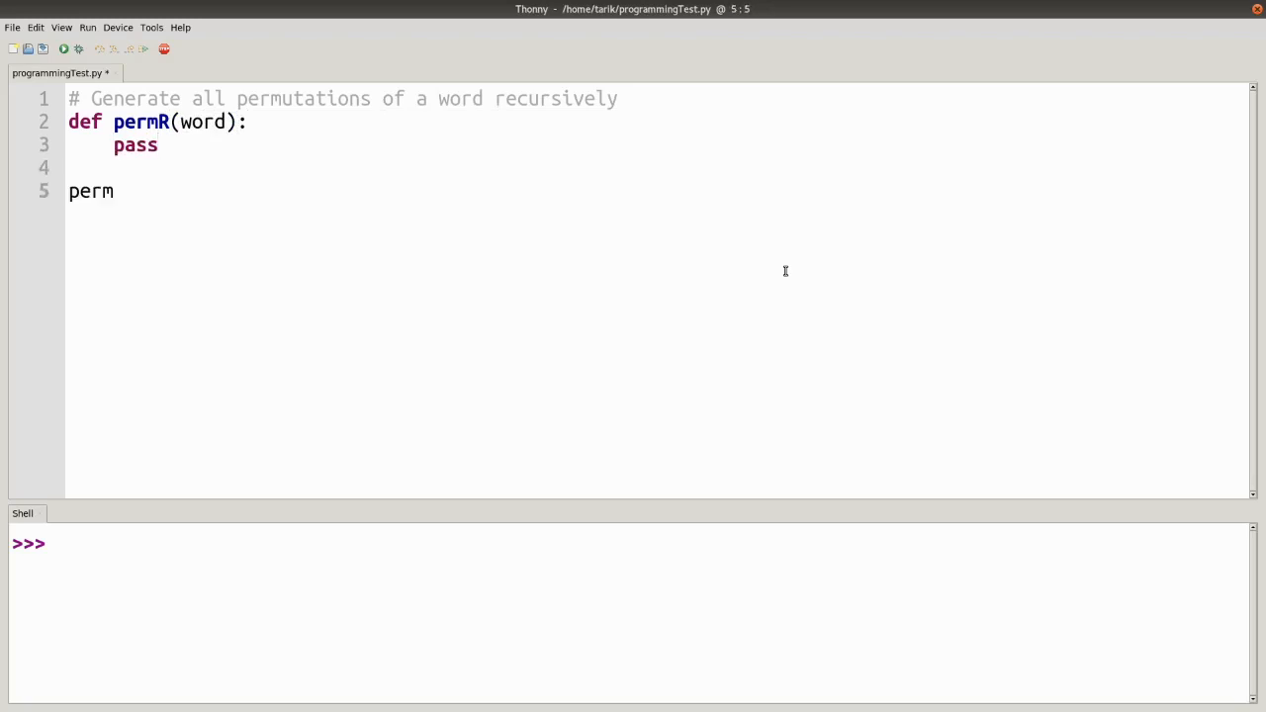
text(R("abc)
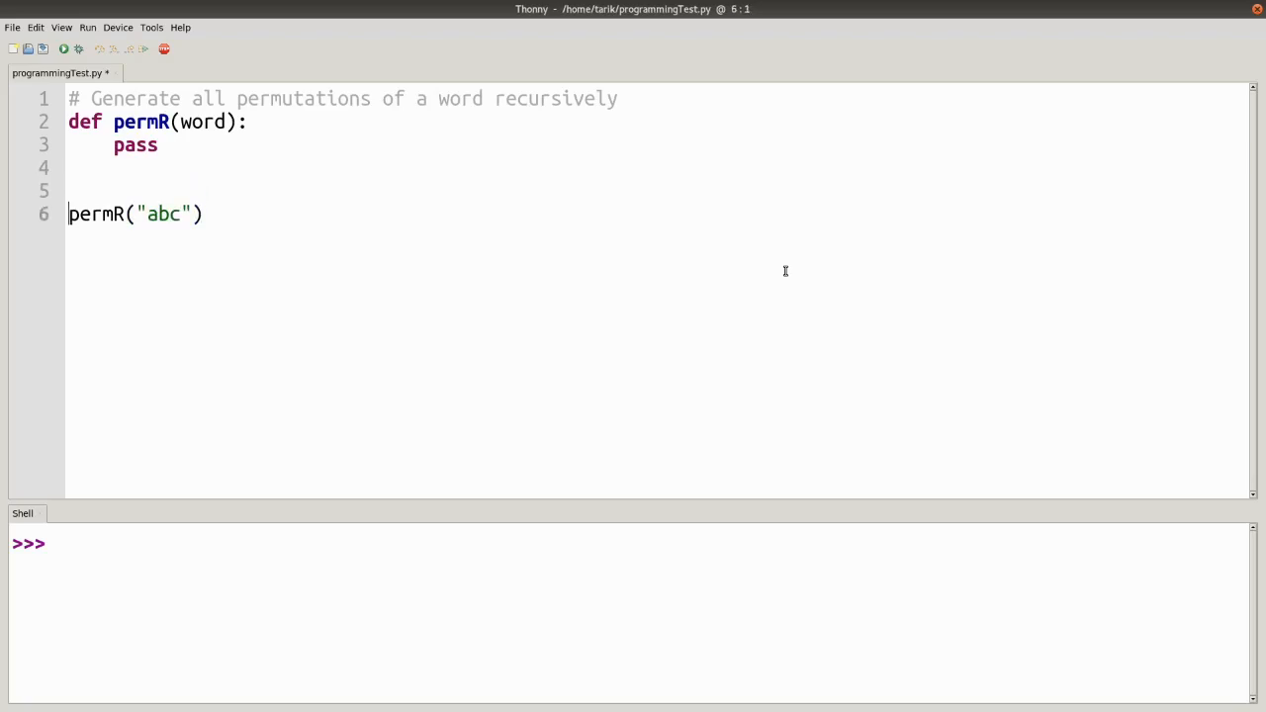
text(result =)
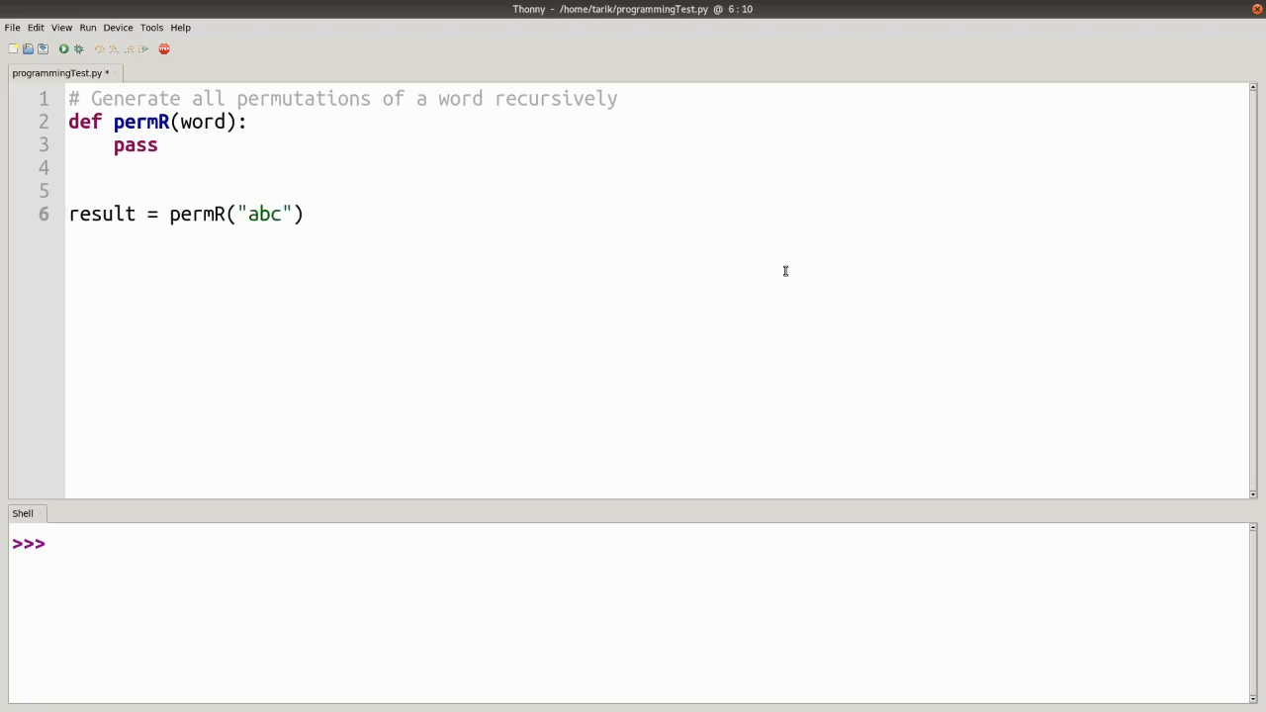
text(print(result)
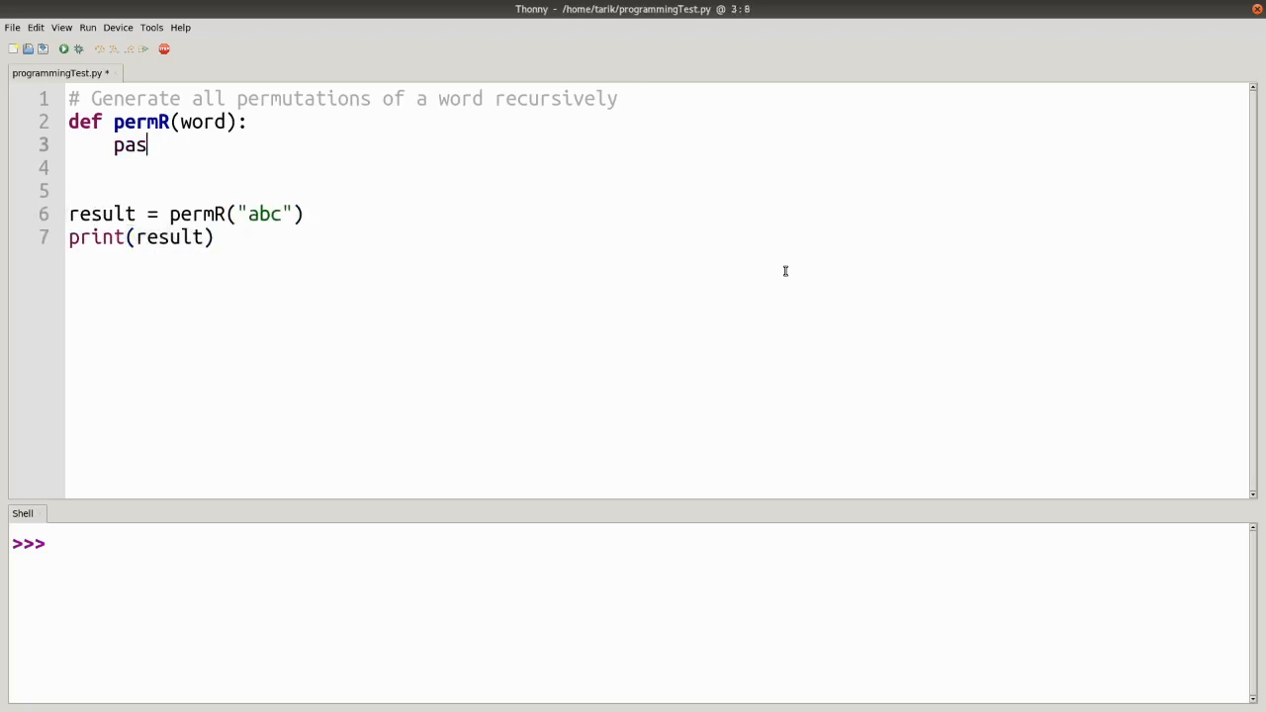
text(return)
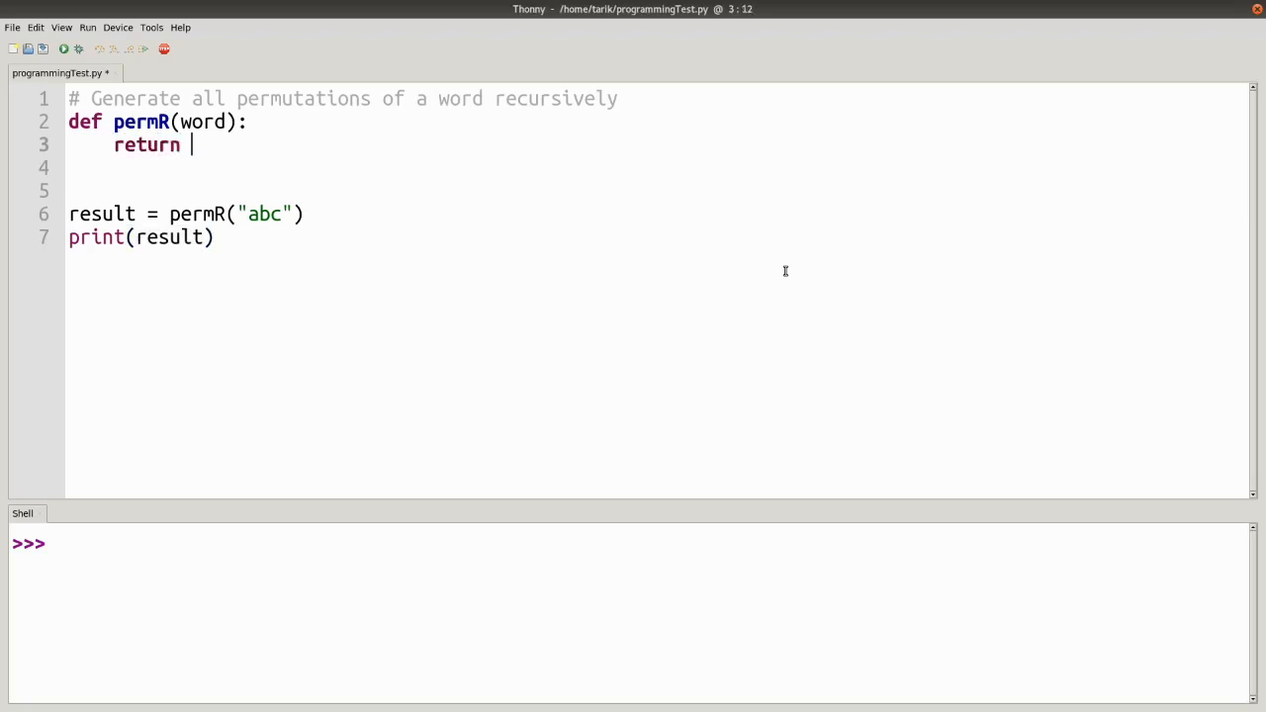
text("Hi")
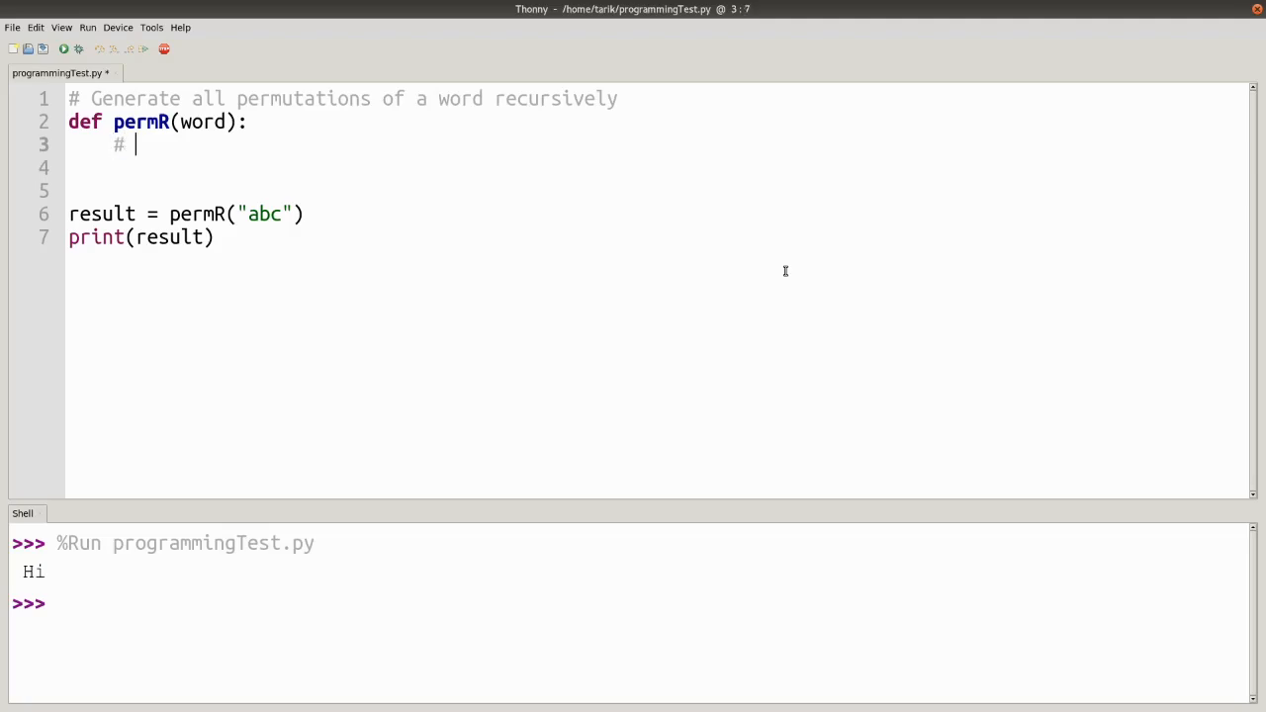
- Replace permR's return line with comments # word = "a" and # Return "a"
text(word =)
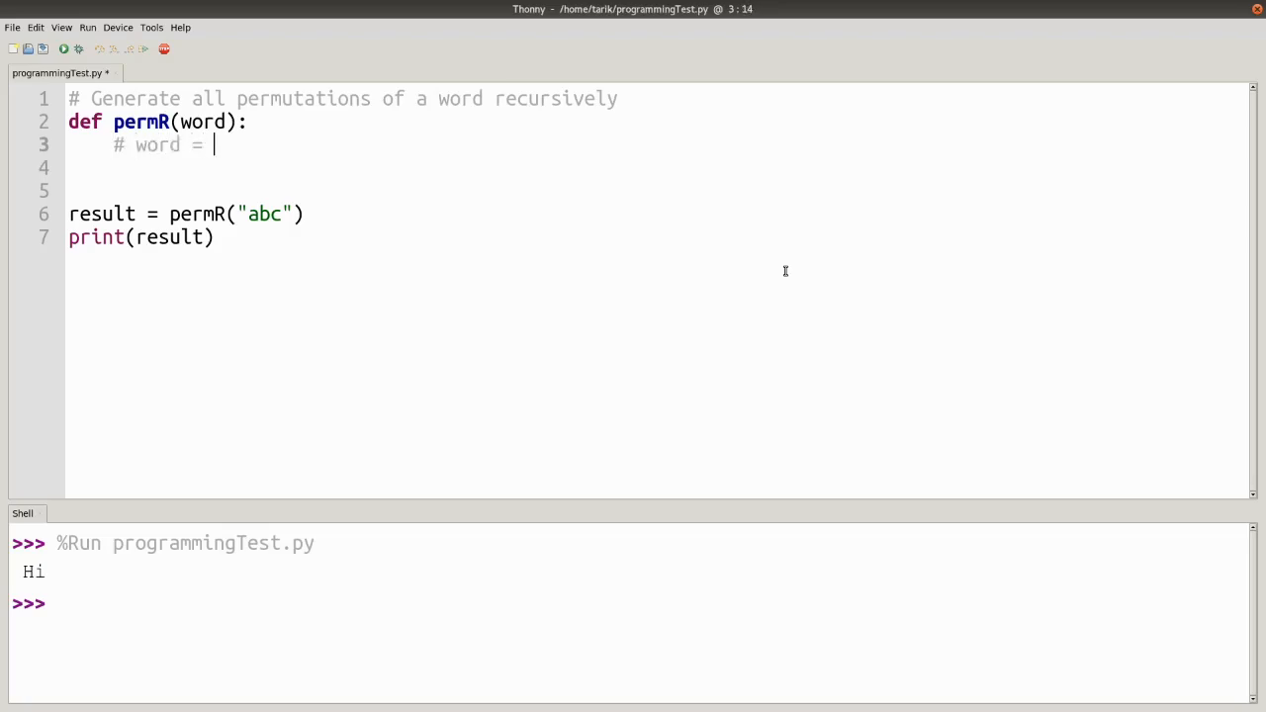
text("a")
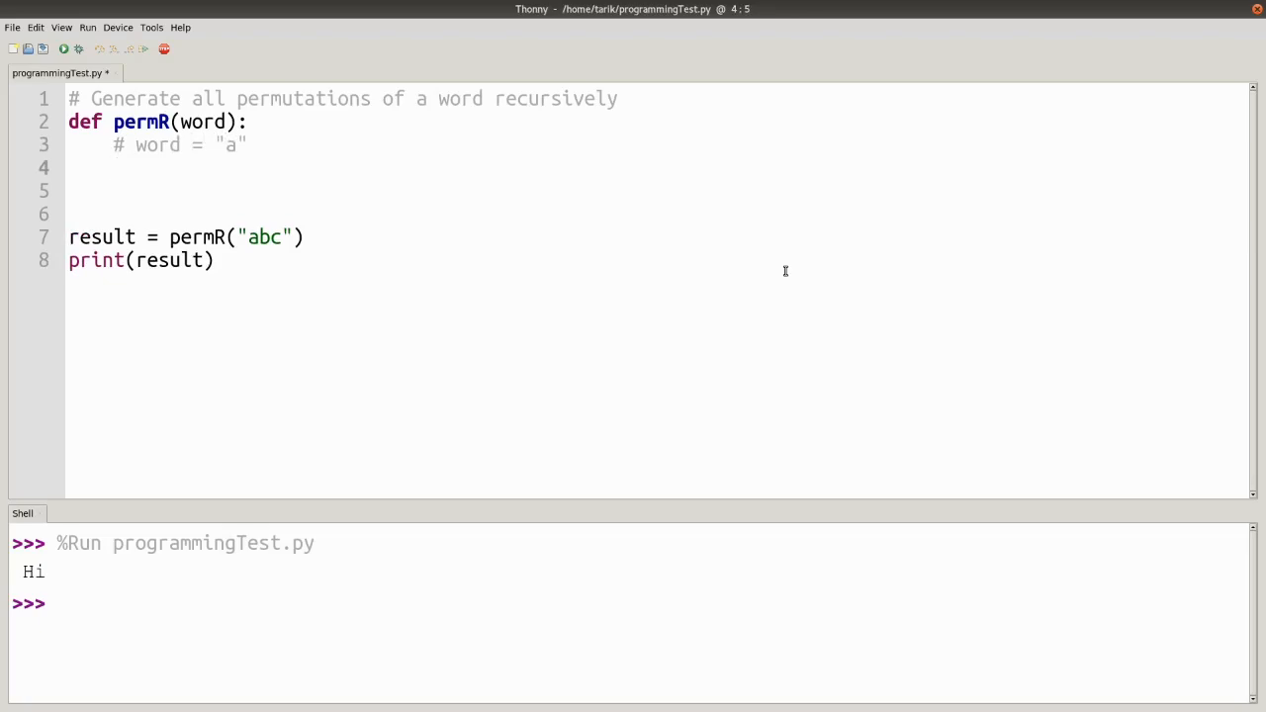
text(# Retu)
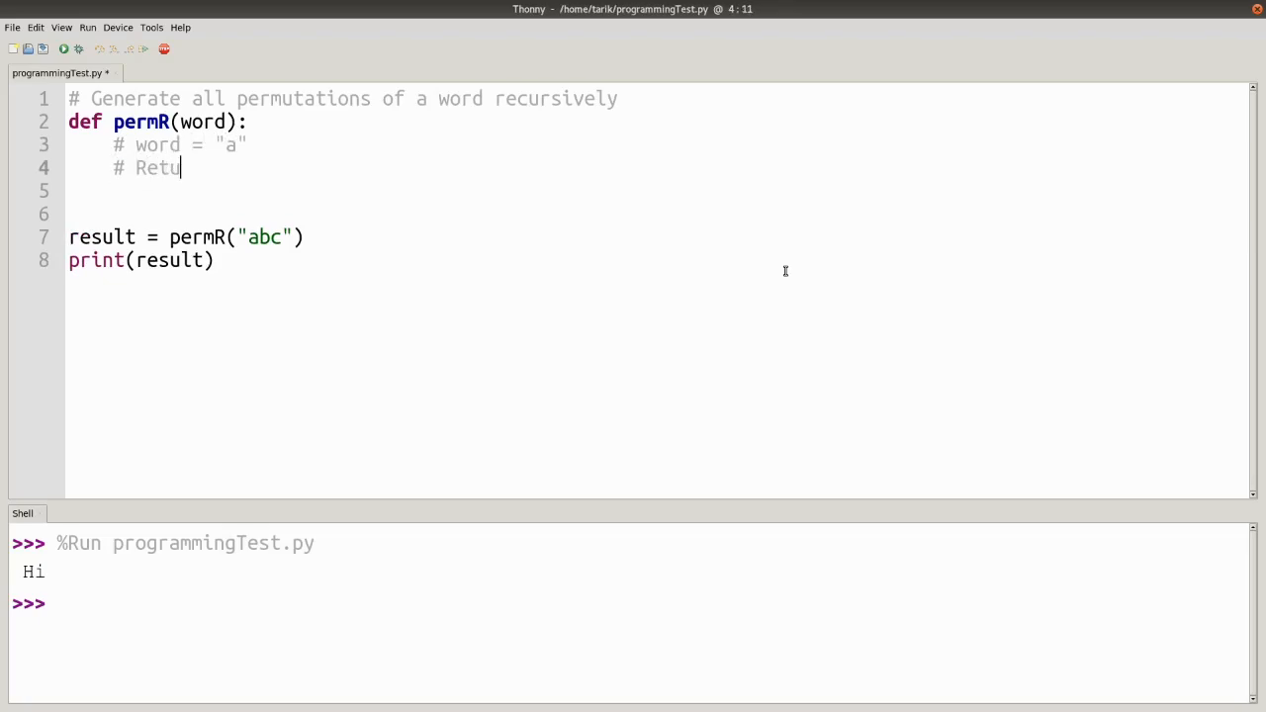
text(rn ")
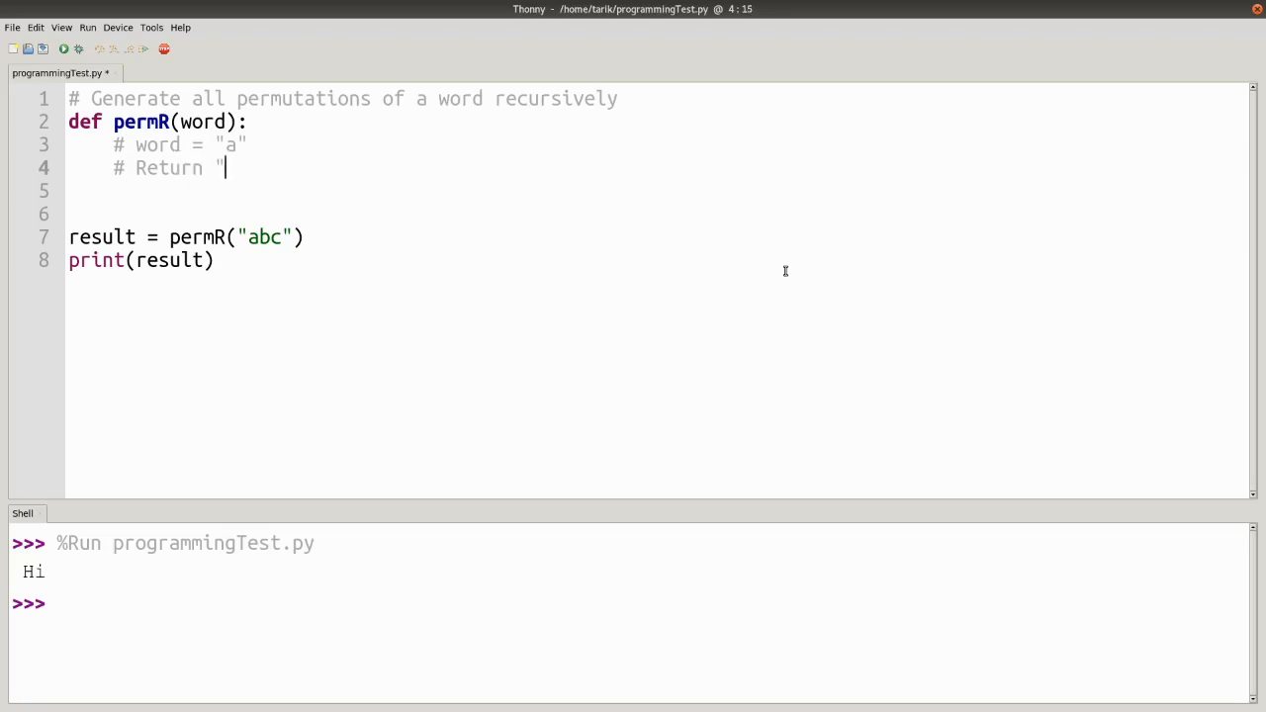
text(a")
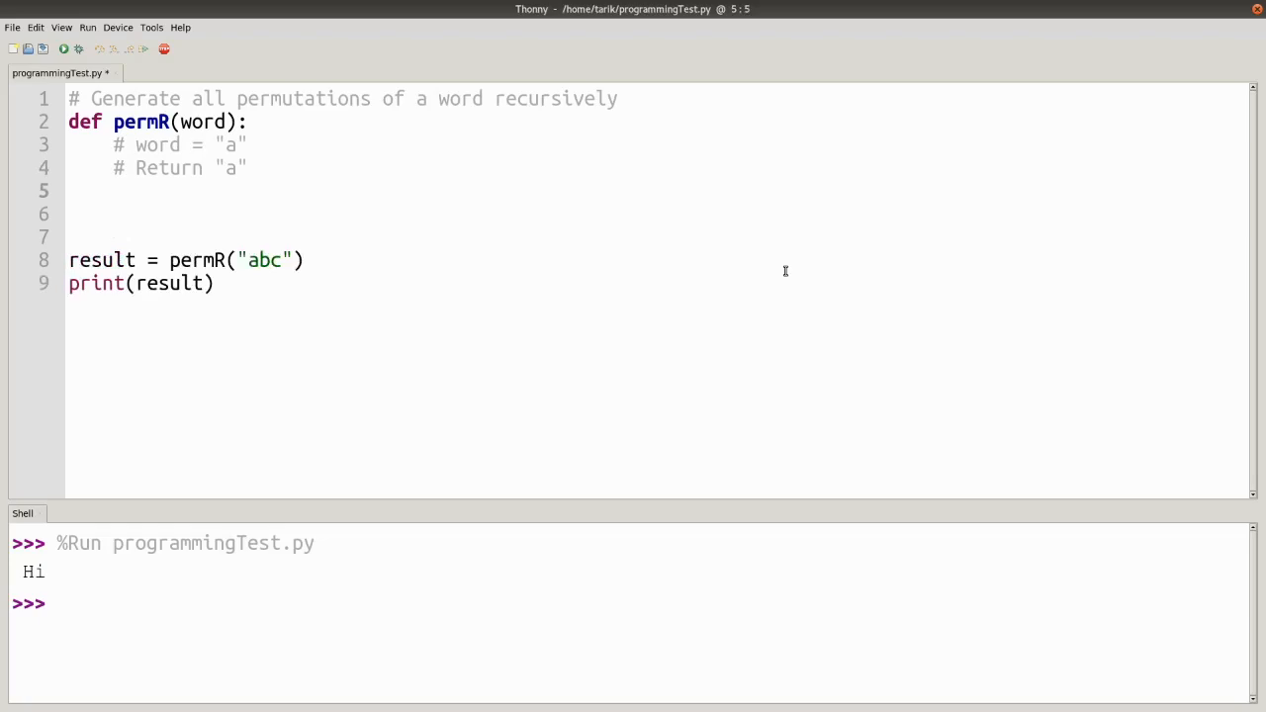
- Add the base case if len(word) == 1: return word, placing the caret on line 7
text(if word)
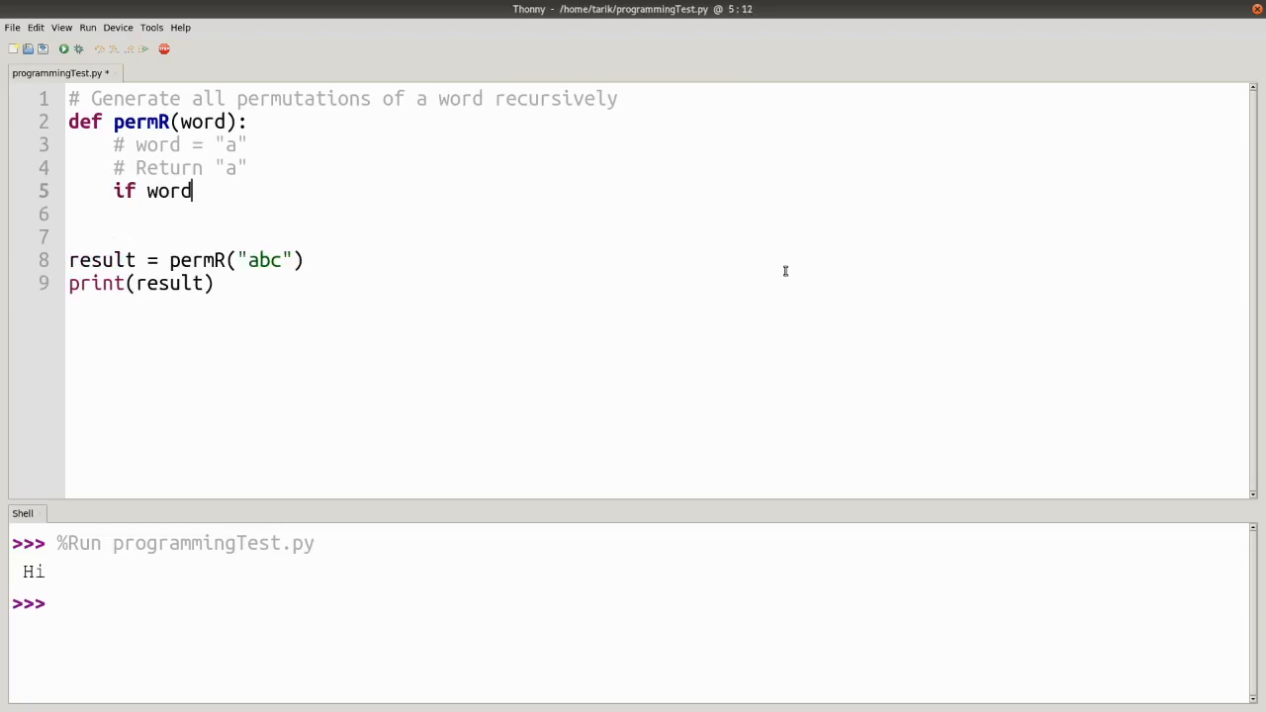
text(== len)
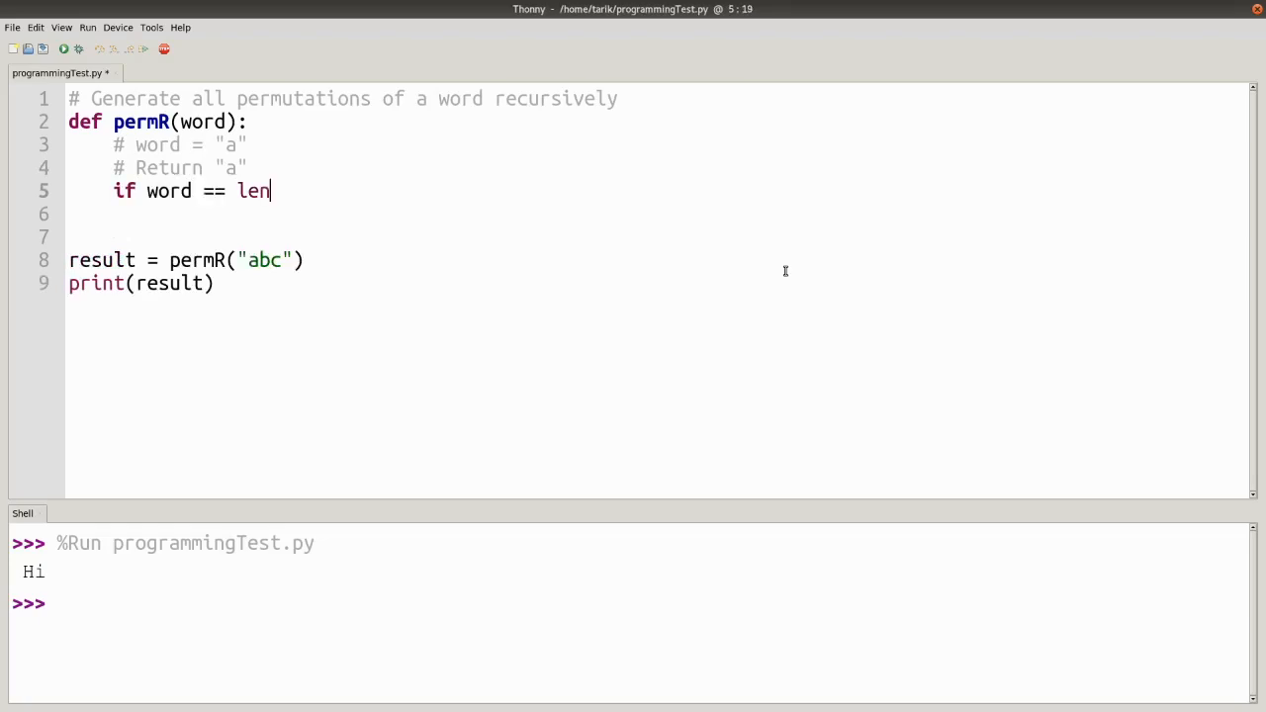
text(()
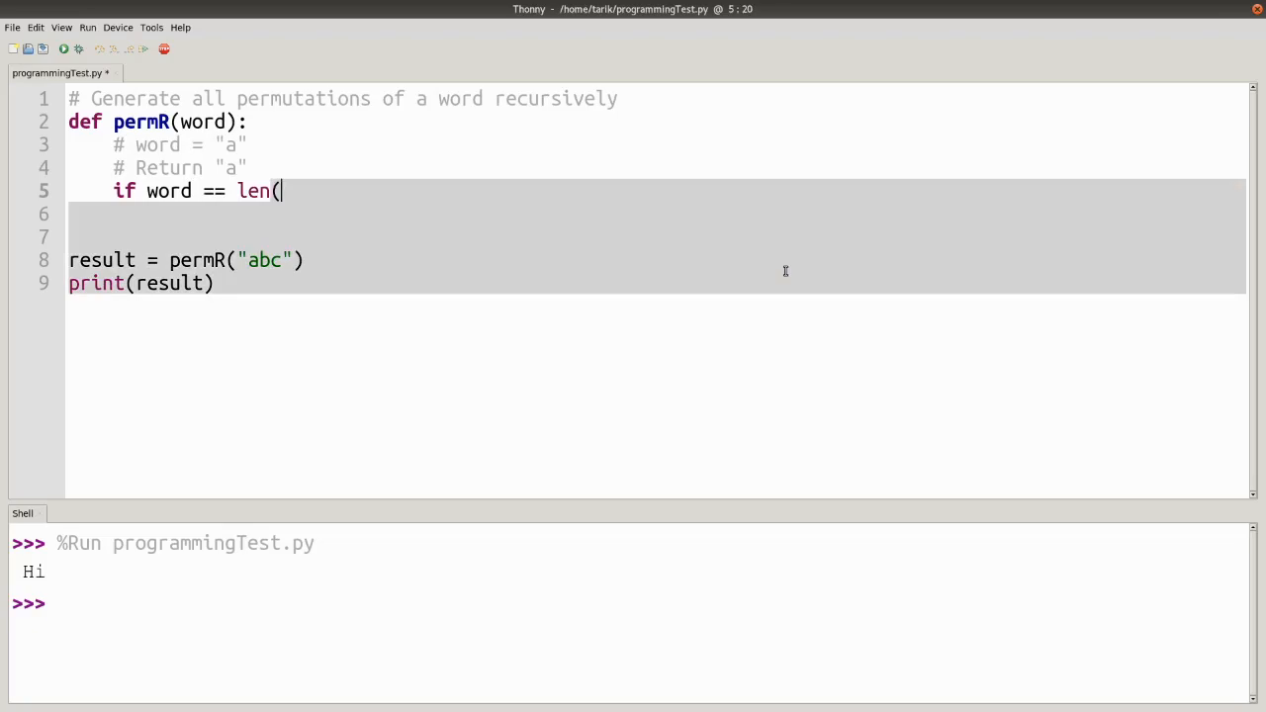
text(wor)
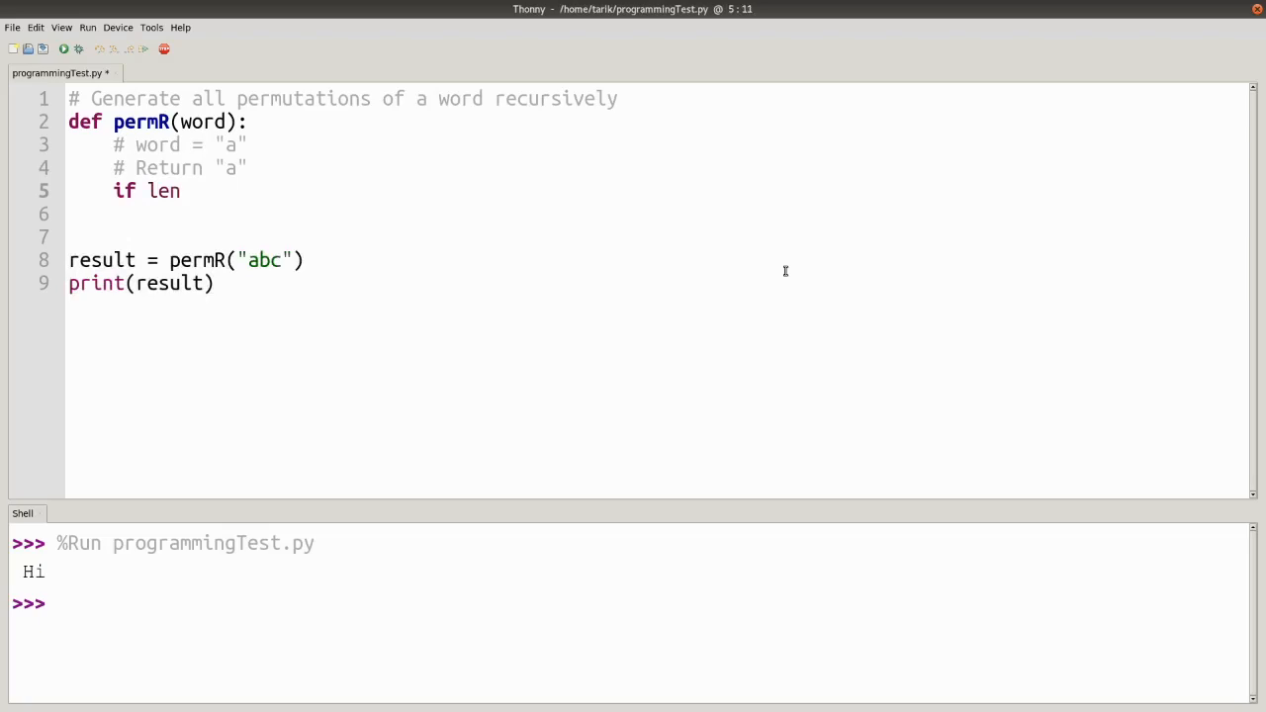
text((word) == 1:)
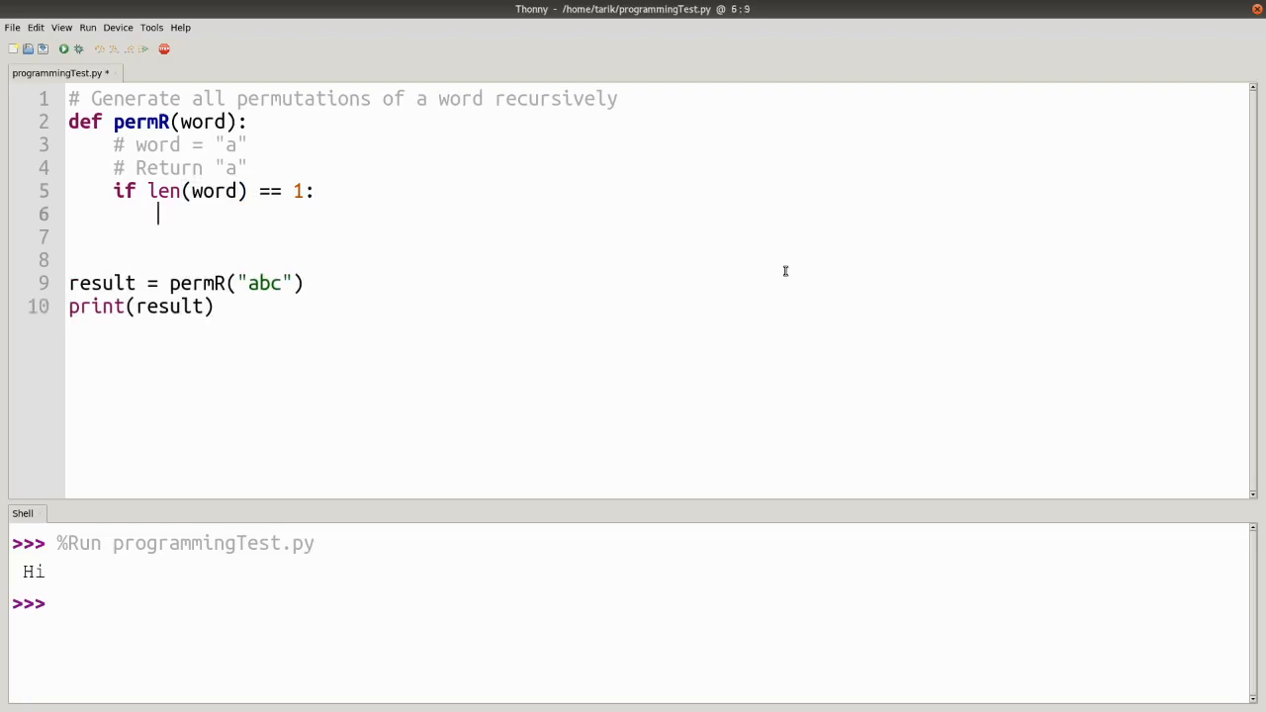
text(return)
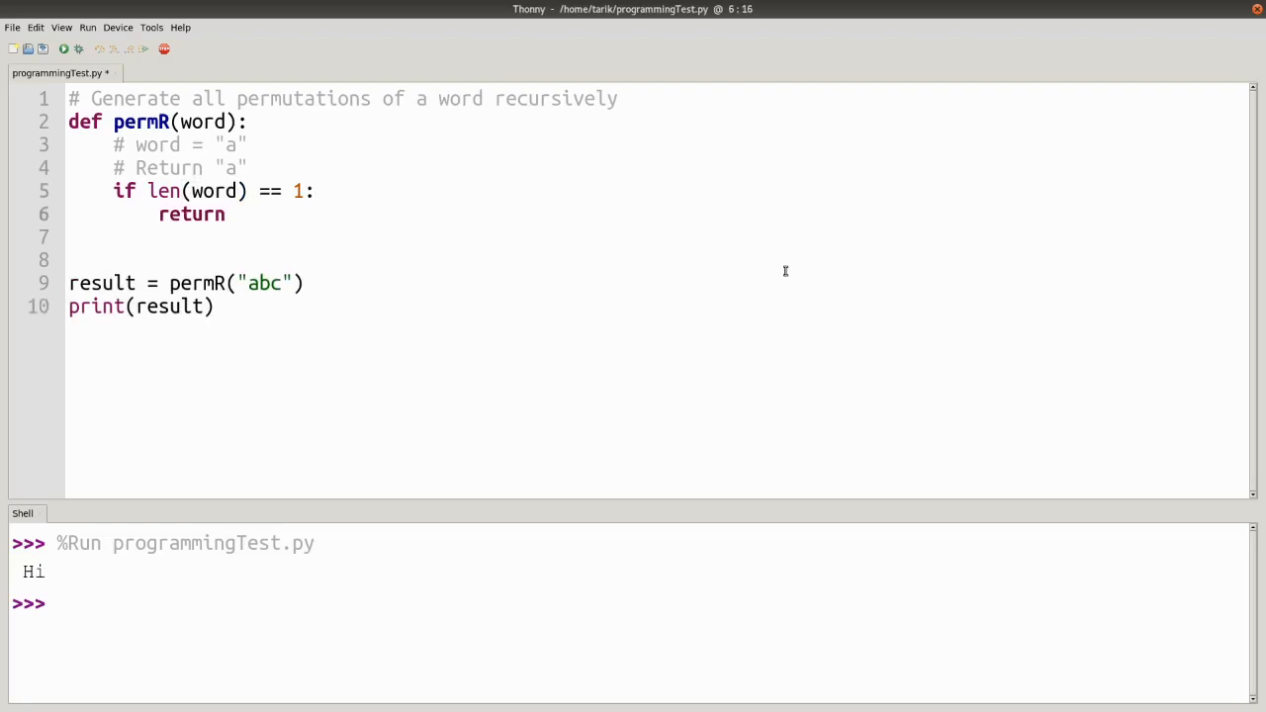
text(word)
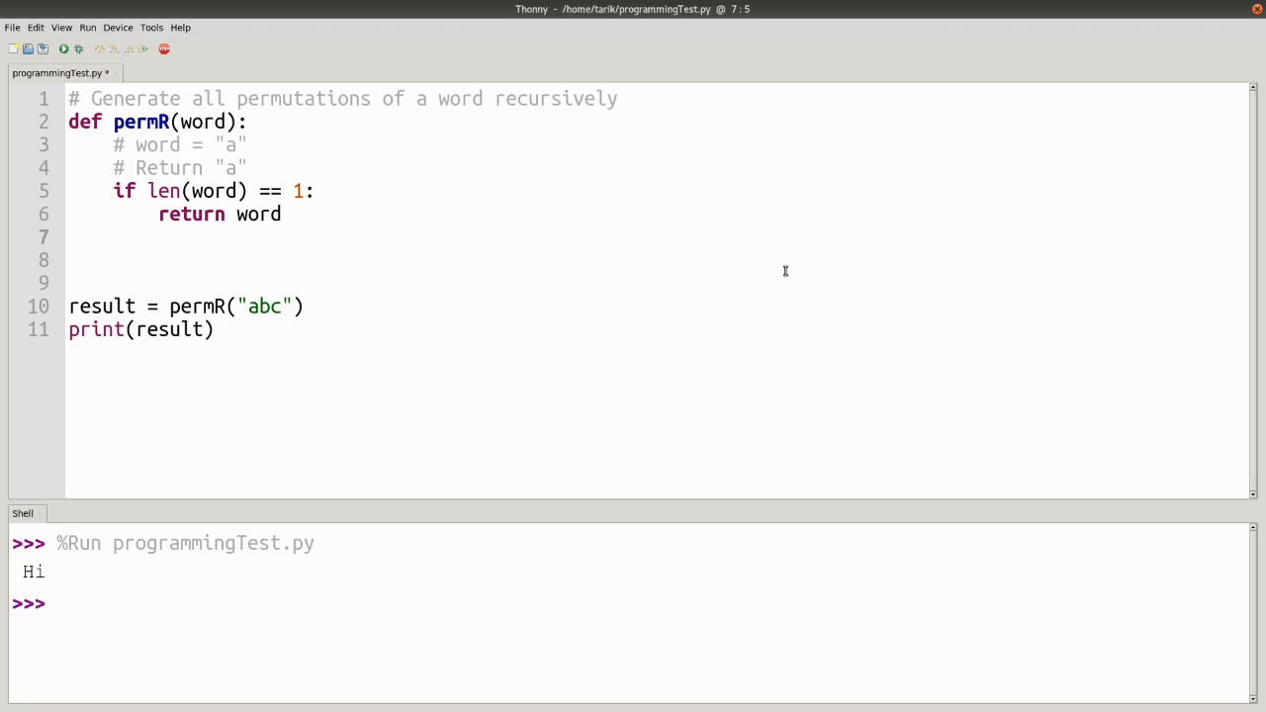
click(114, 237)
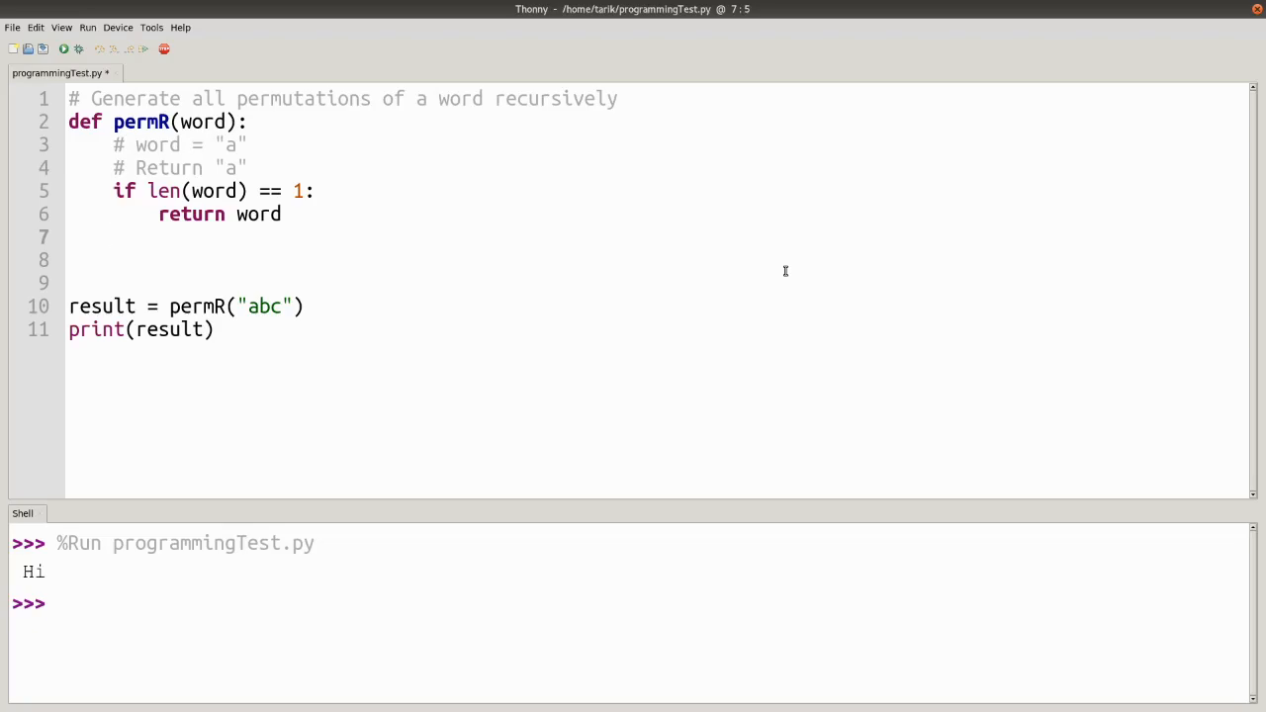
click(113, 236)
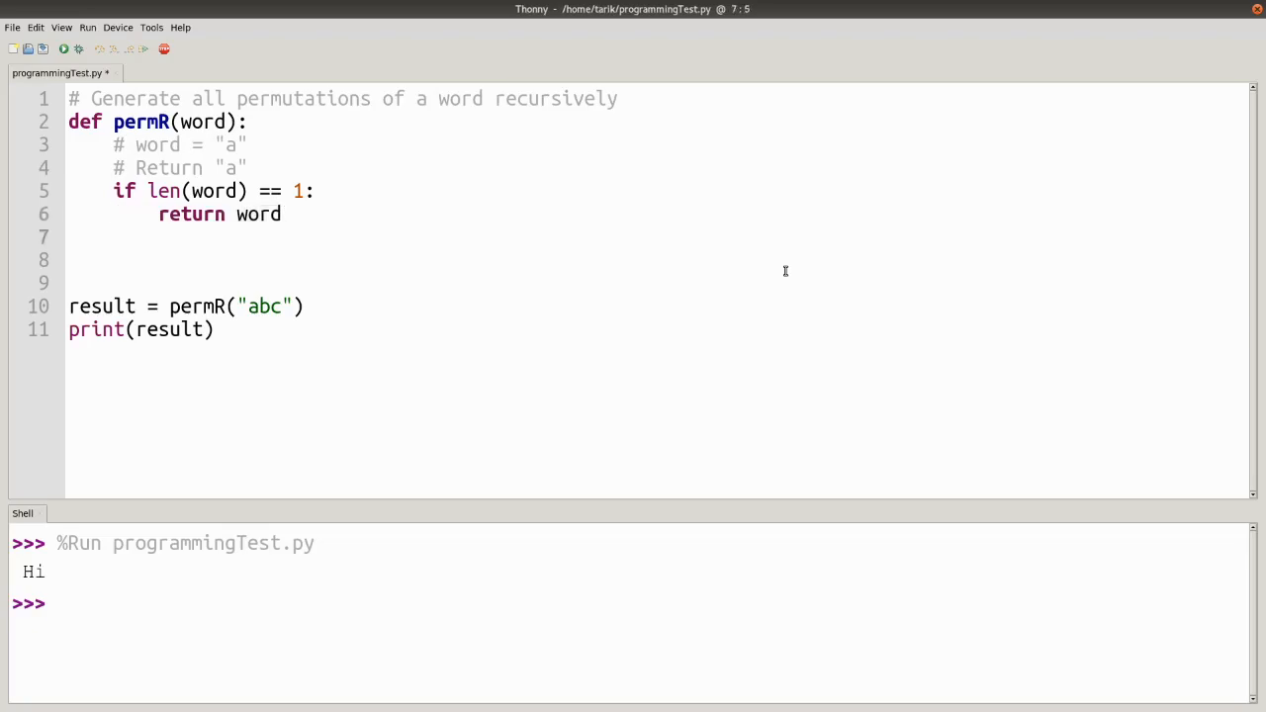
click(113, 237)
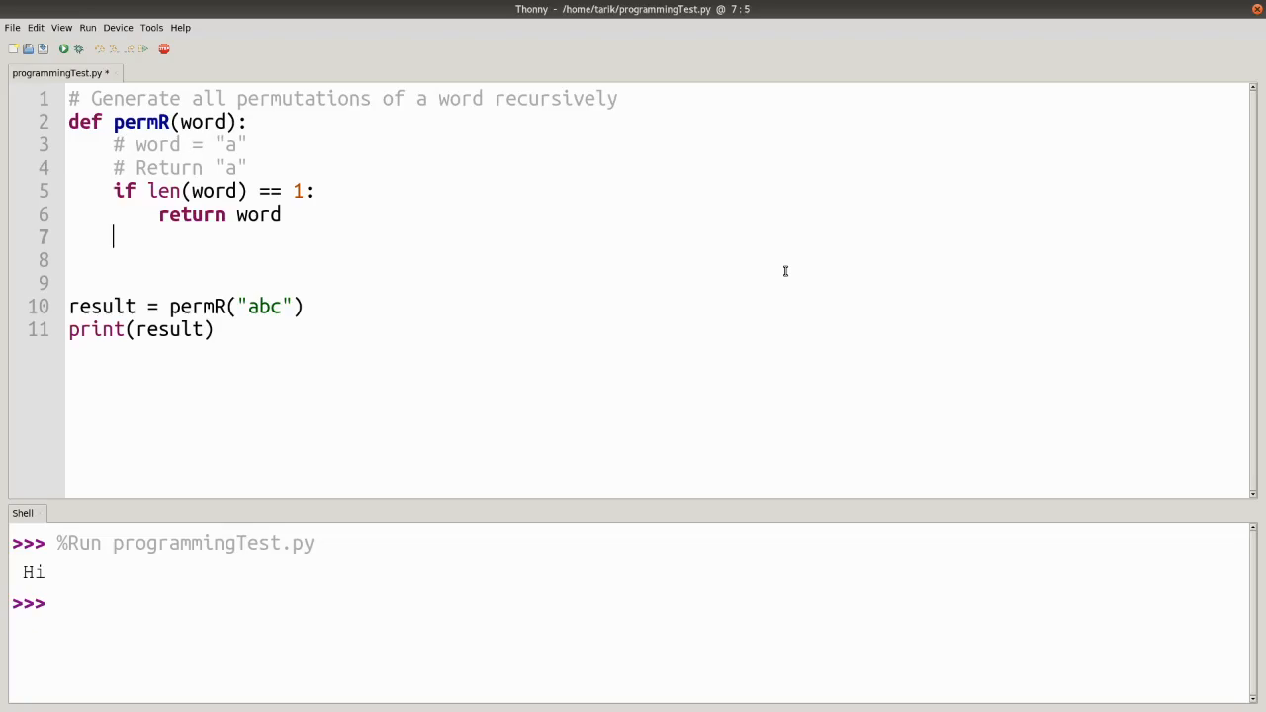
- Add perm = [] and a for i in range(len(word)) loop printing i
text(perm = [)
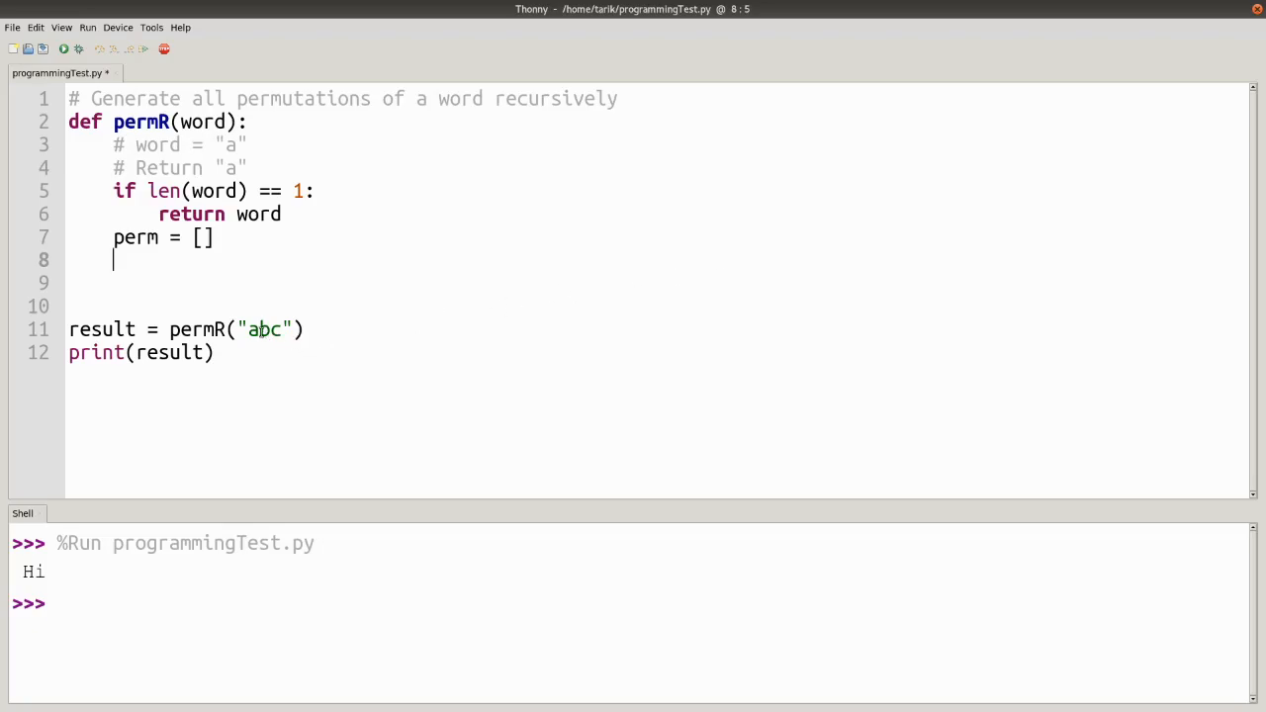
click(255, 330)
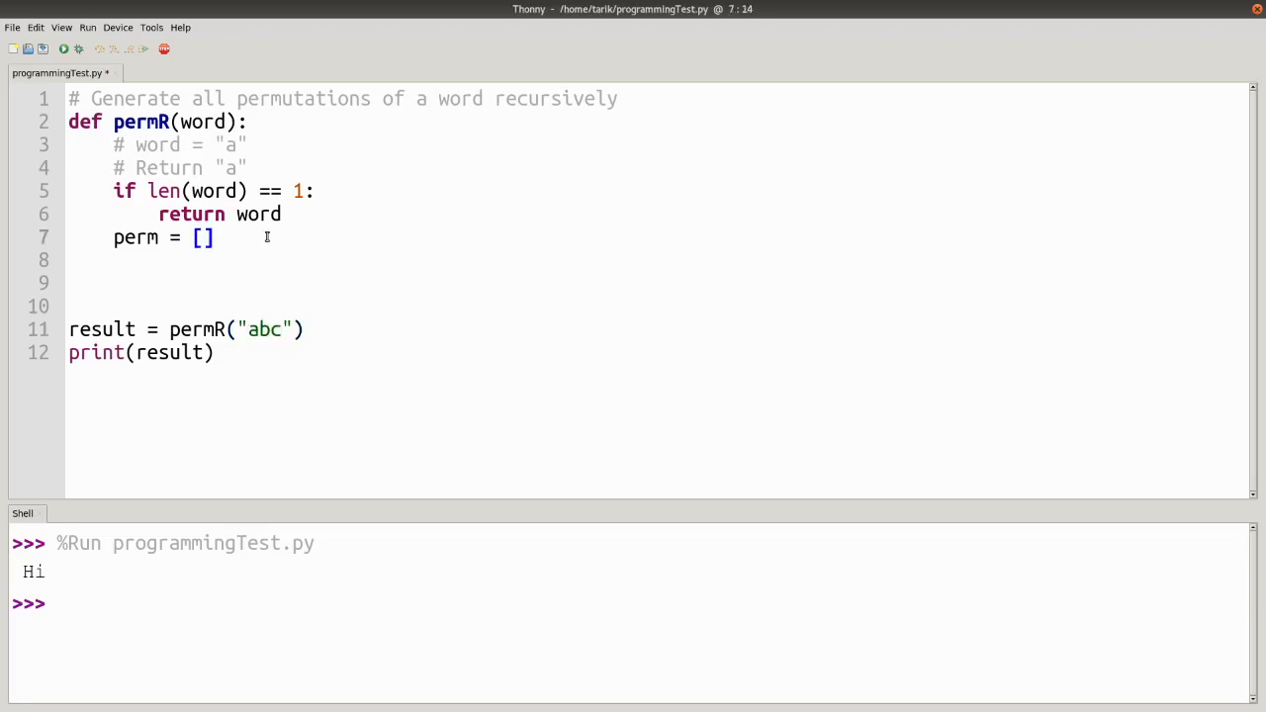
text(for i in ra)
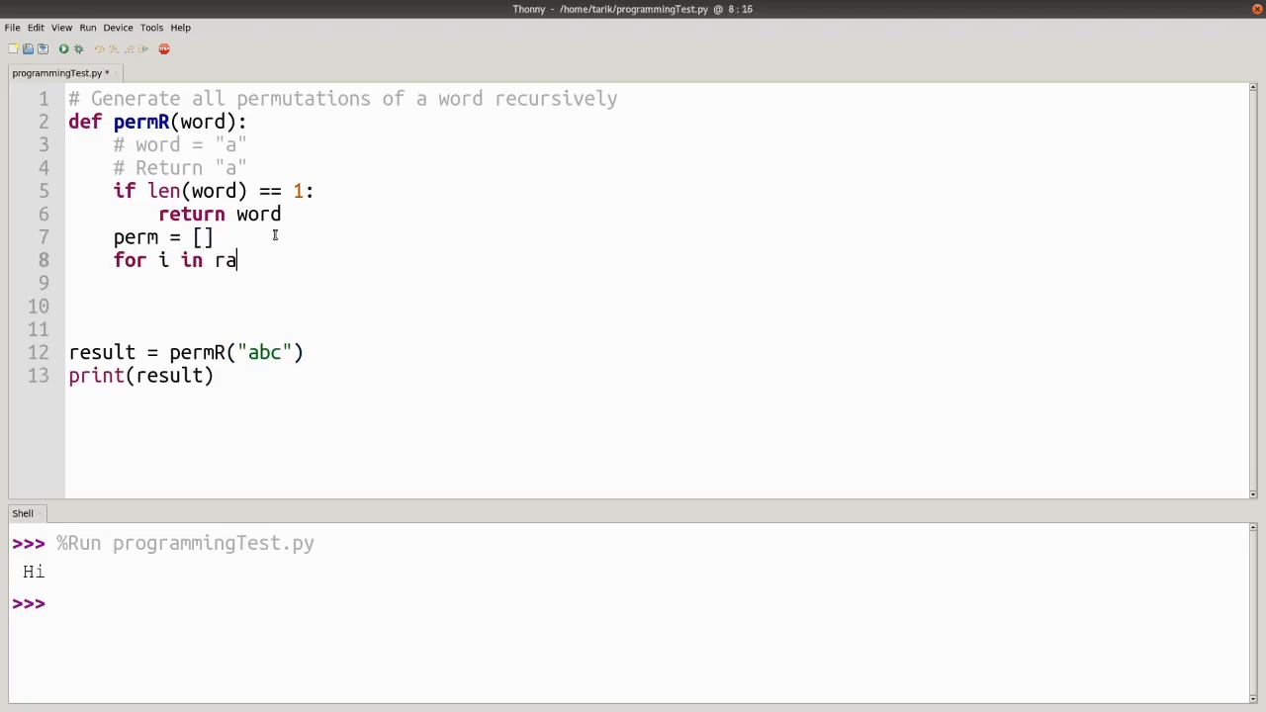
text(nge(len()
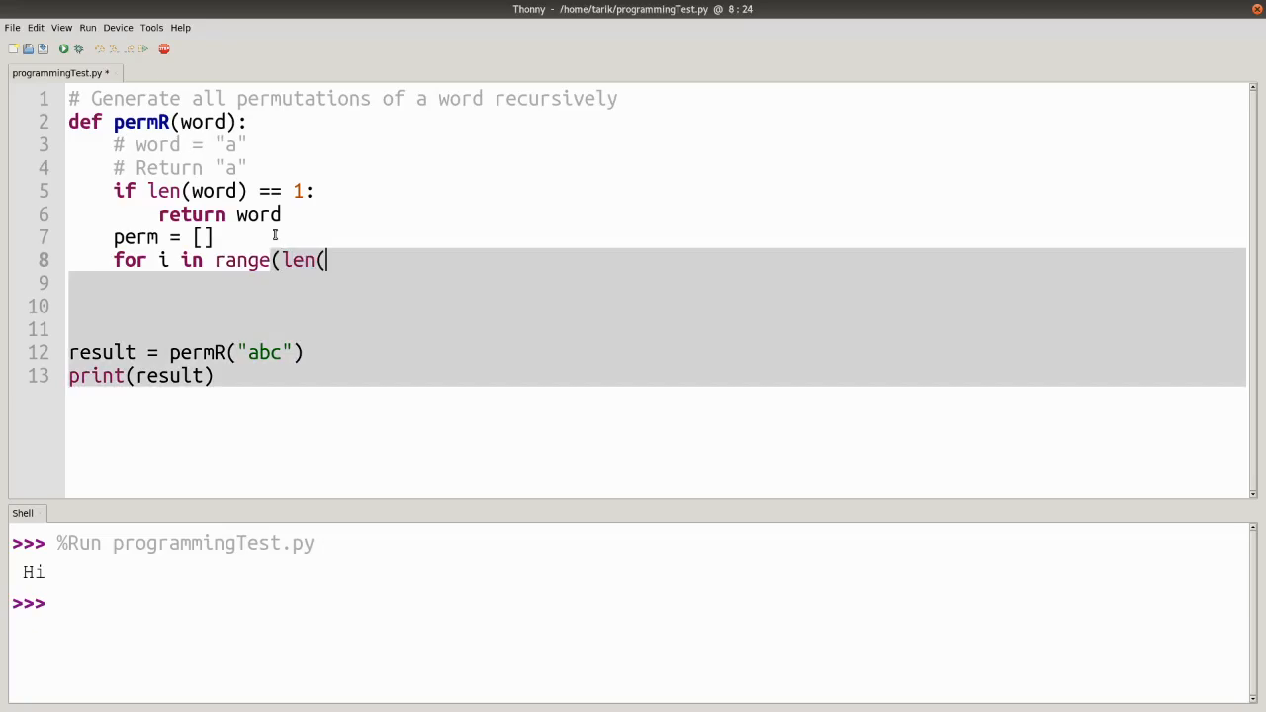
text(word)):)
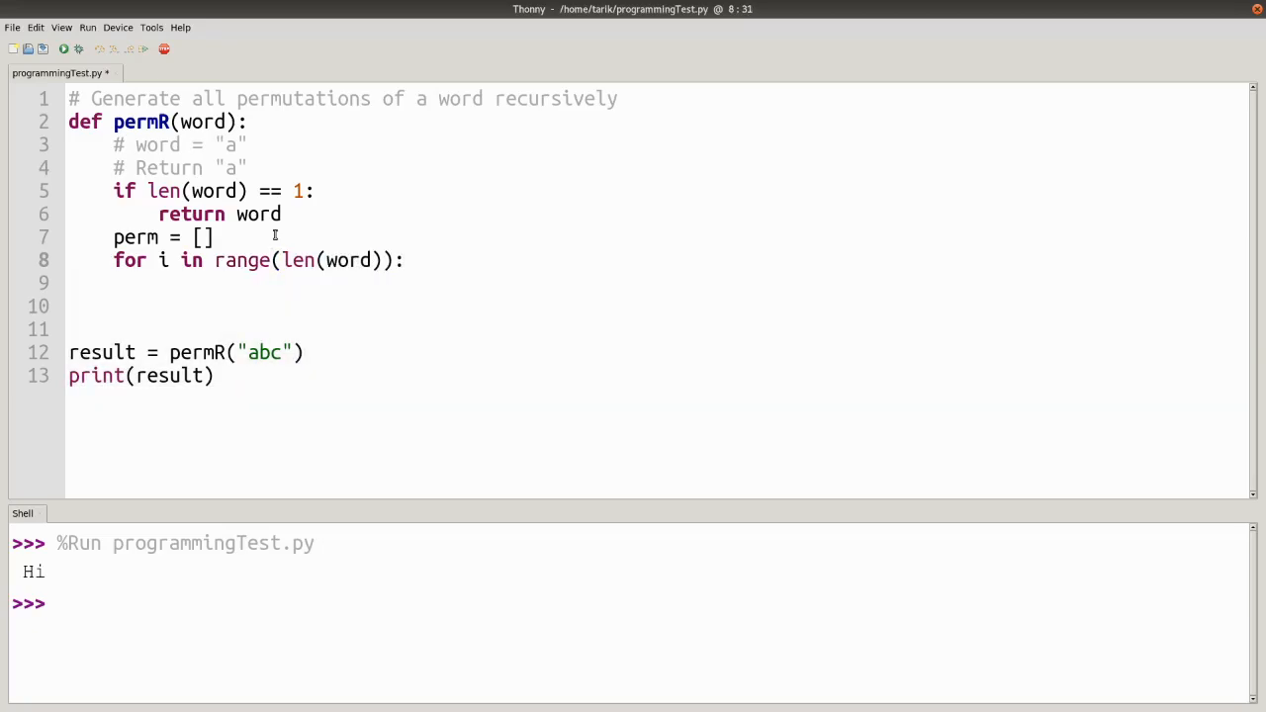
text(print(i))
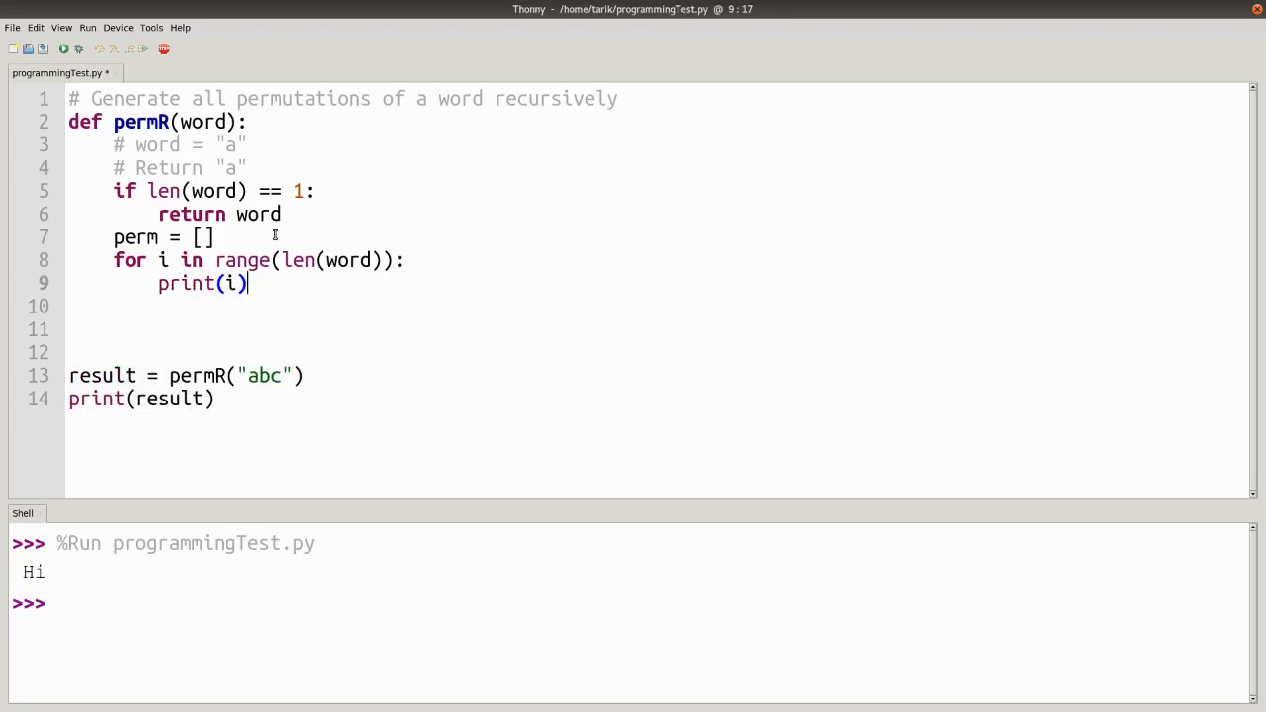
- Run the script to list indices 0, 1, 2, then start changing print(i) to print(word[i])
click(62, 49)
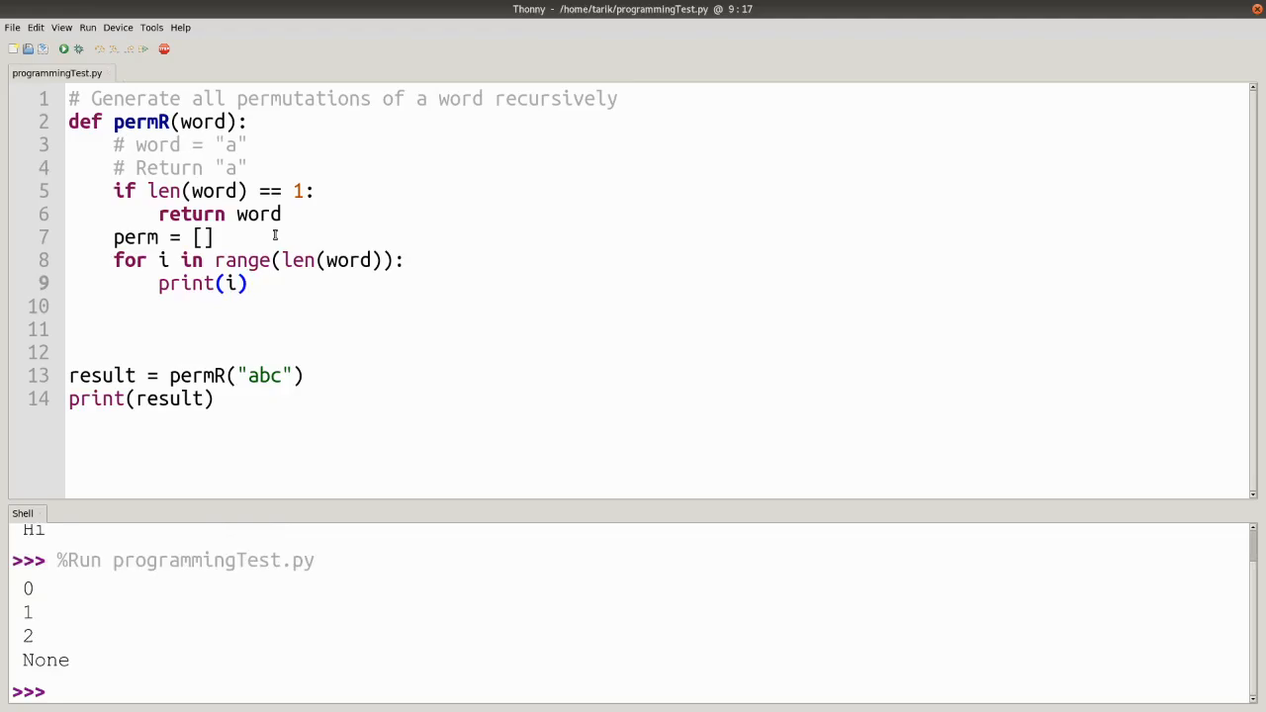
click(248, 283)
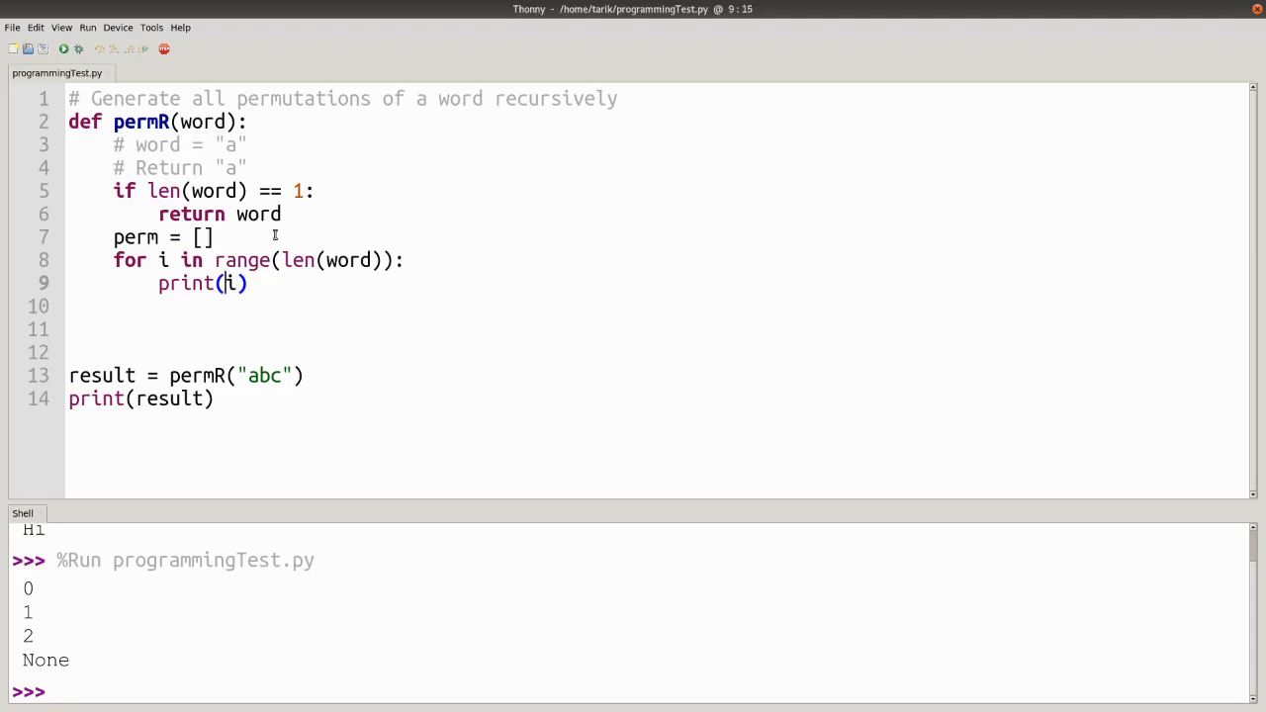
text(word[i)
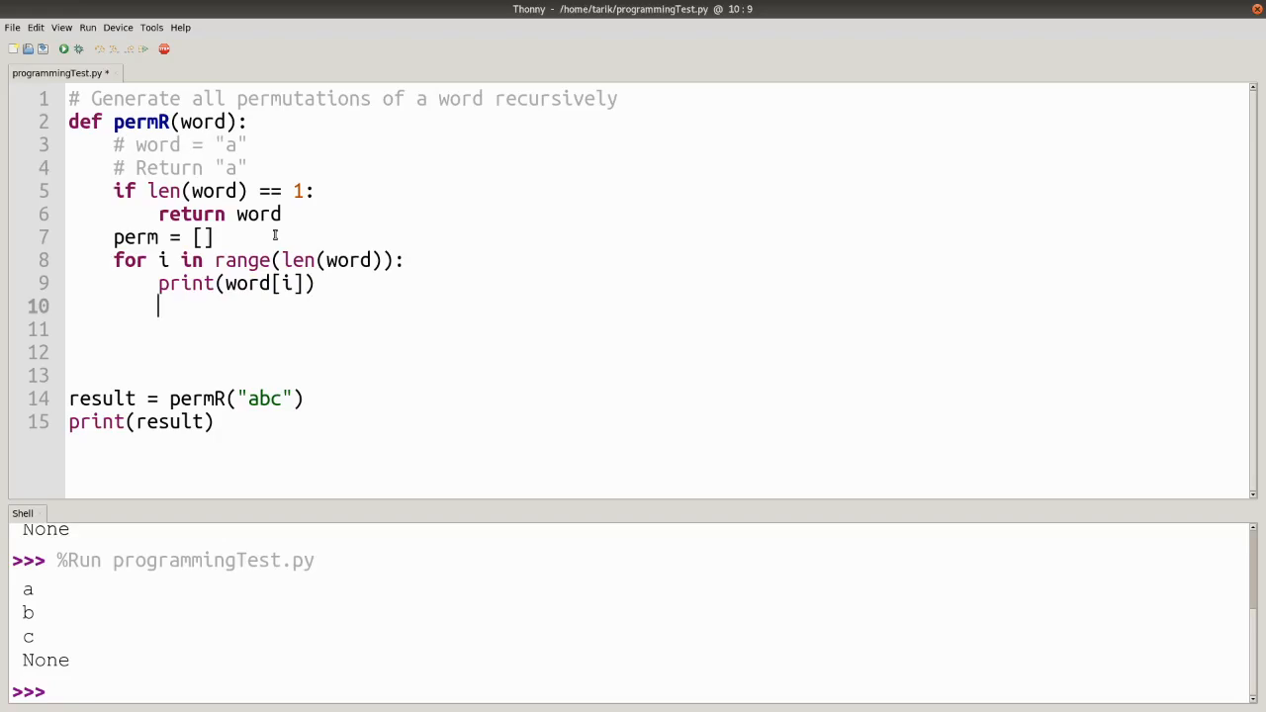
- Start the recursive line result = permR(word[0:i] inside the loop
text(result =)
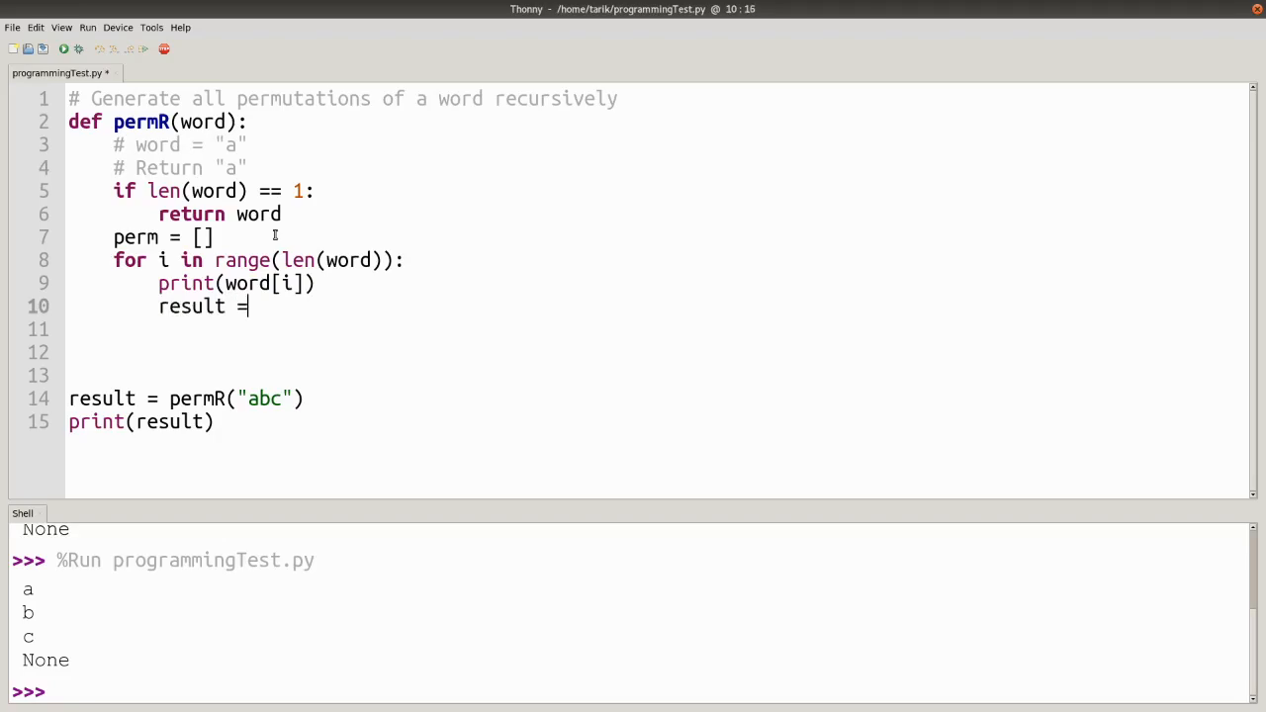
text(permR()
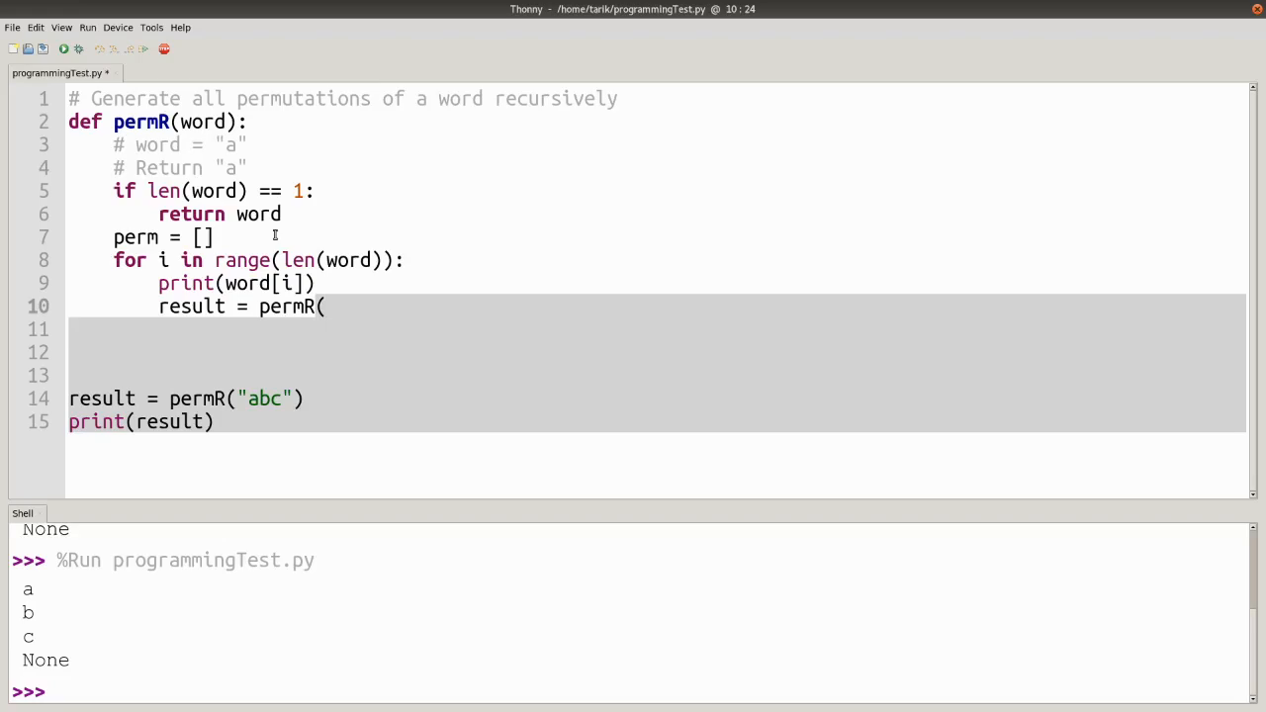
click(326, 307)
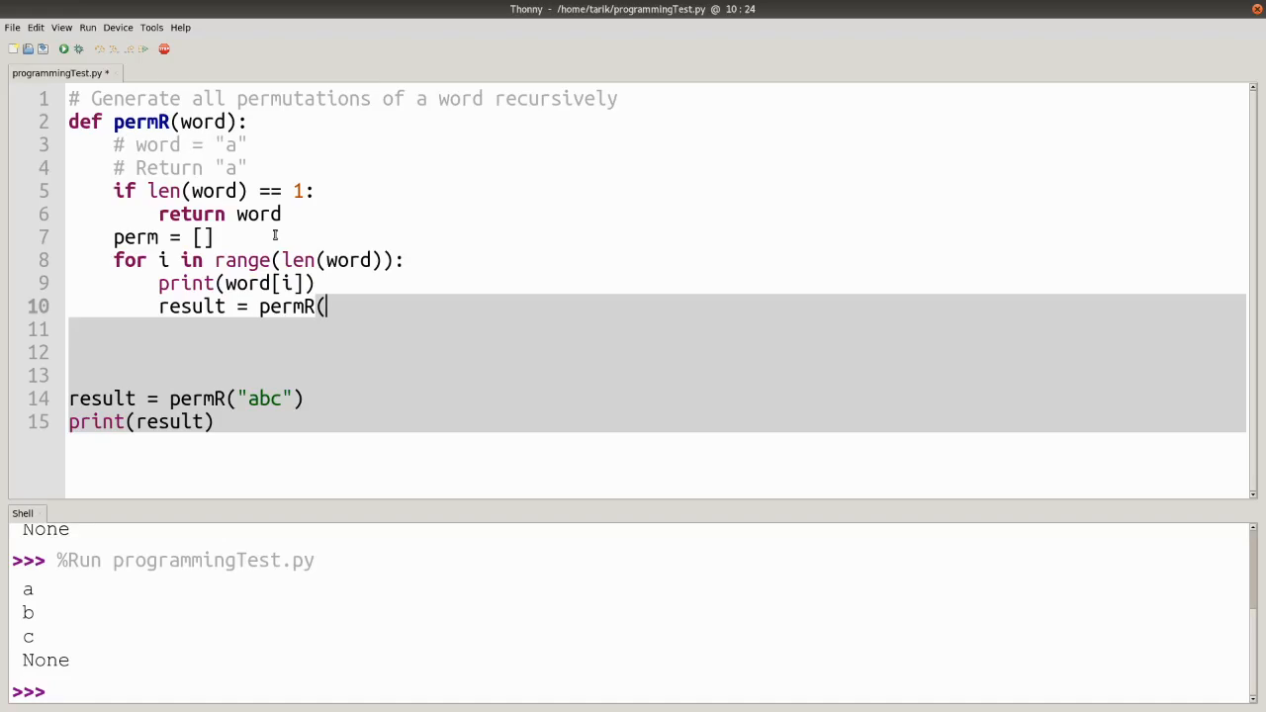
text(w)
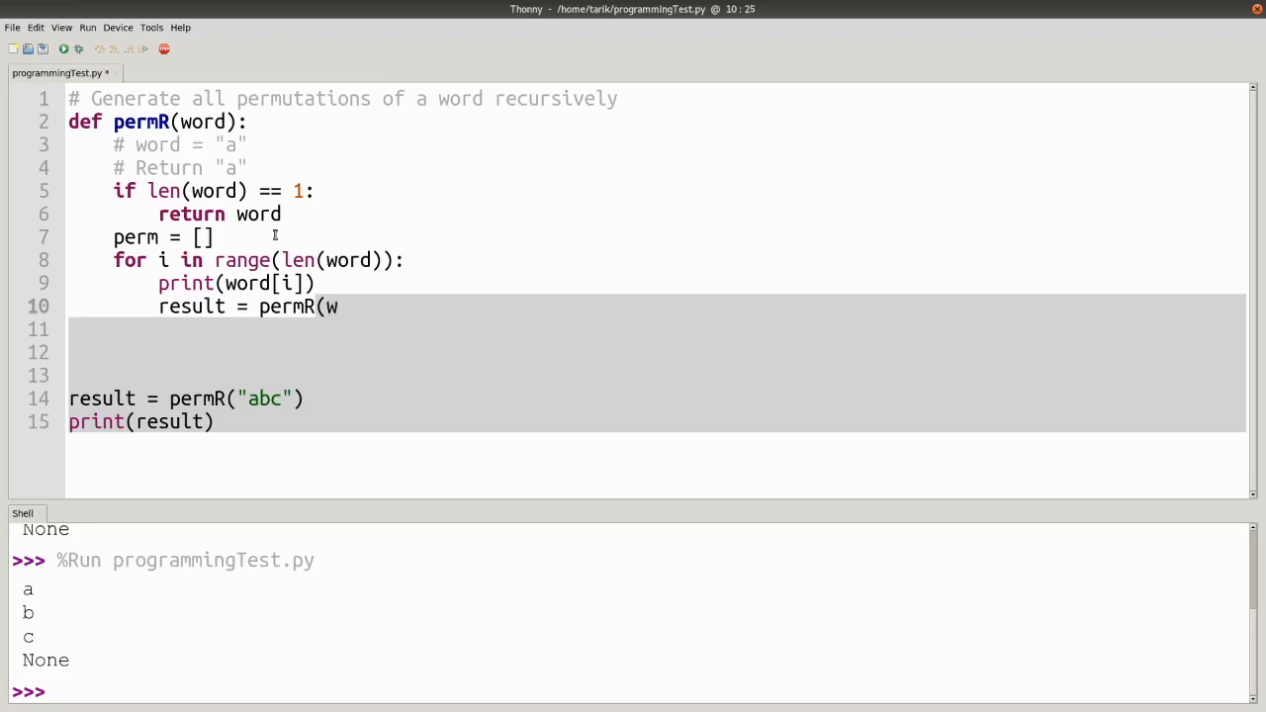
text(ord[)
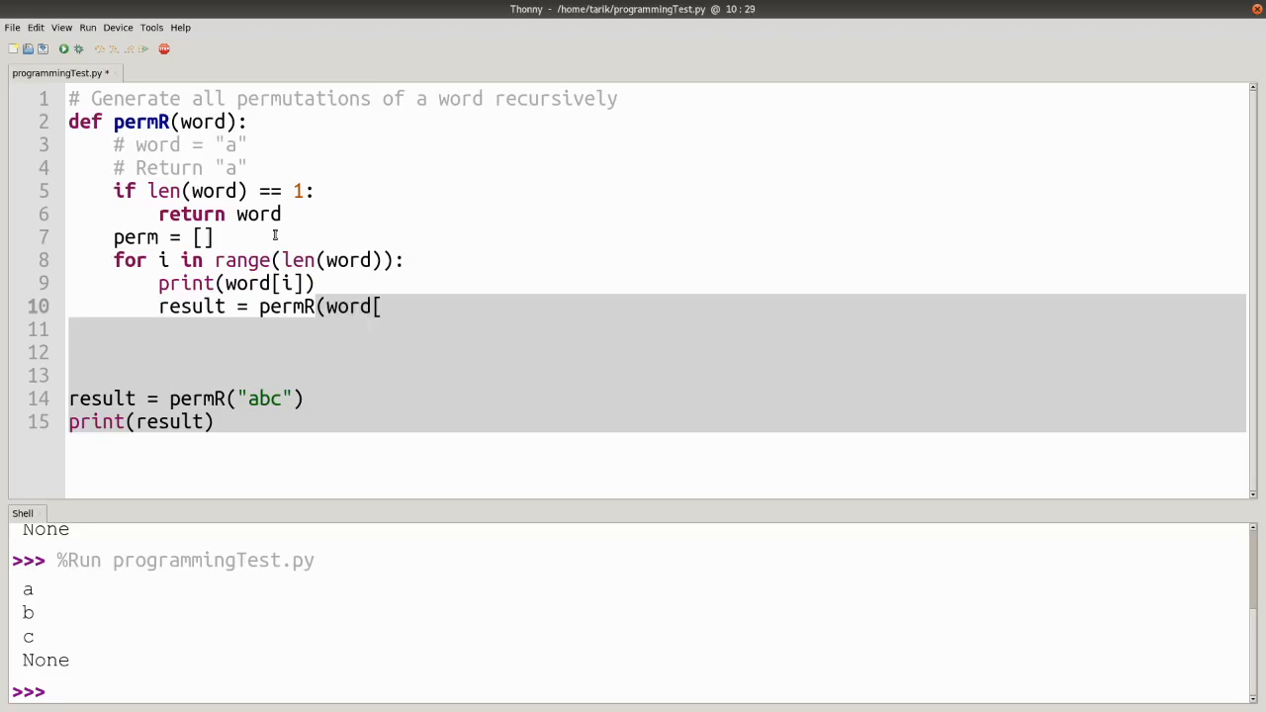
text(0)
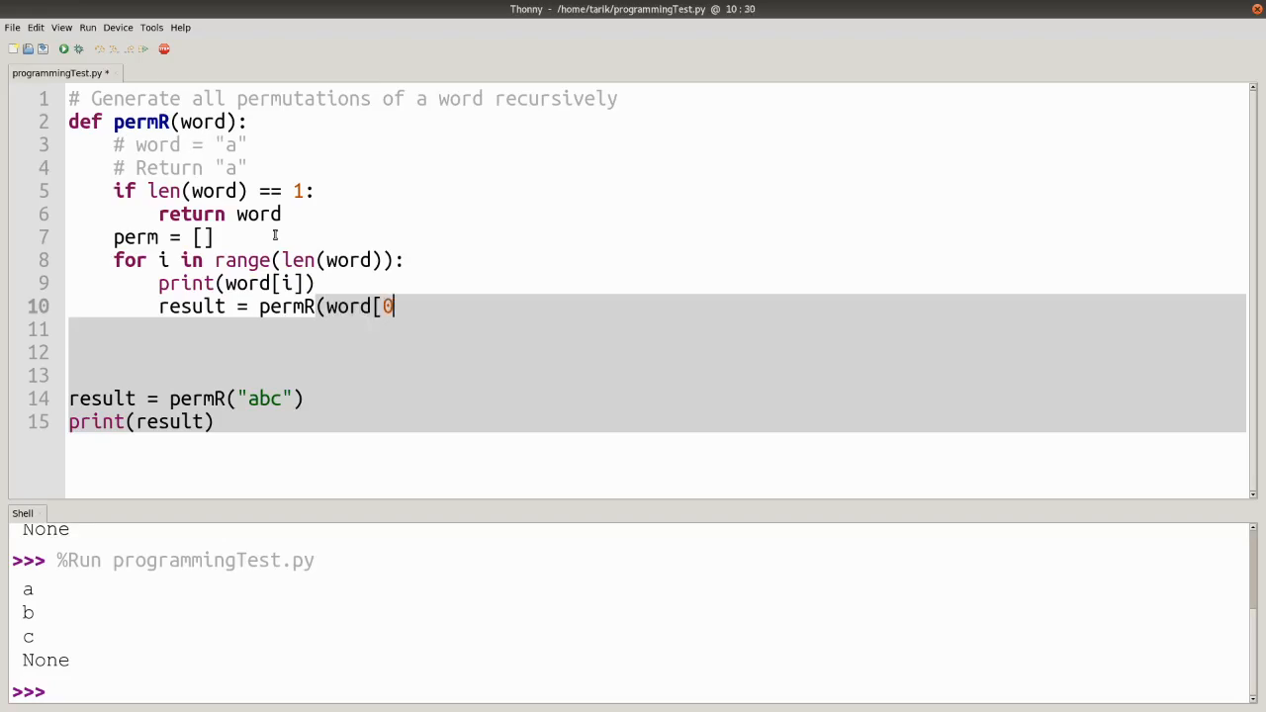
text(:i] + word)
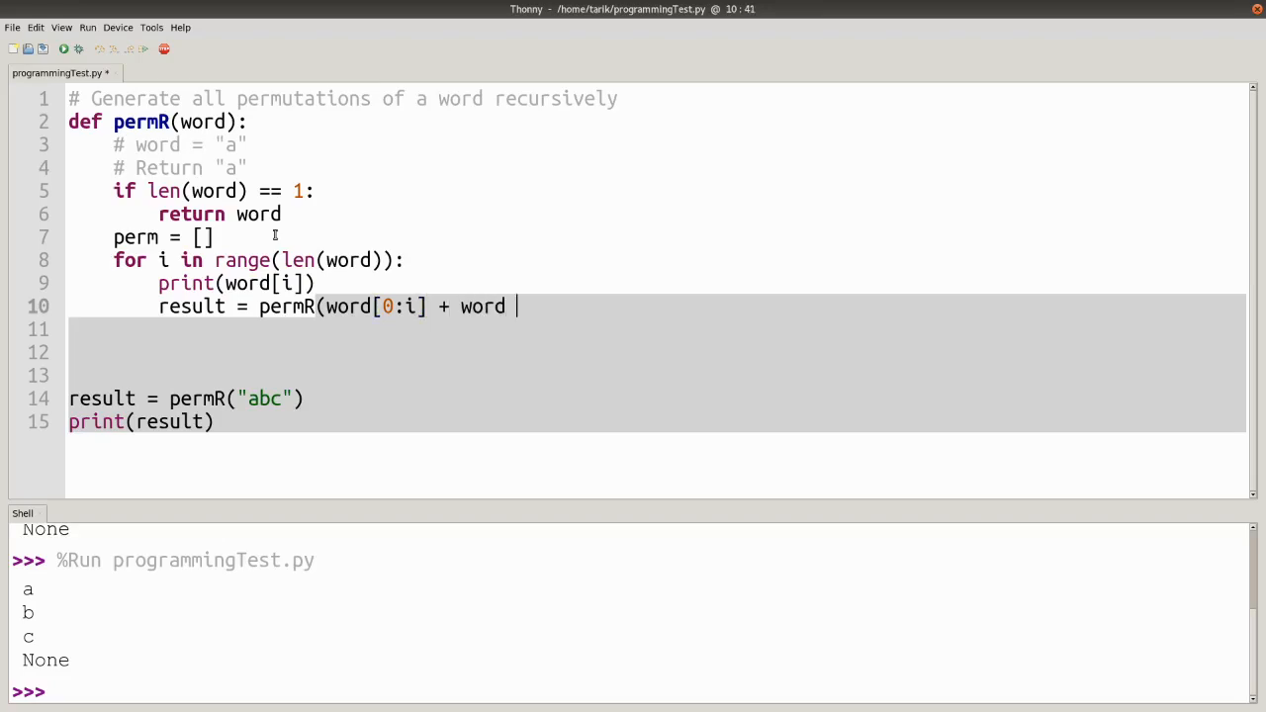
- Complete the recursive call's argument with + word[i+1:]
text([)
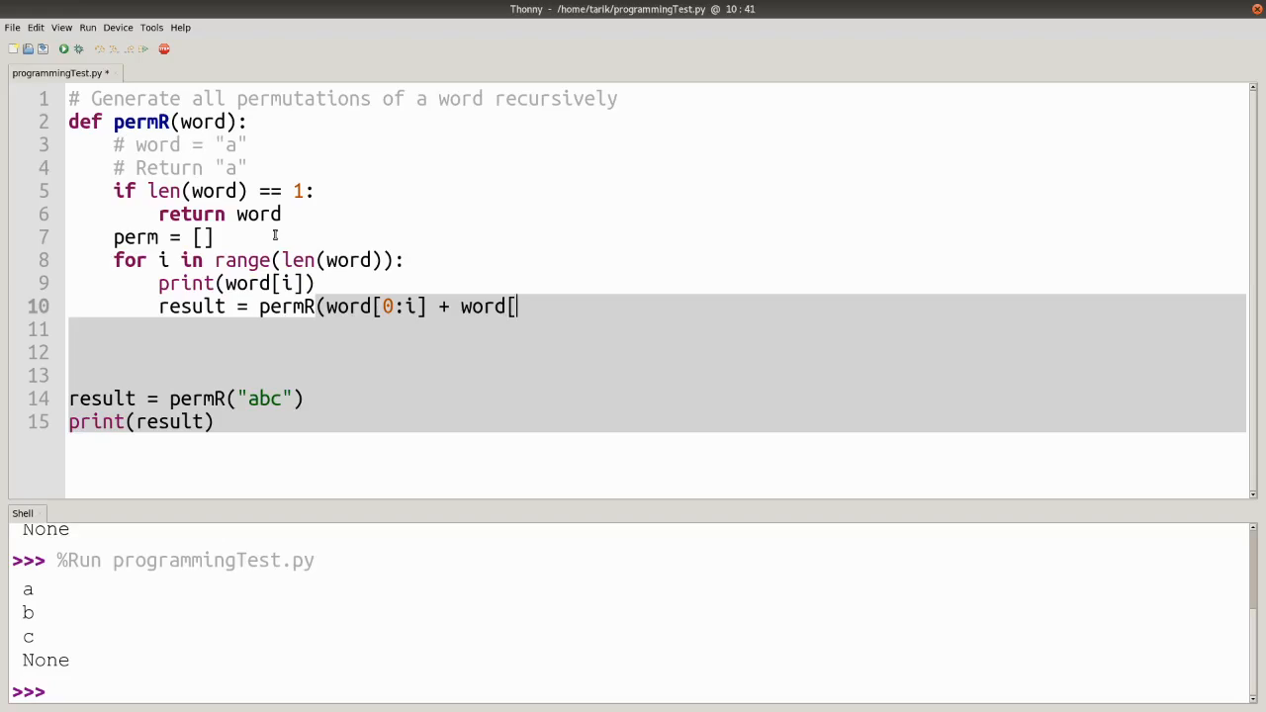
text(i+)
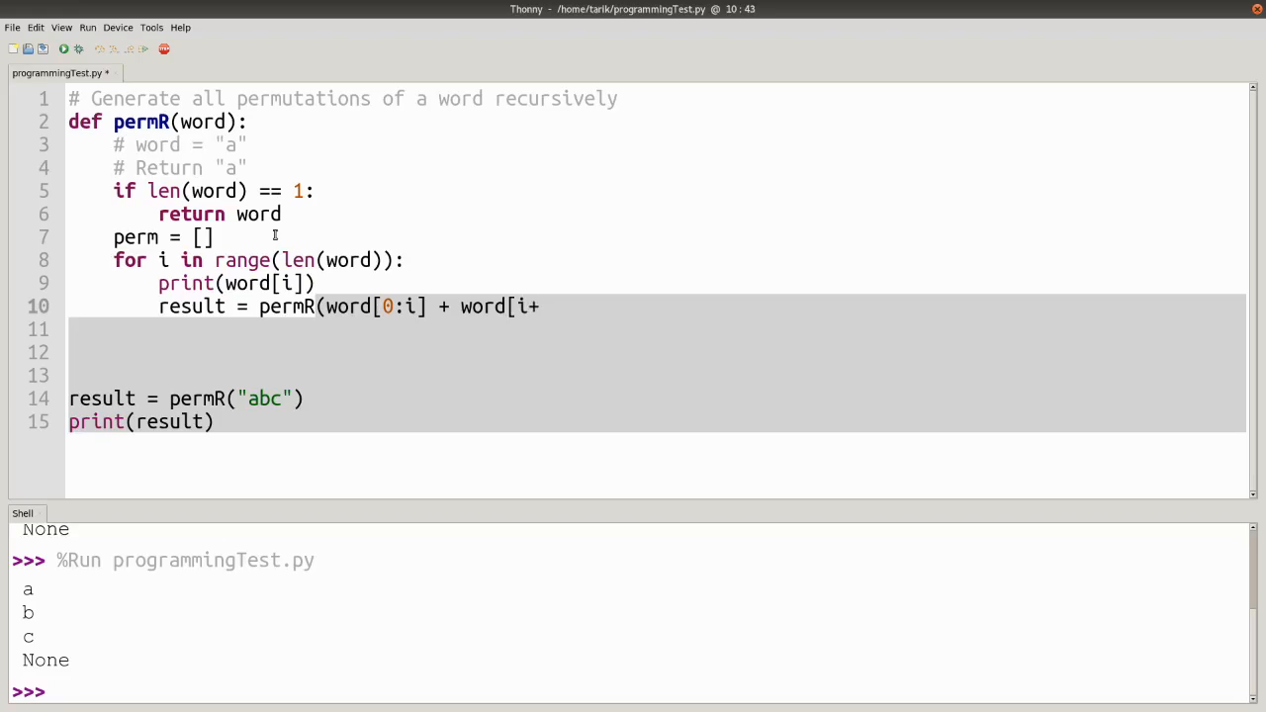
text(1)
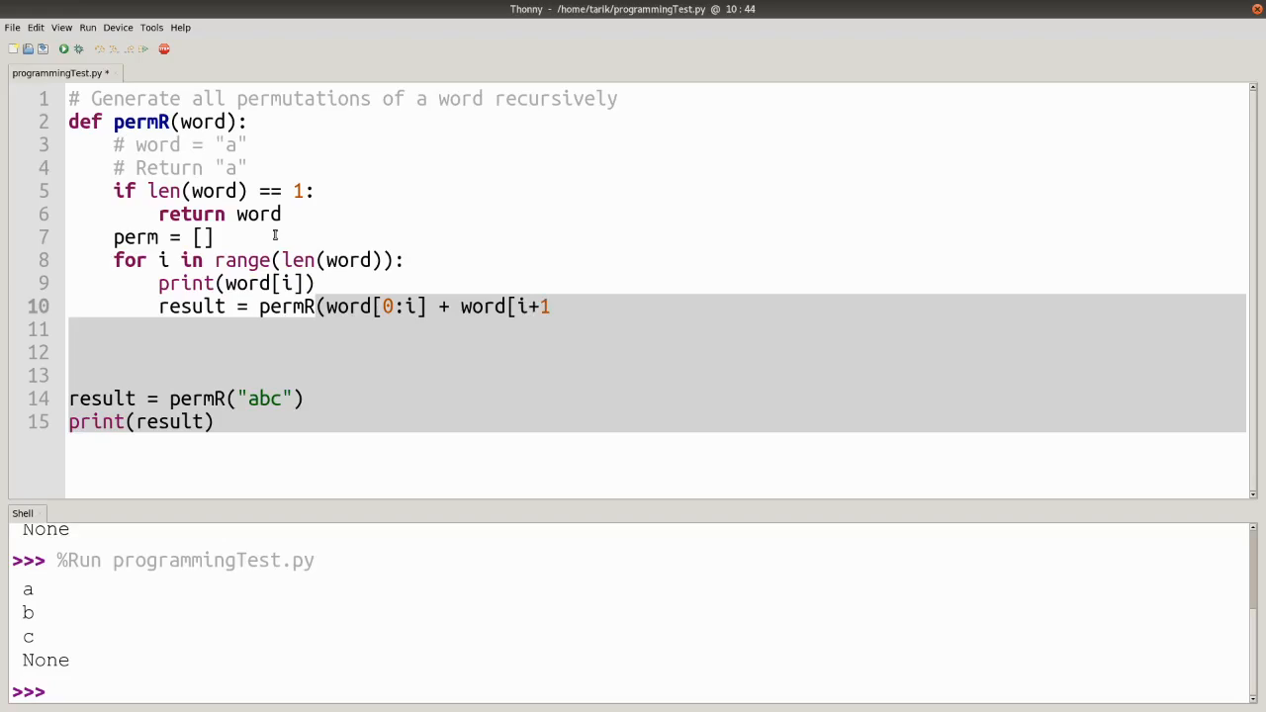
text(:)
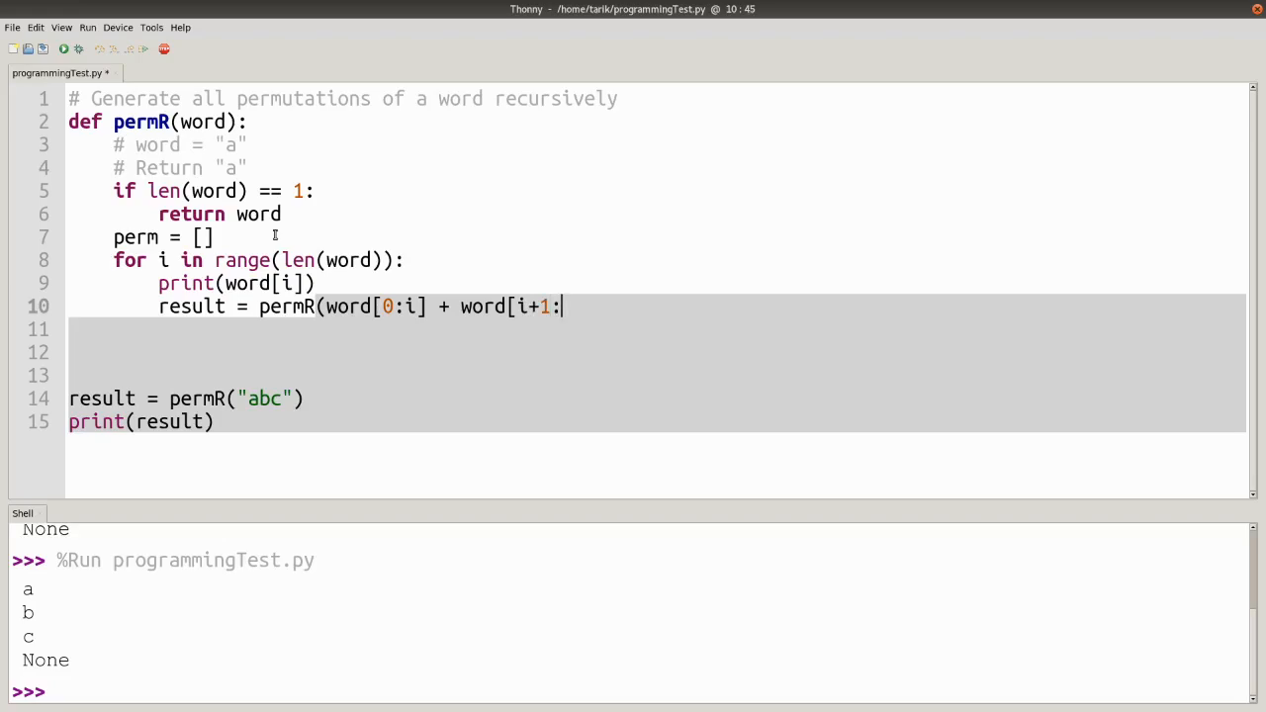
text(]))
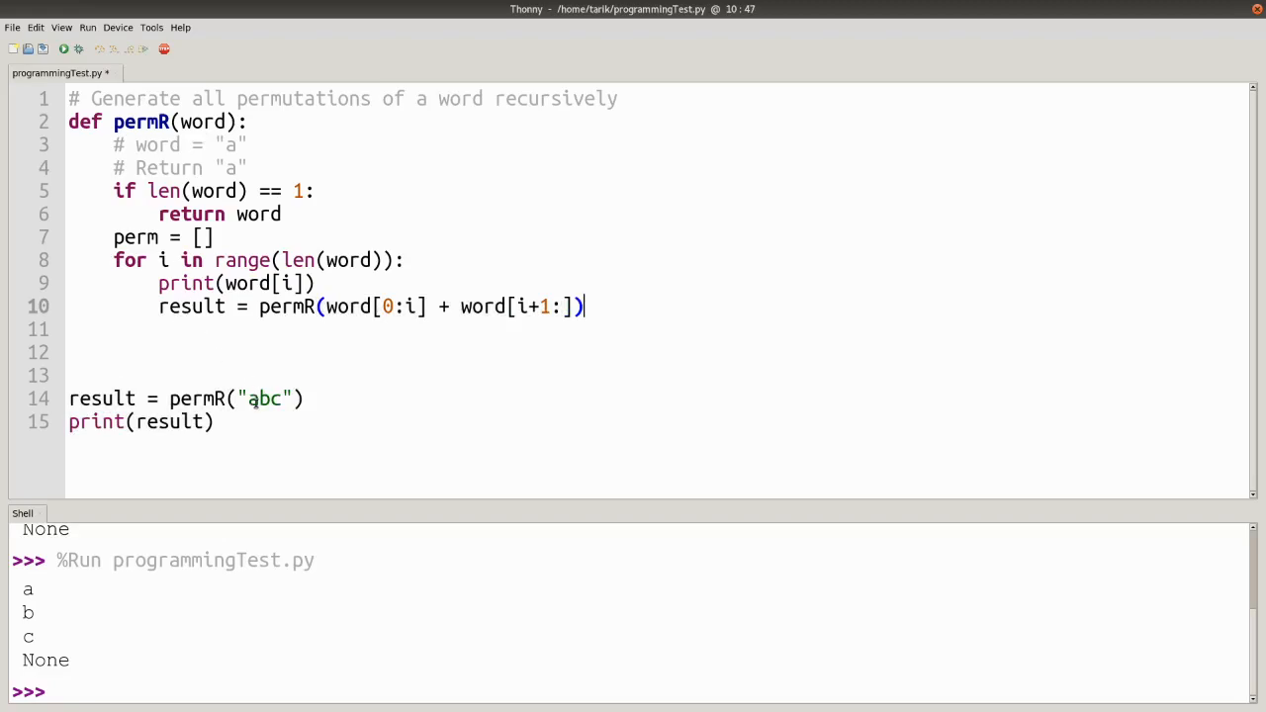
- Add an empty line above the result = permR("abc") test call
click(252, 399)
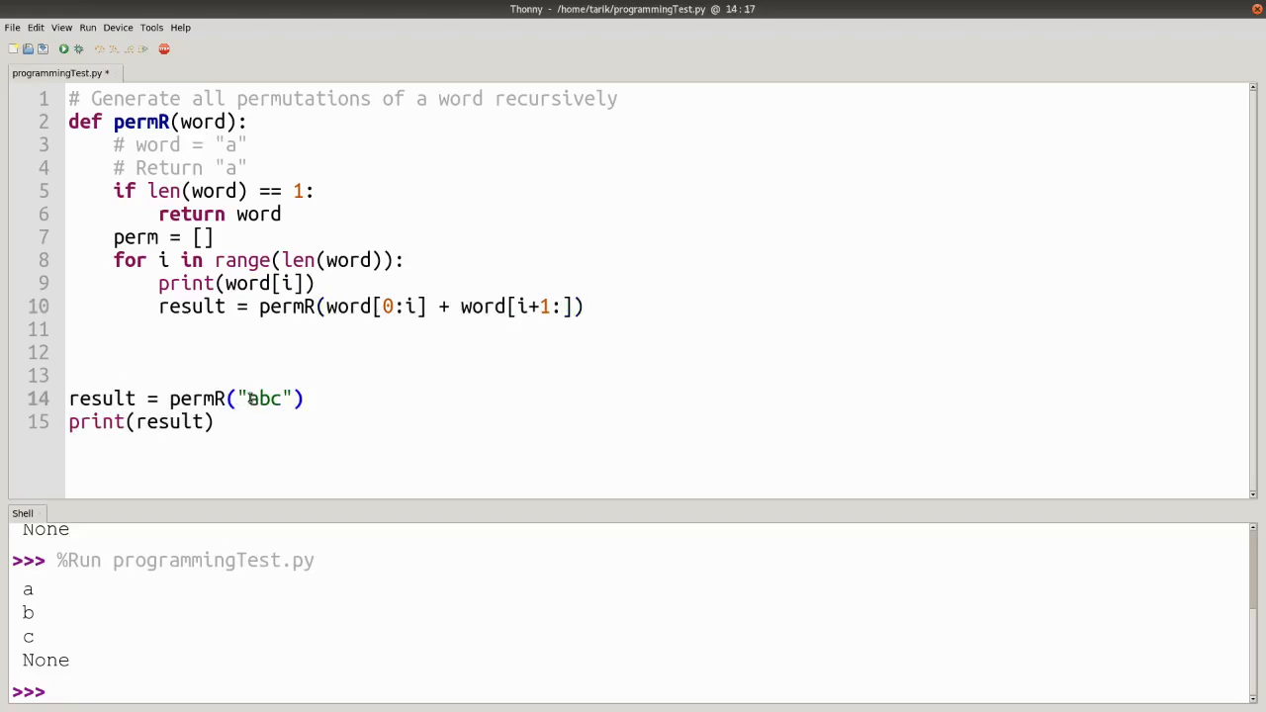
click(245, 398)
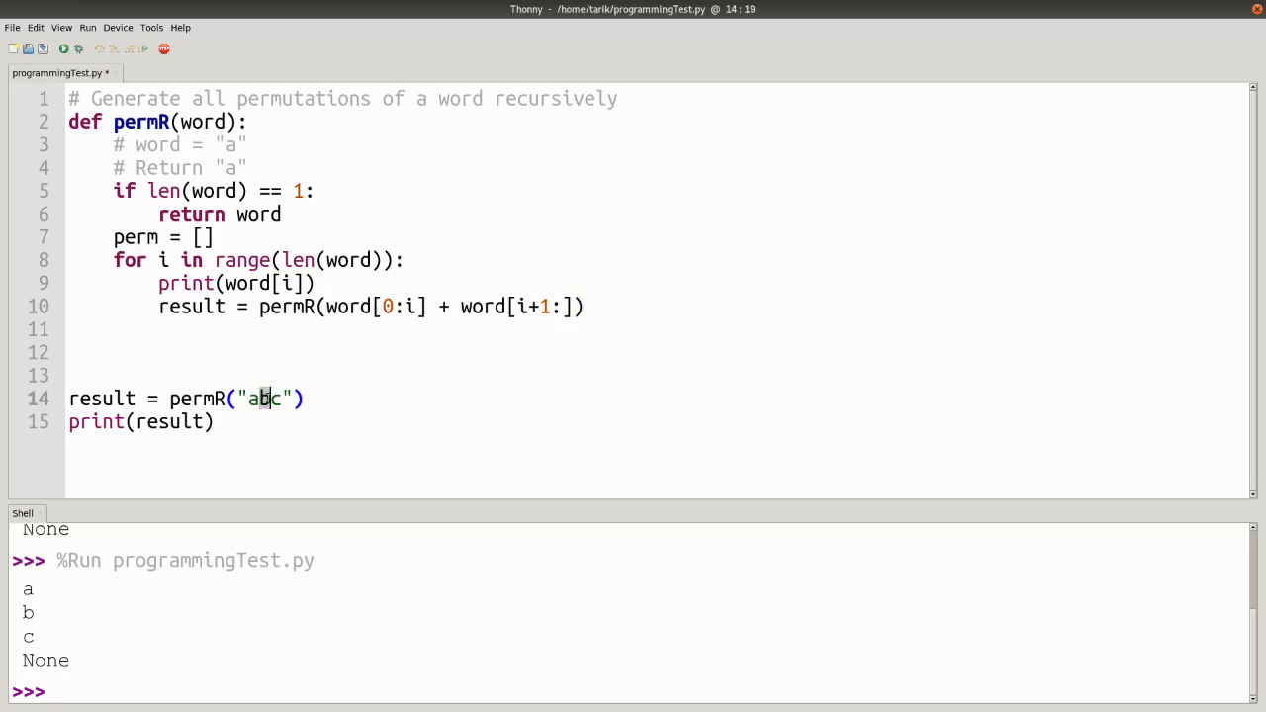
text(d)
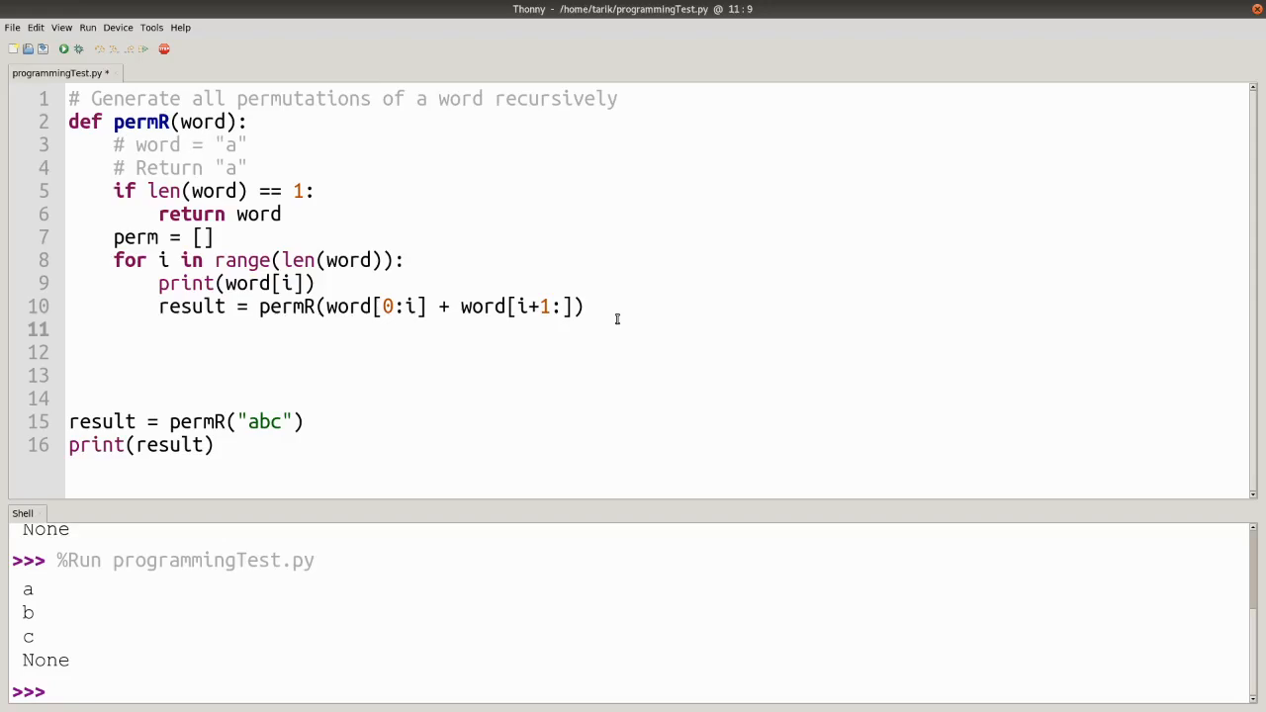
- Add the inner loop for j in result: perm.append(word[i] + j)
text(for)
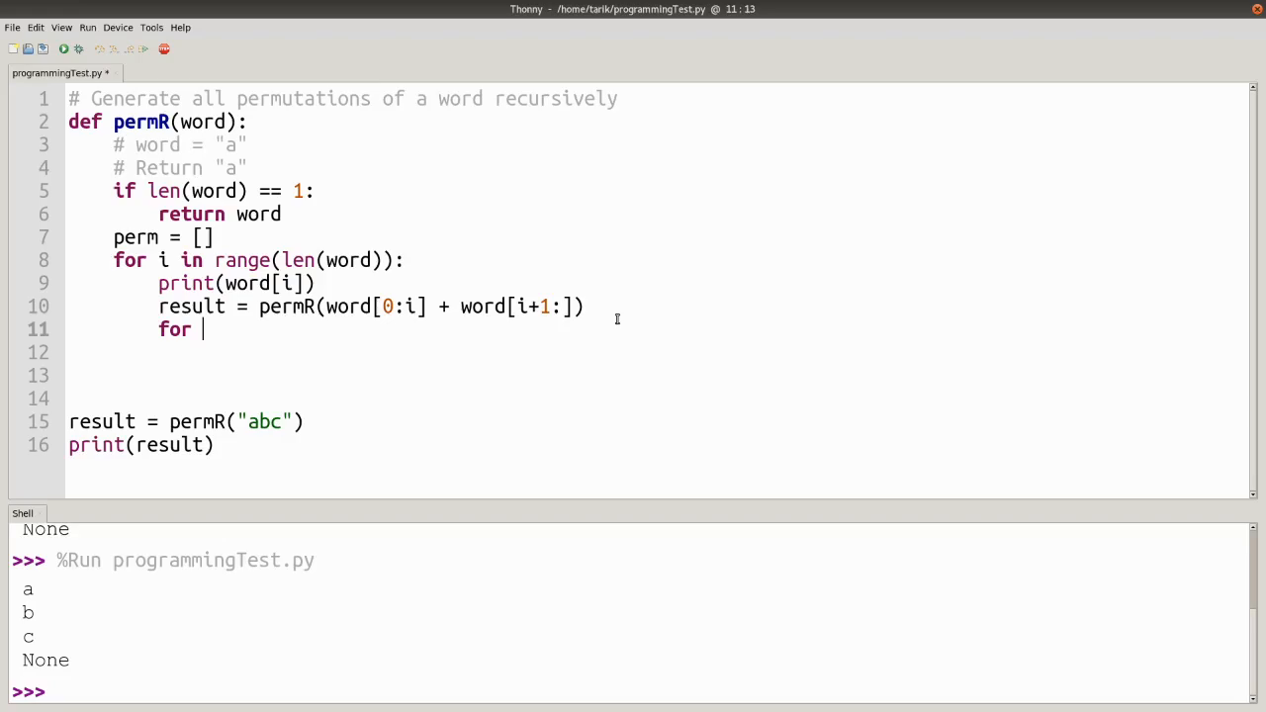
text(j reu)
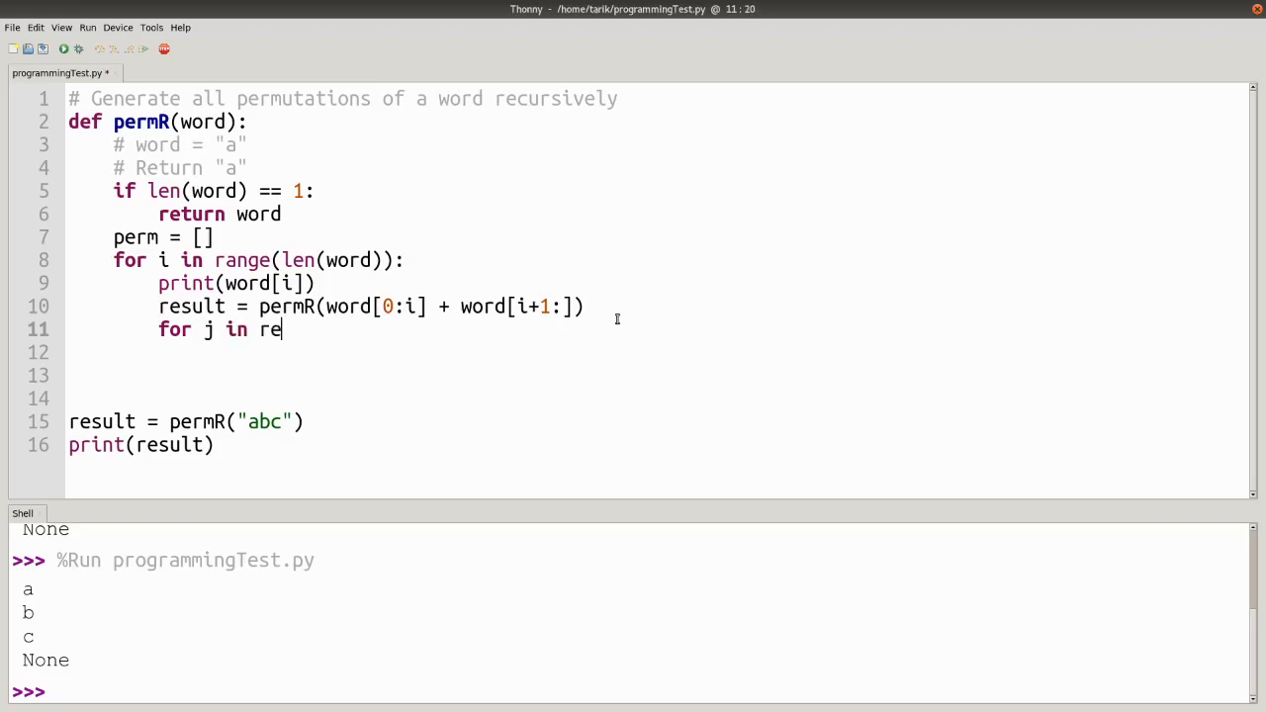
text(sult:)
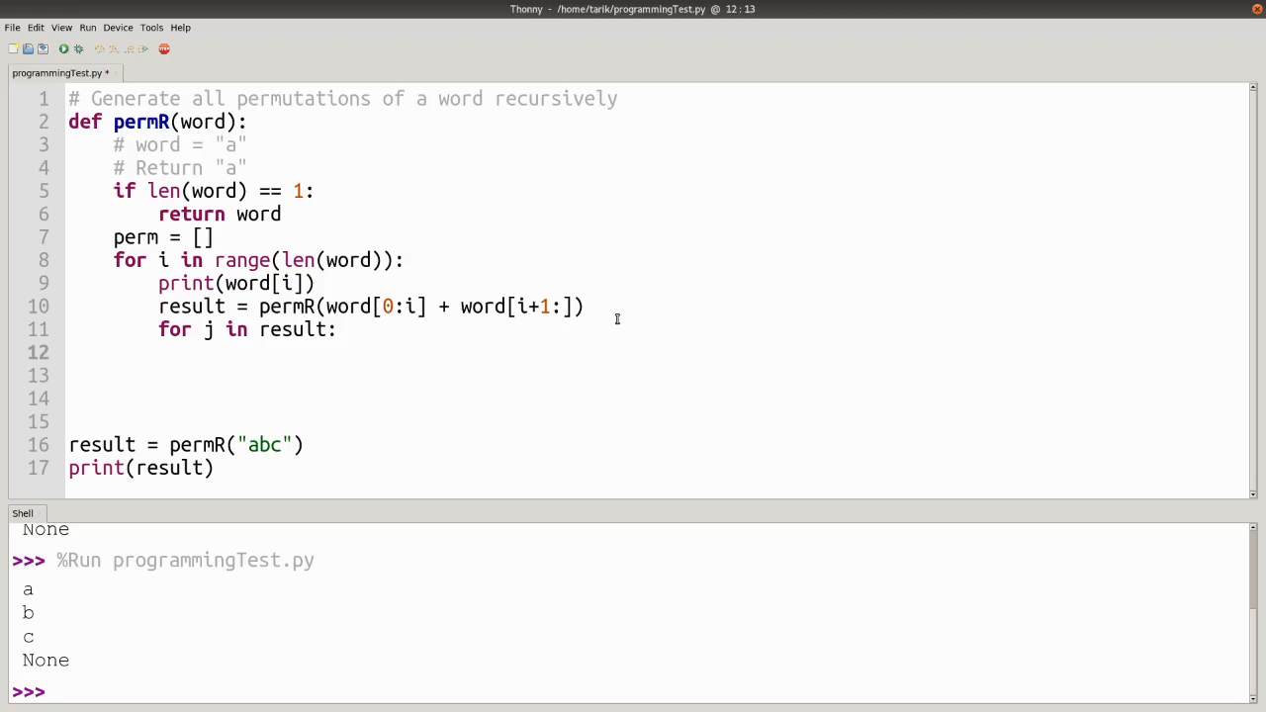
text(perm.)
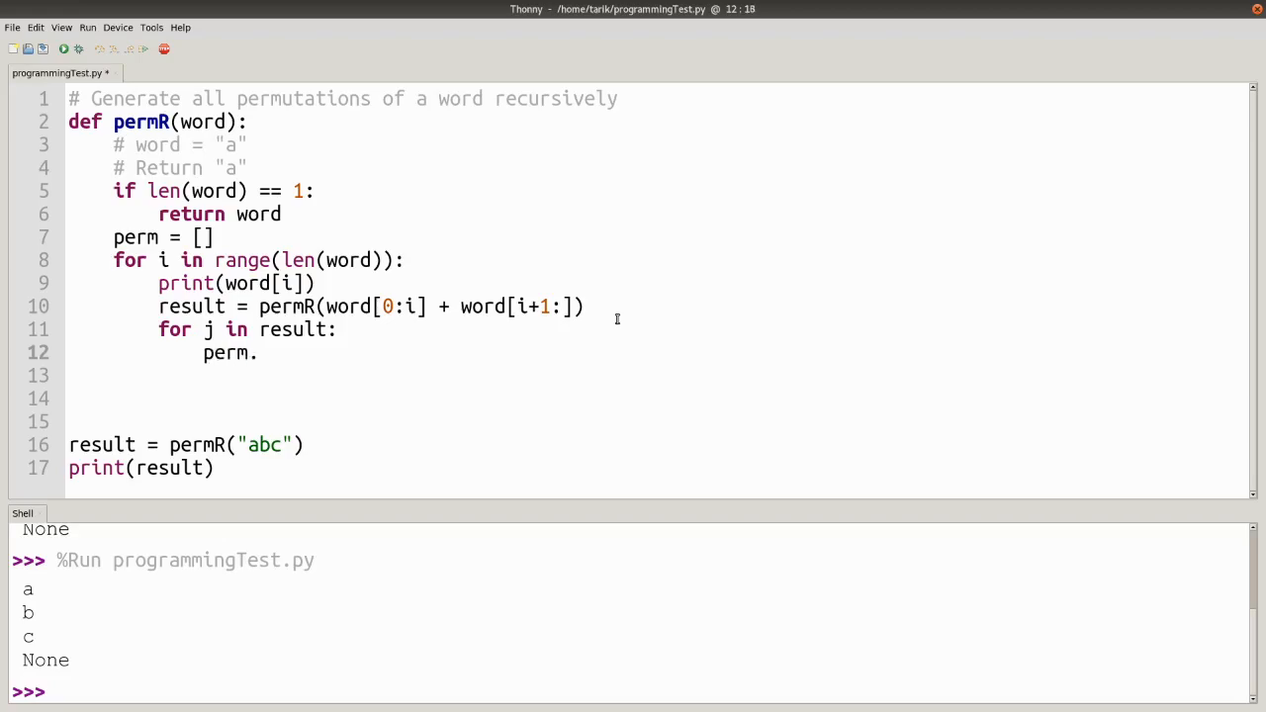
text(append()
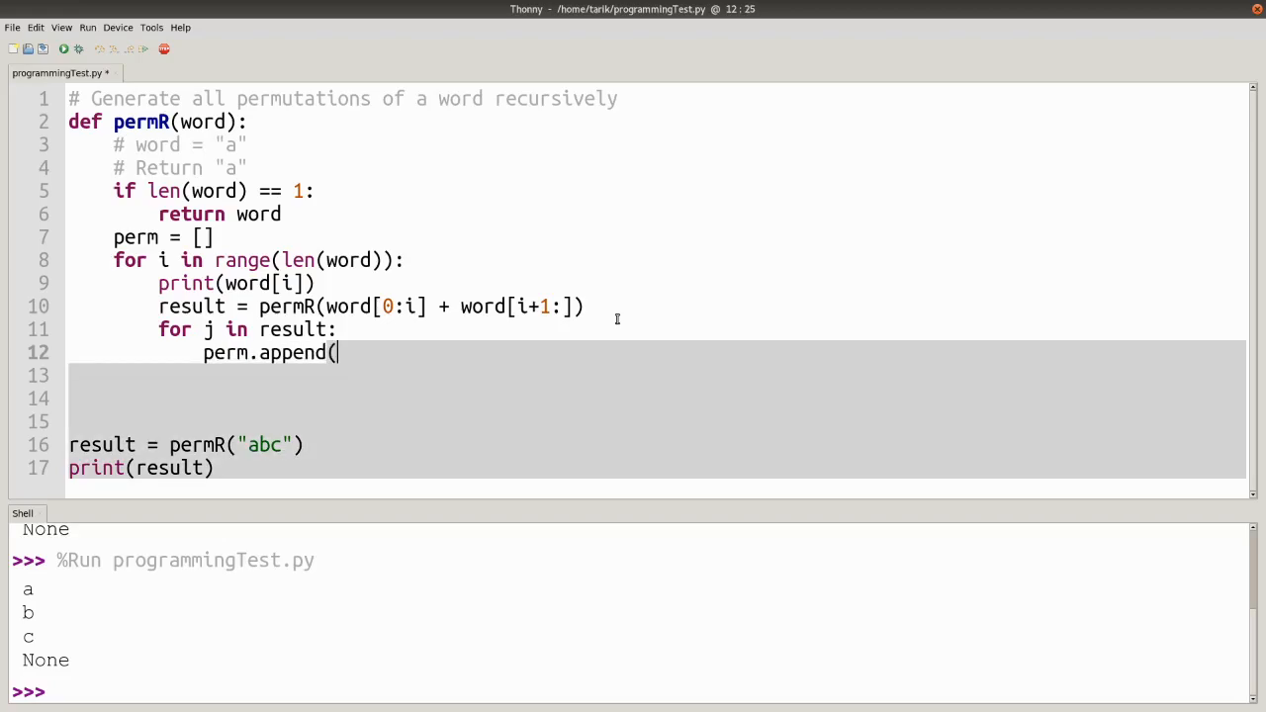
text(word)
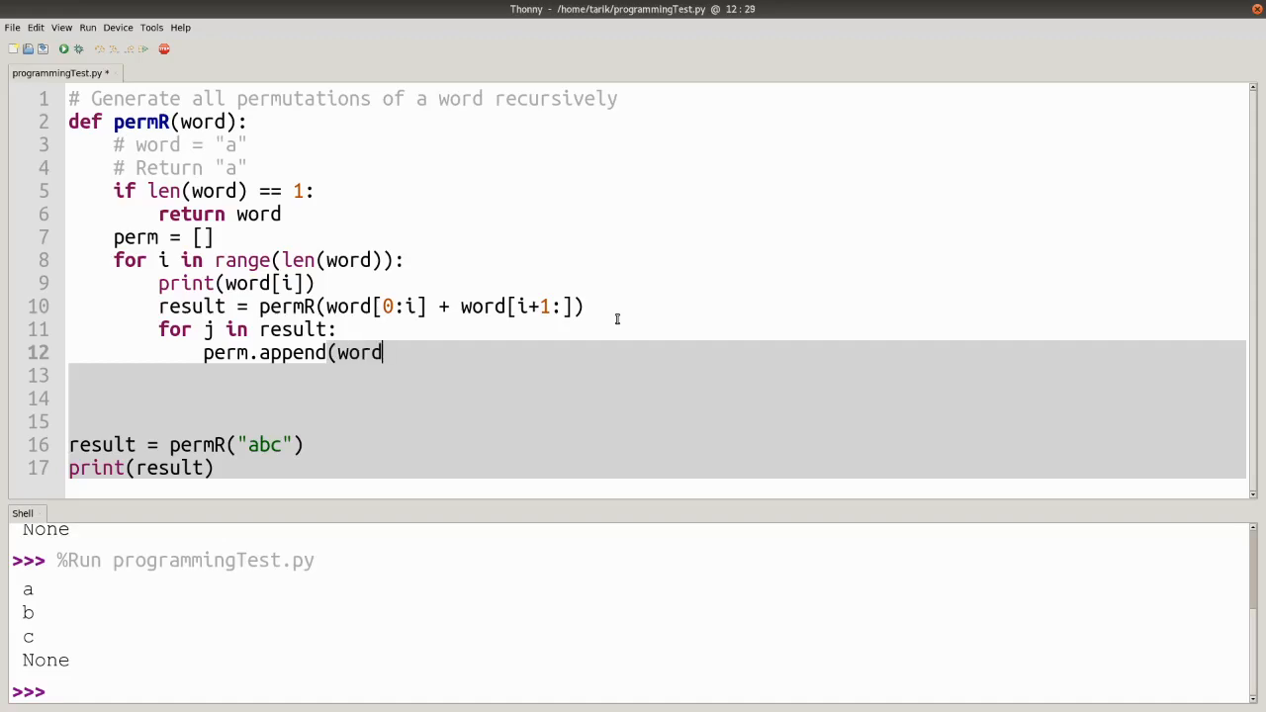
text([i])
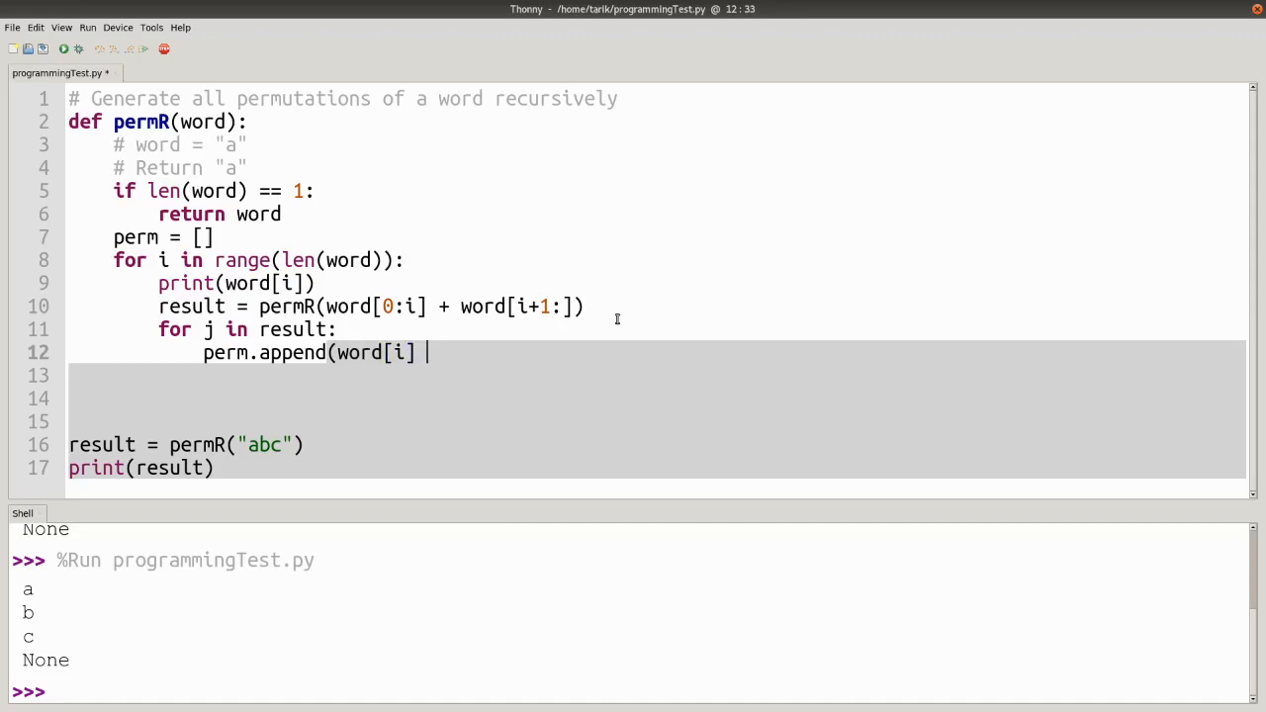
text(+ j)
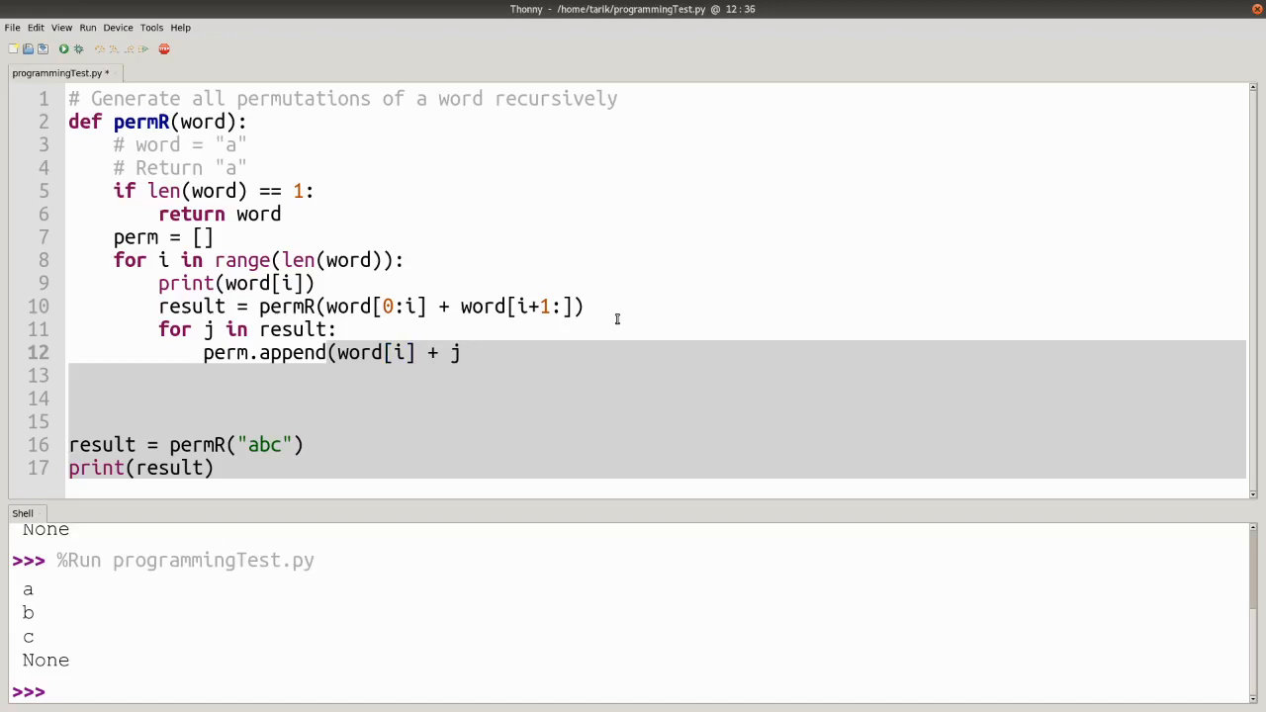
text())
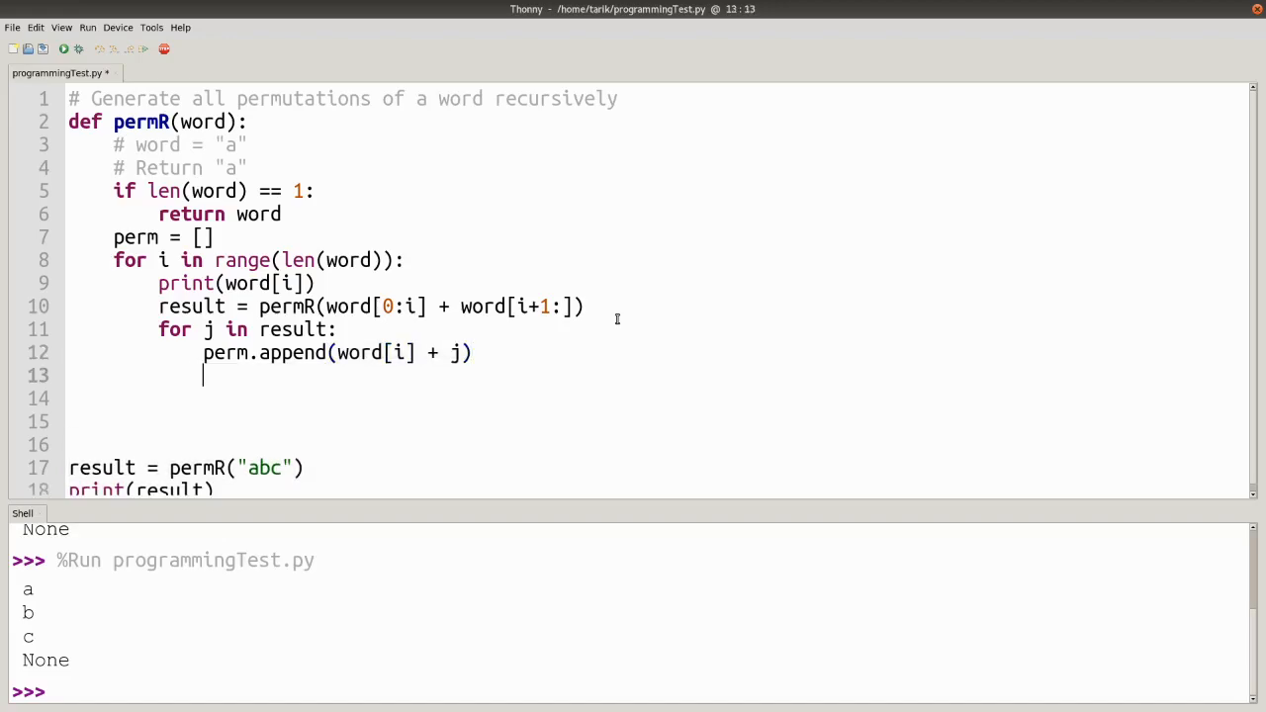
- Return perm from permR and run the script to print abc's six permutations
text(per)
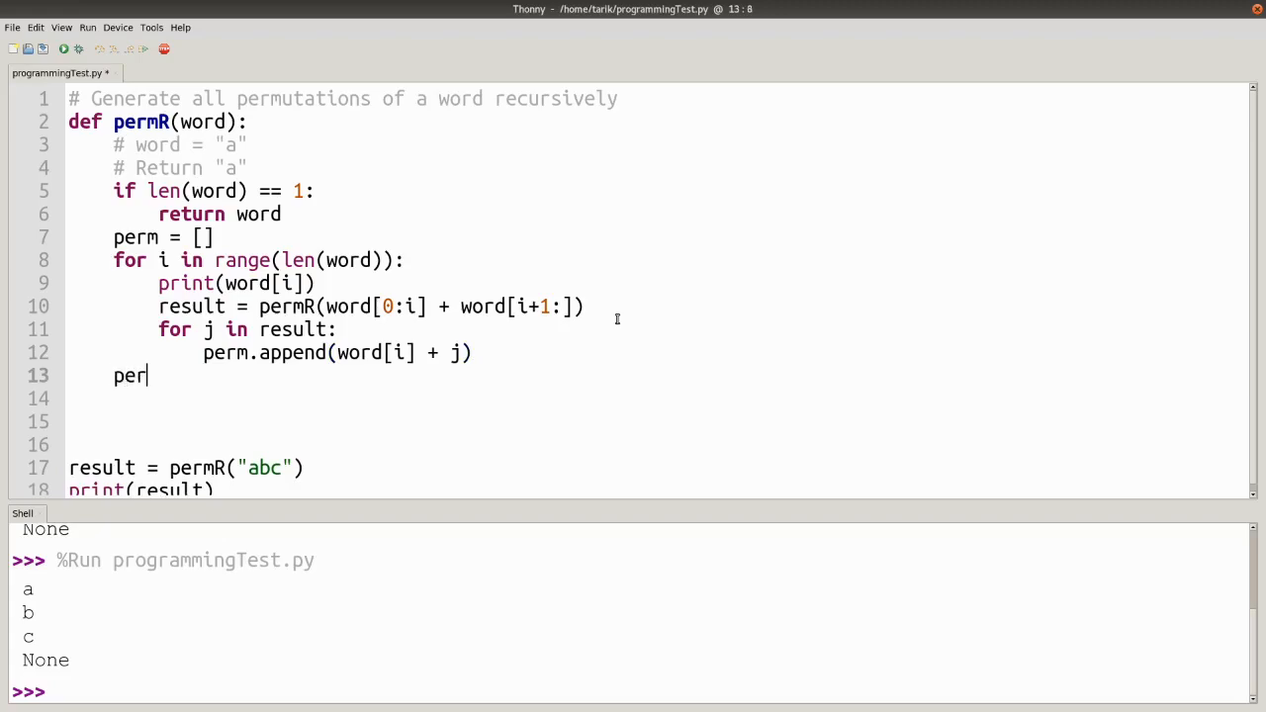
text(m)
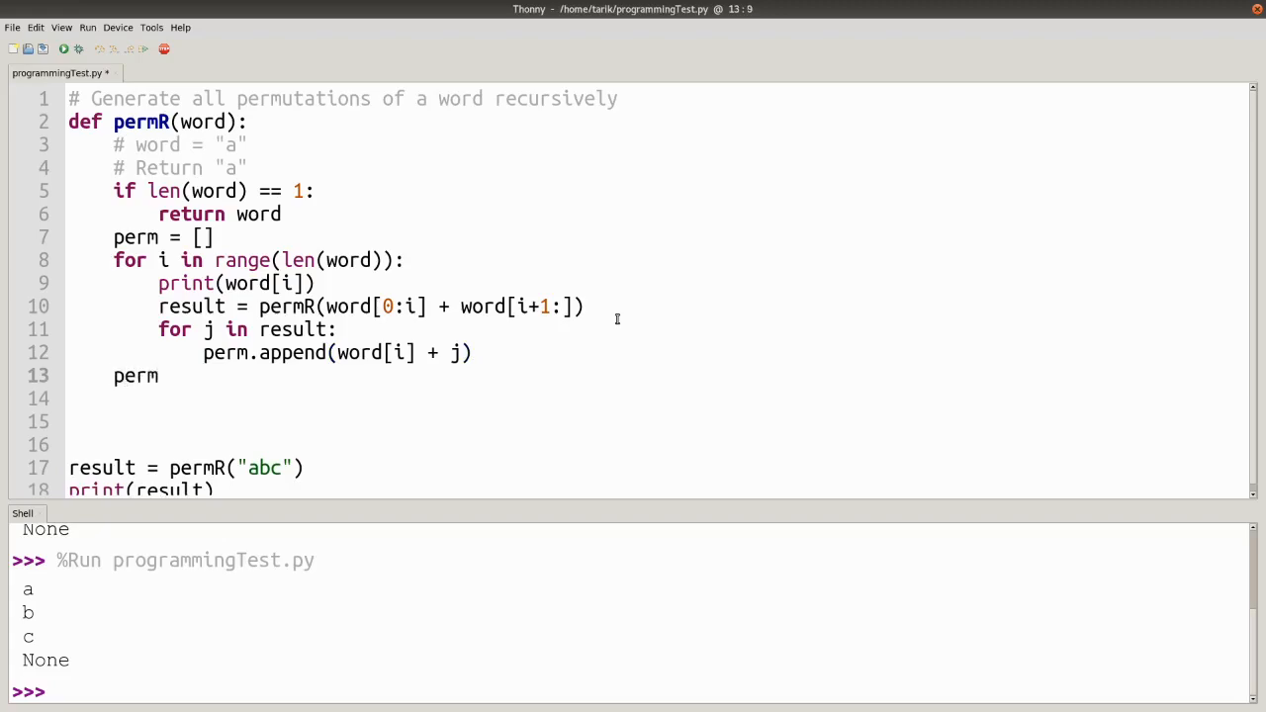
text(return)
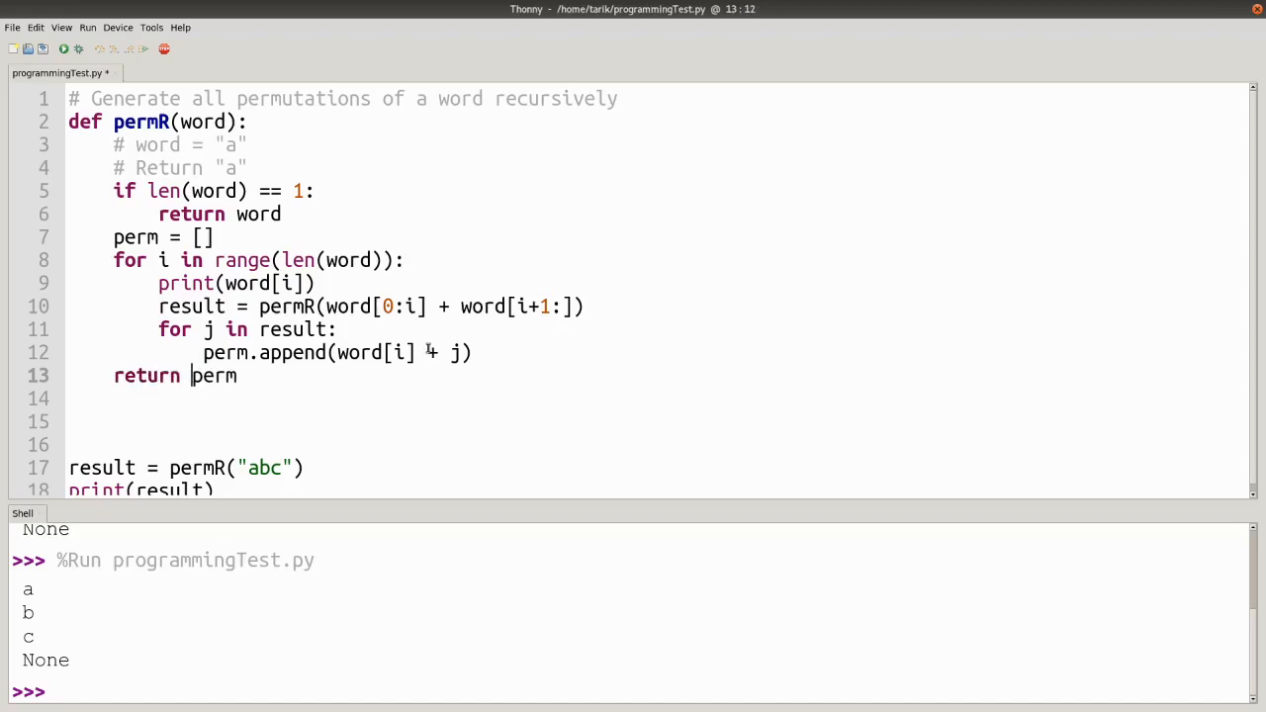
click(62, 49)
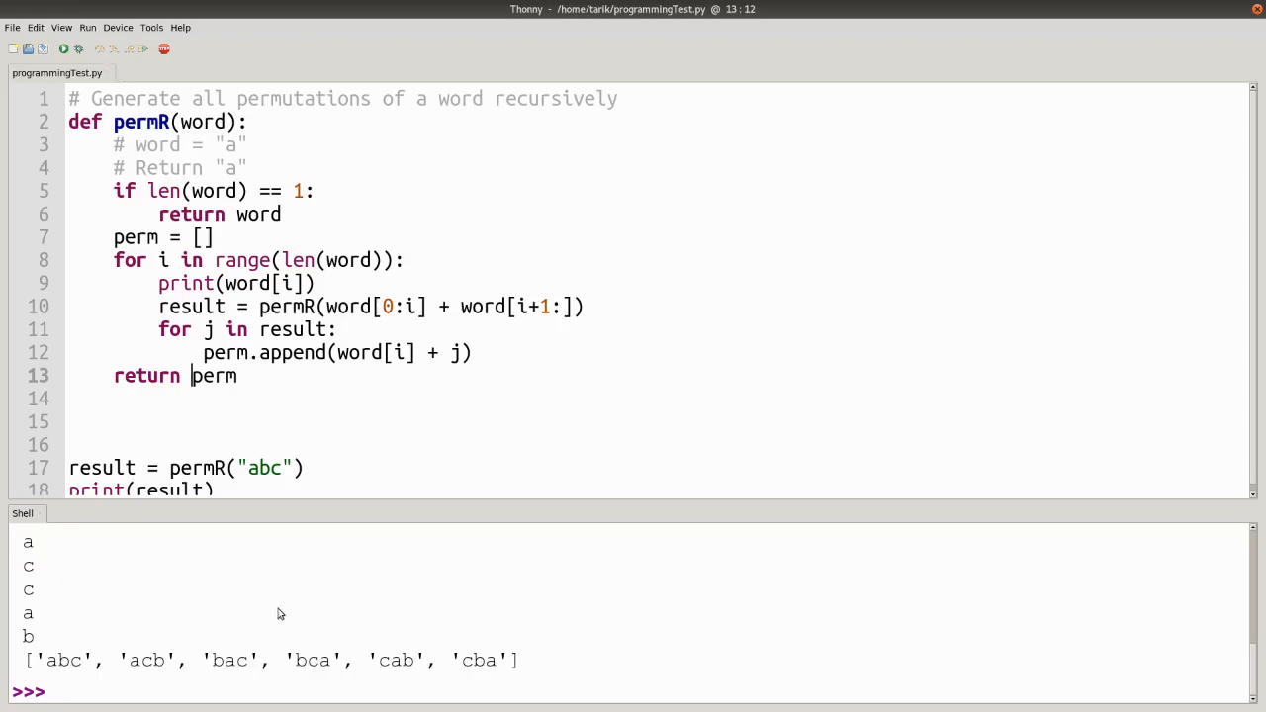
- Delete the print(word[i]) debug line and rerun the script
drag(44, 660, 252, 660)
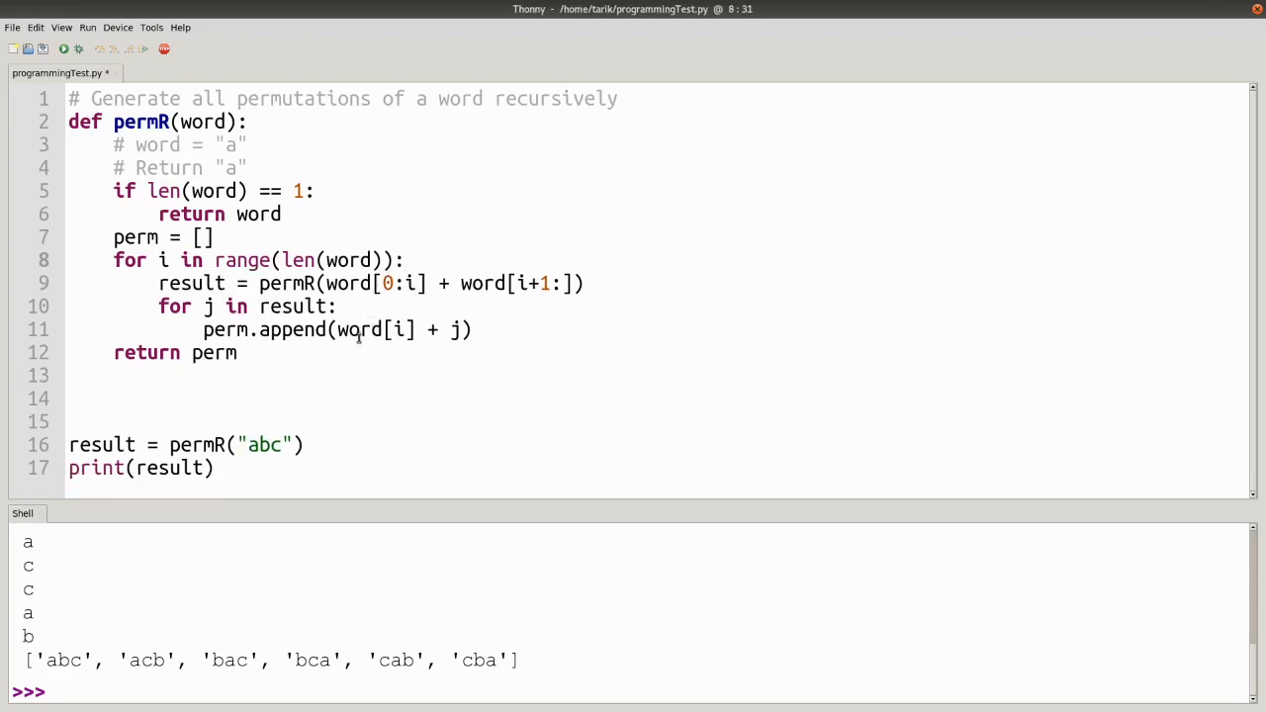
click(64, 49)
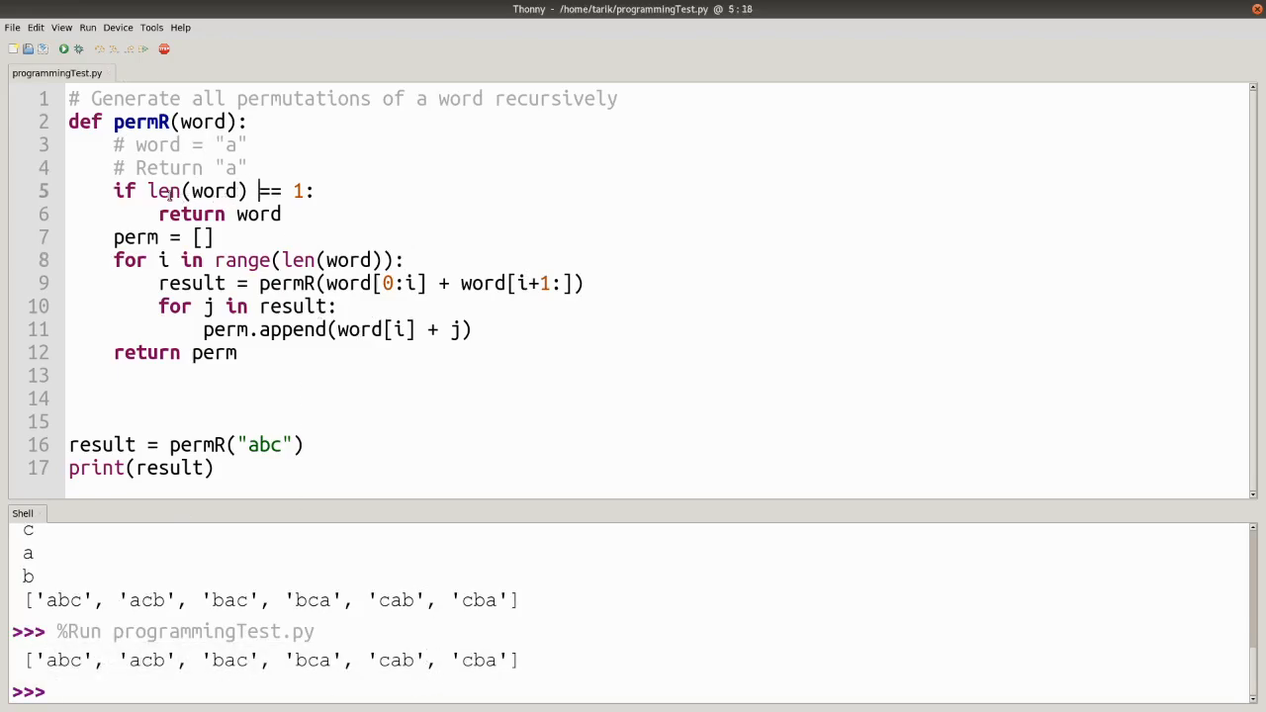
- Remove the extra blank lines from the script, highlighting the return keyword while explaining
drag(113, 191, 307, 191)
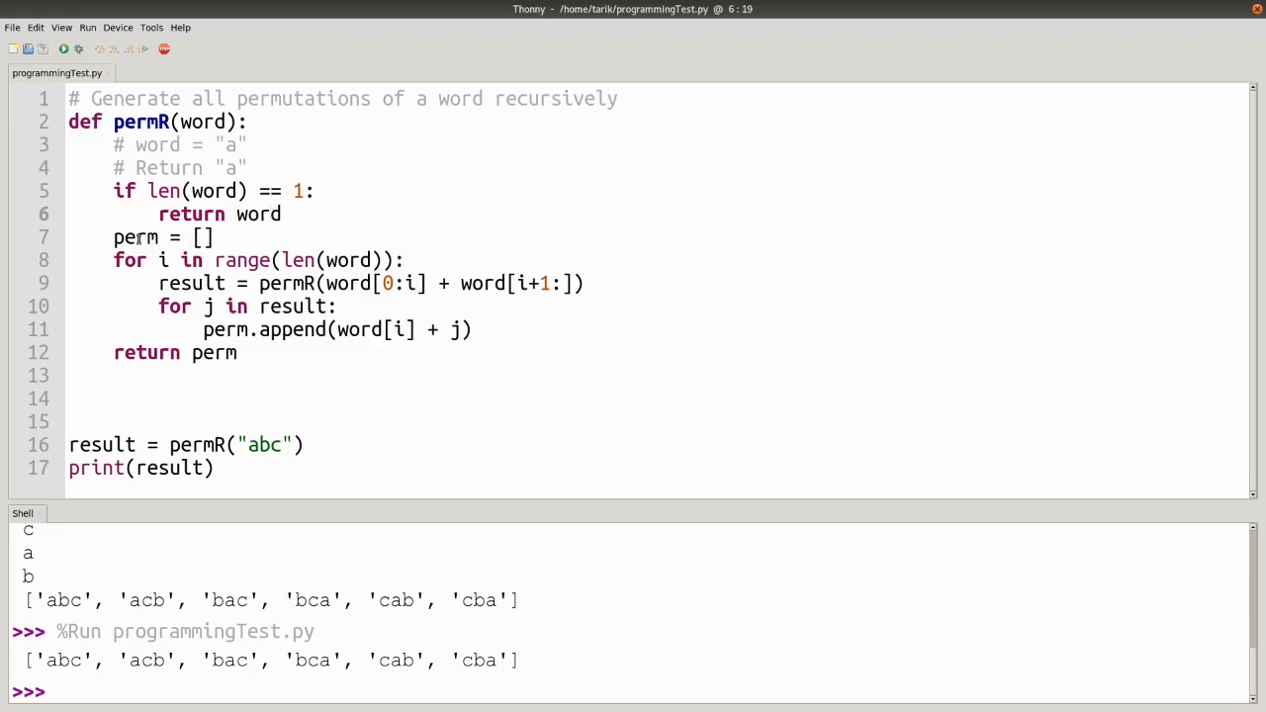
click(210, 237)
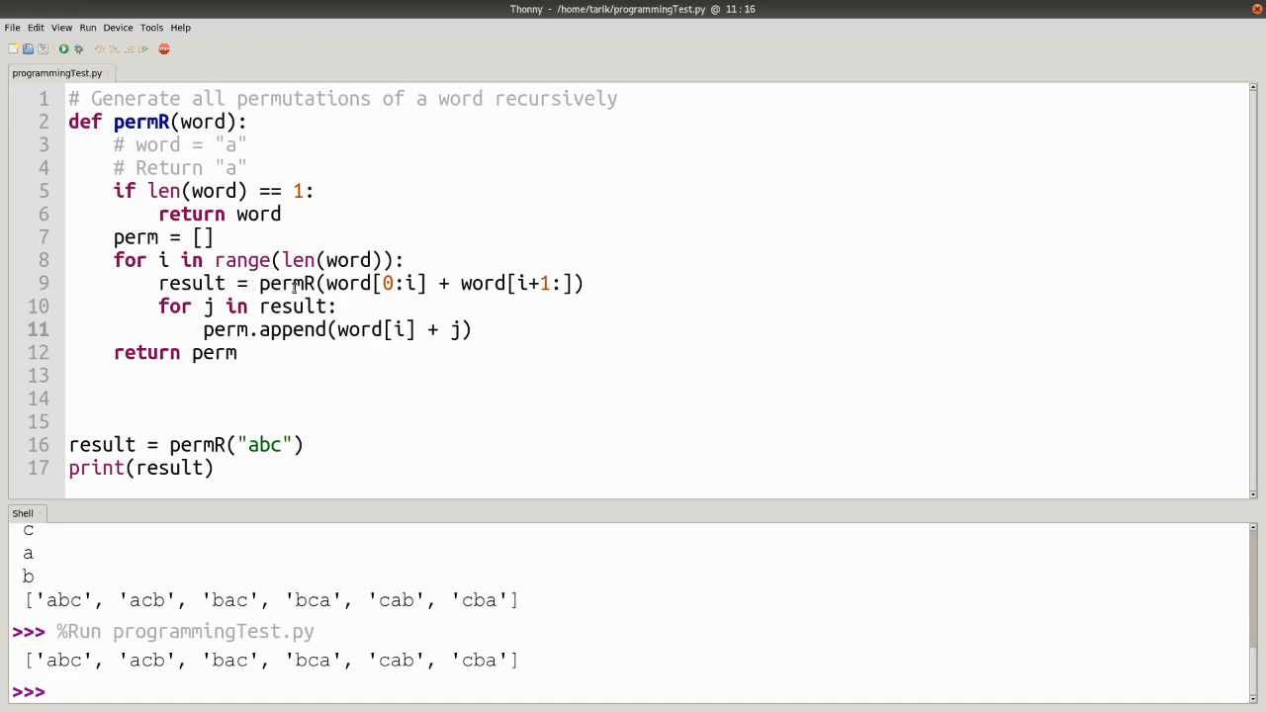
click(238, 329)
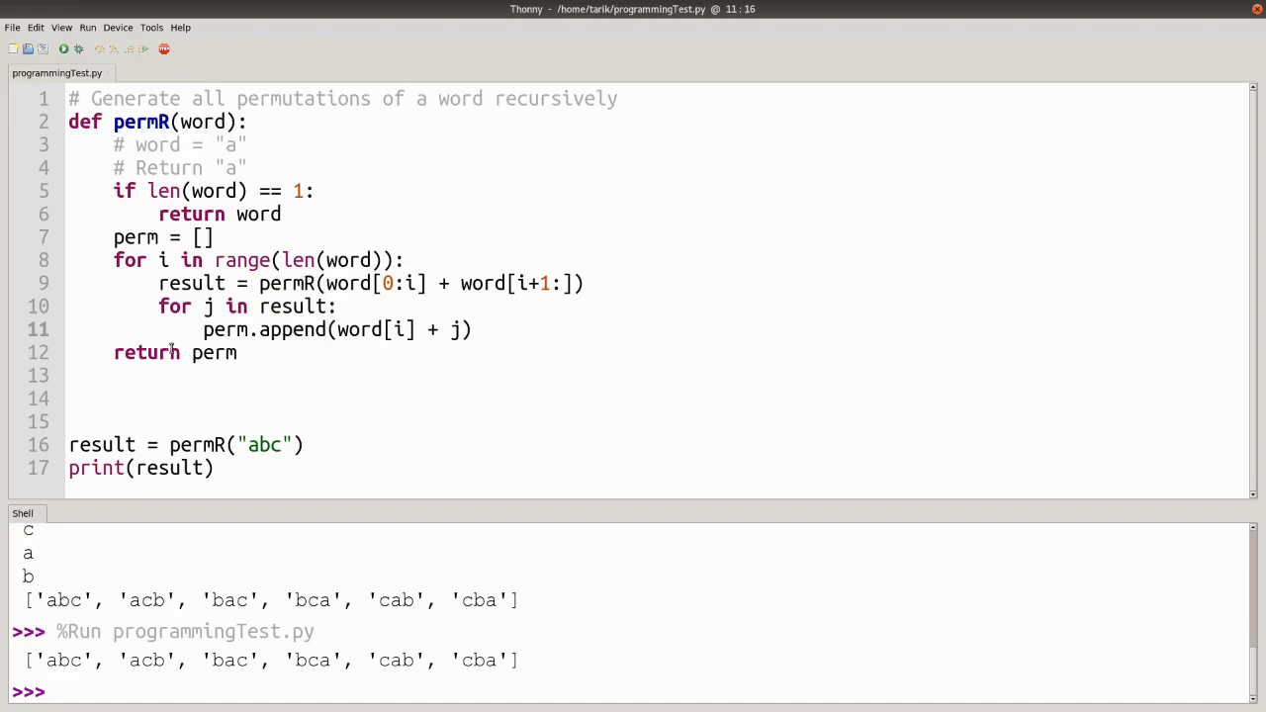
double_click(146, 352)
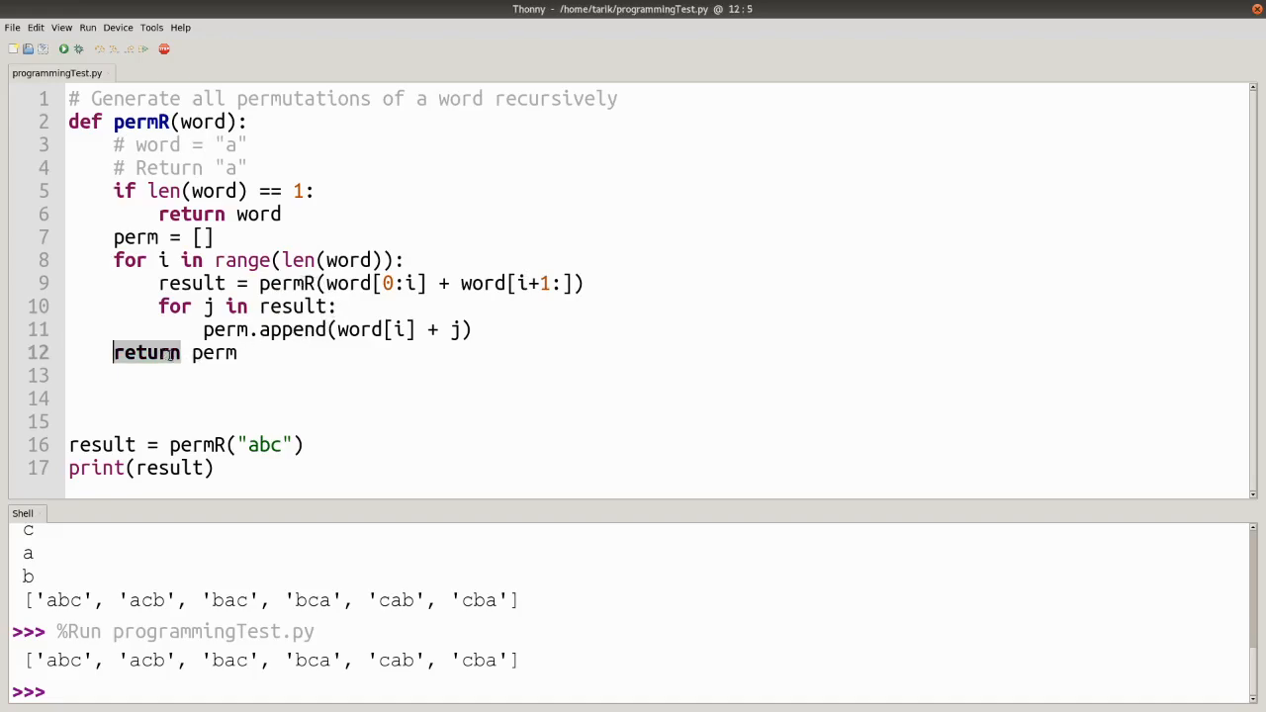
click(114, 330)
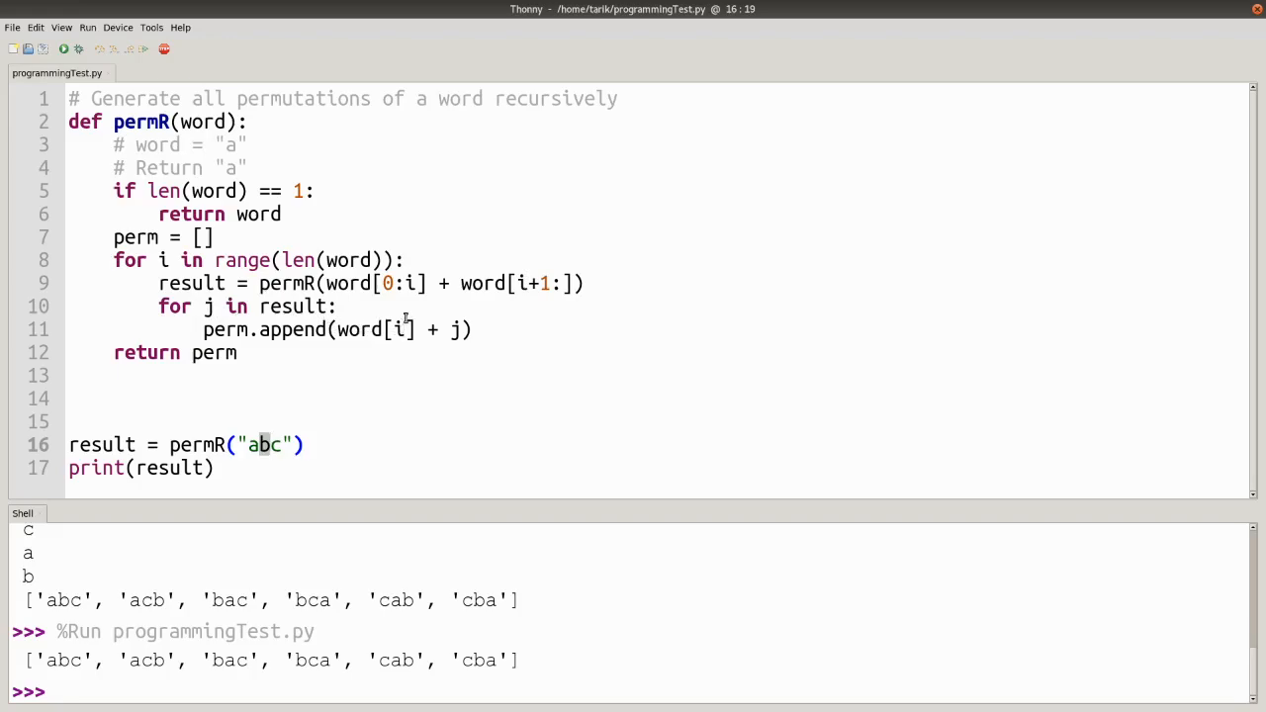
- Change the permR test call from 'abc' to 'hello' and run the script
click(267, 444)
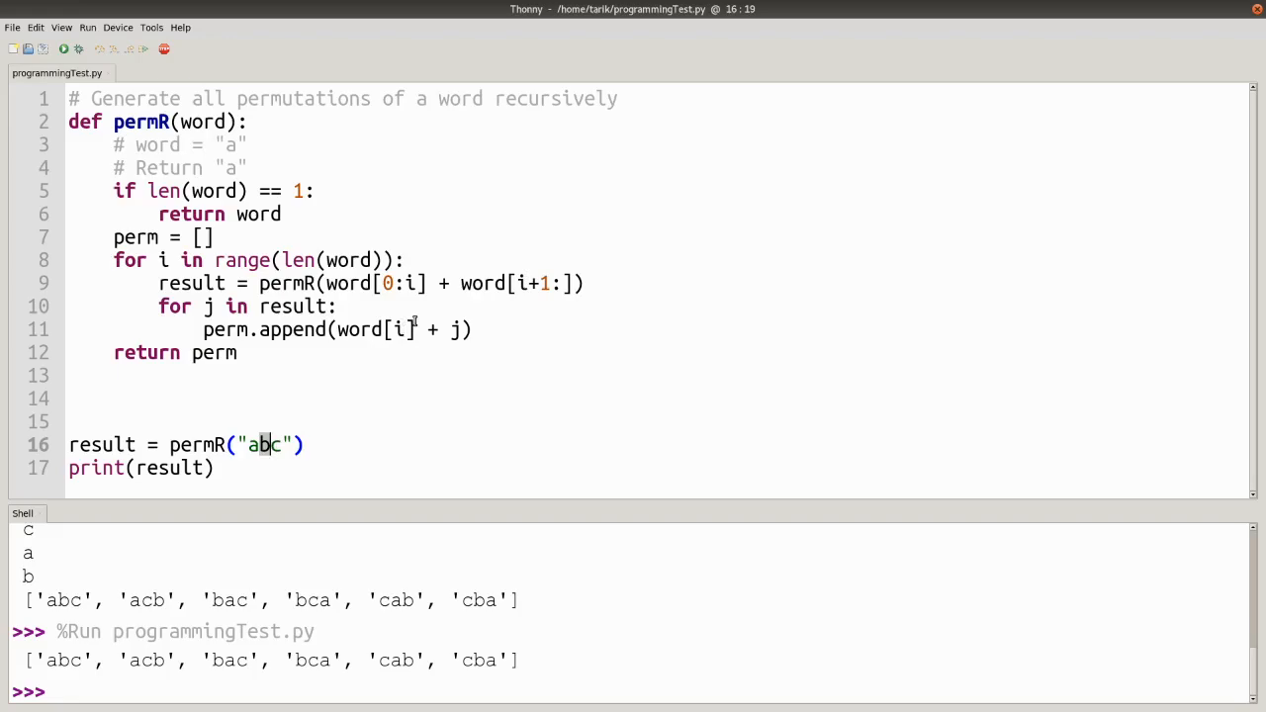
mouse_move(373, 358)
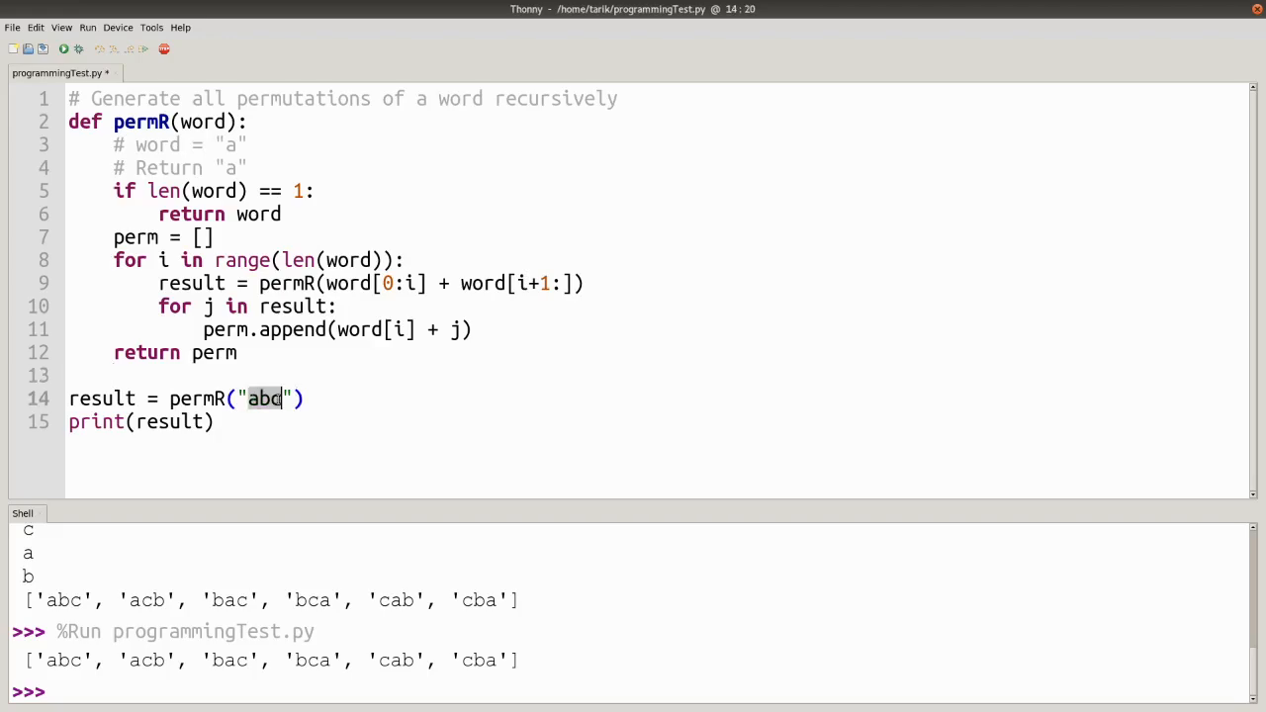
text(hello)
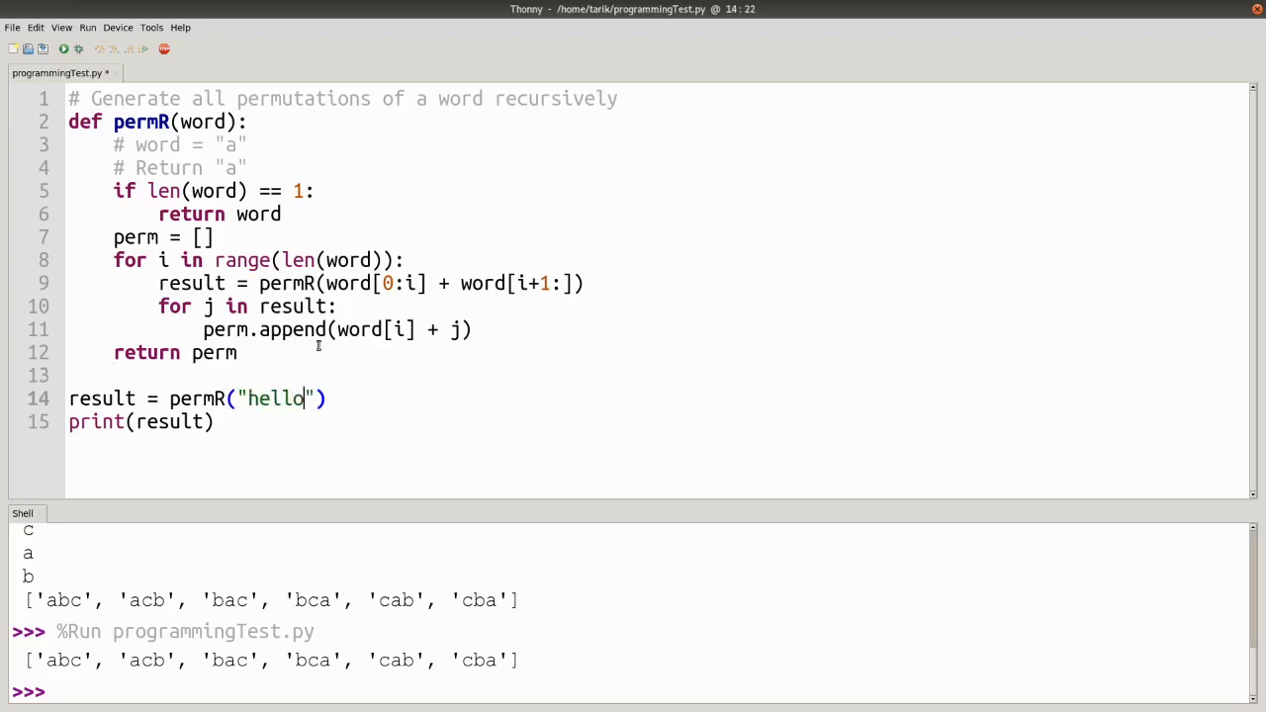
click(64, 49)
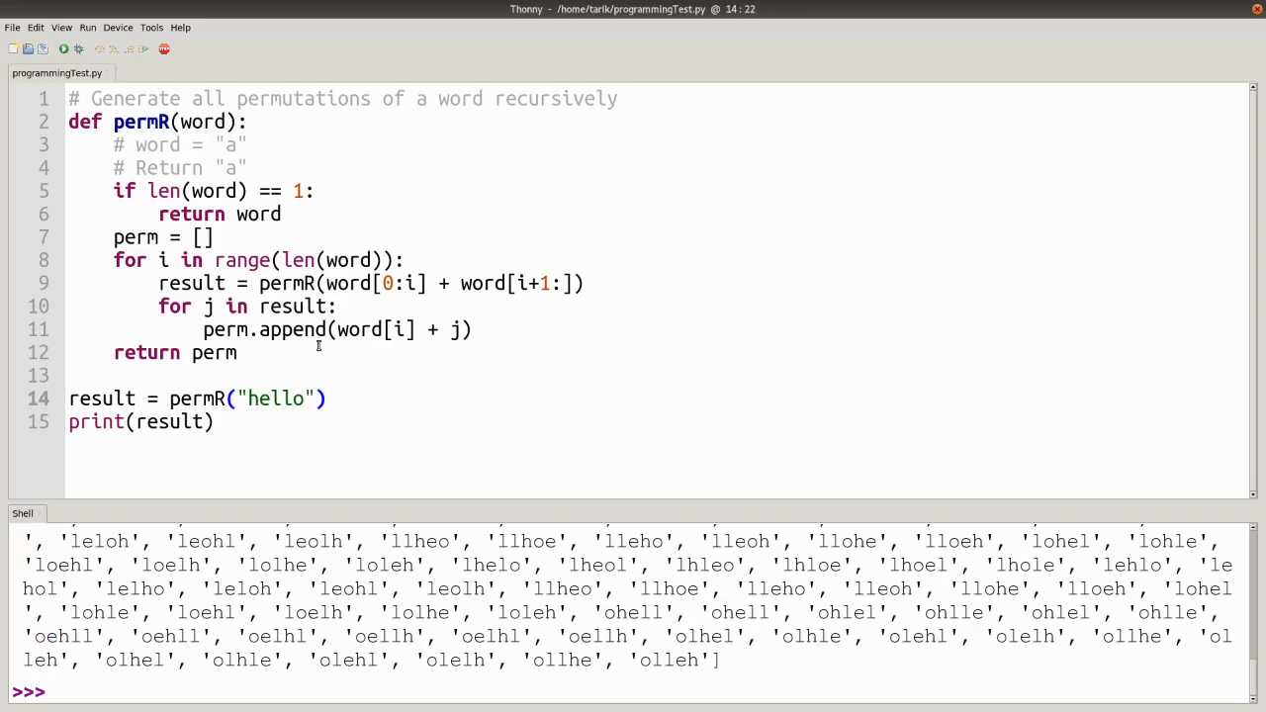